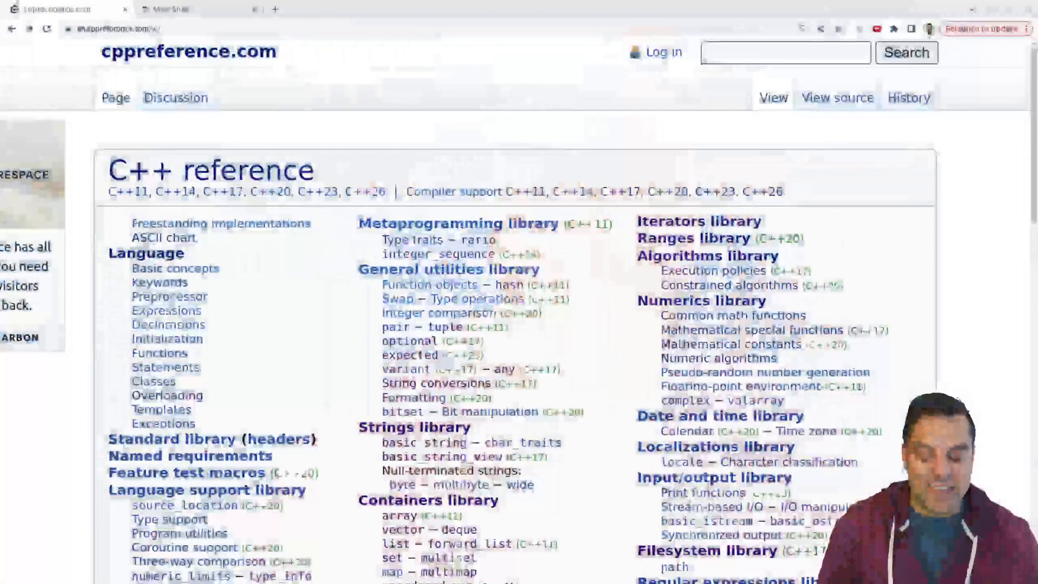
Reach the std::transform page via the Algorithms library's modifying sequence operations.
left_click(700, 255)
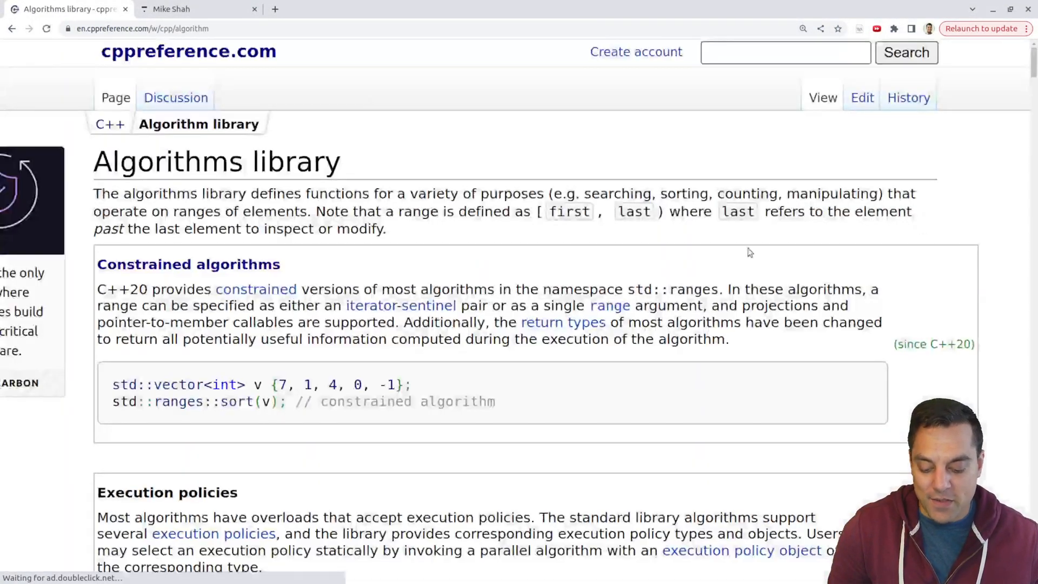
scroll("down", 3)
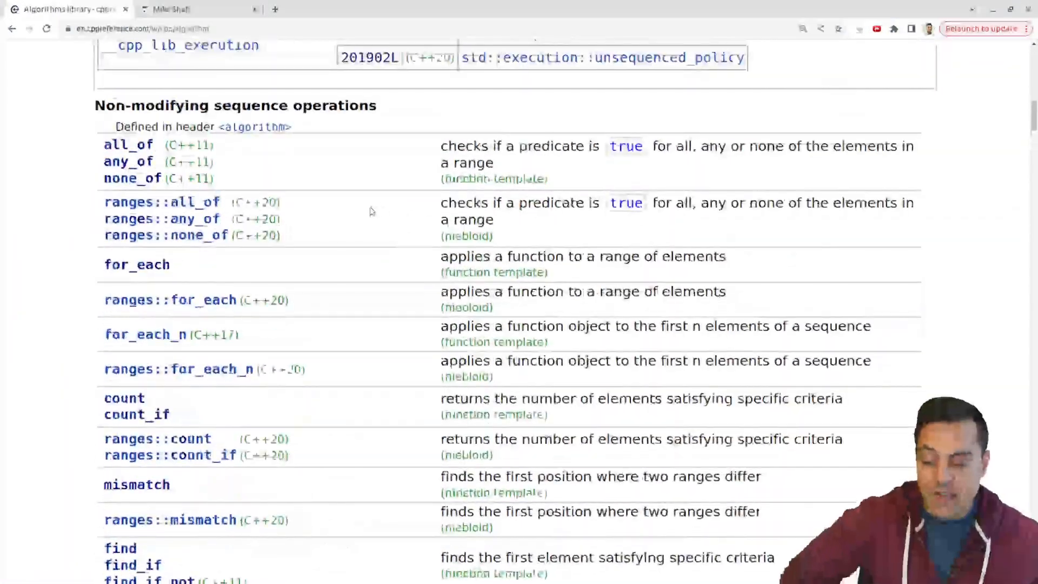
scroll("down", 3)
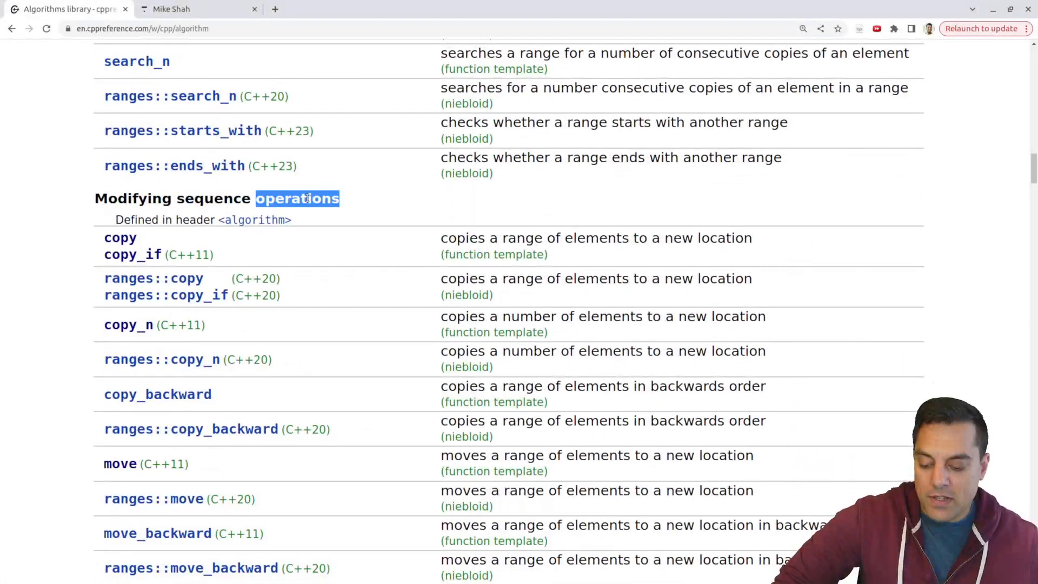
scroll("down", 3)
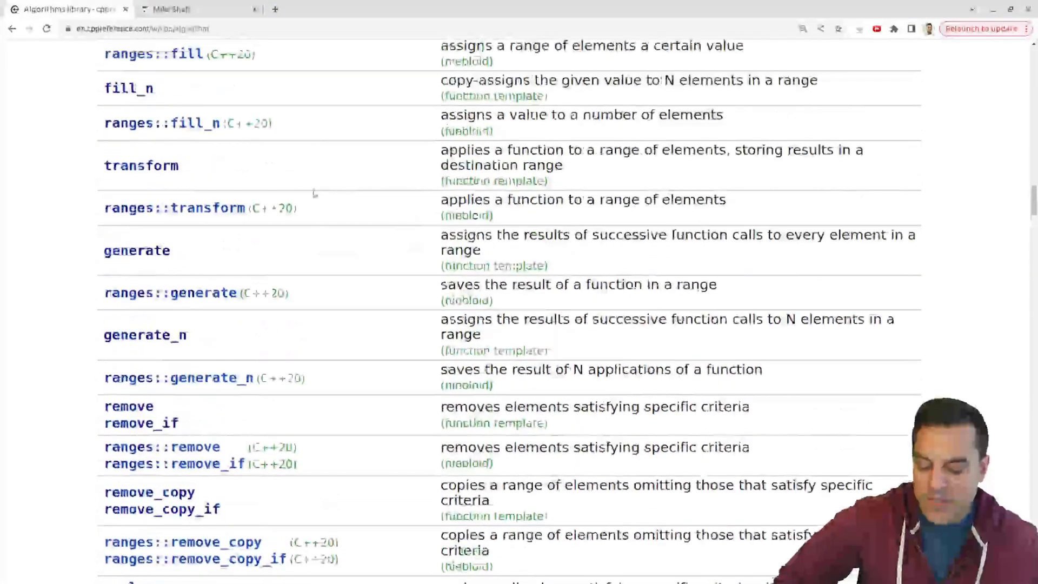
left_click(140, 164)
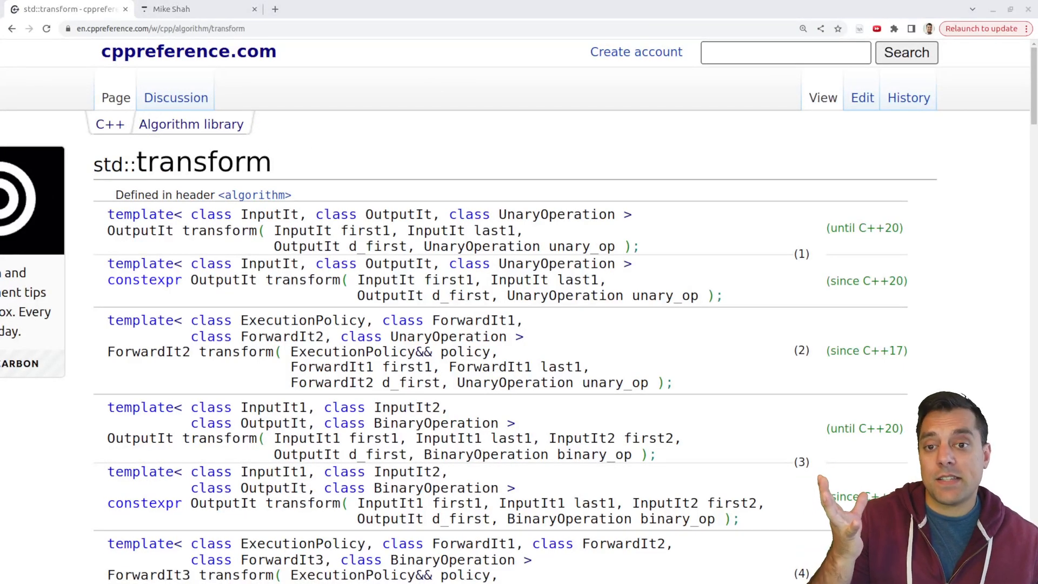
scroll("down", 3)
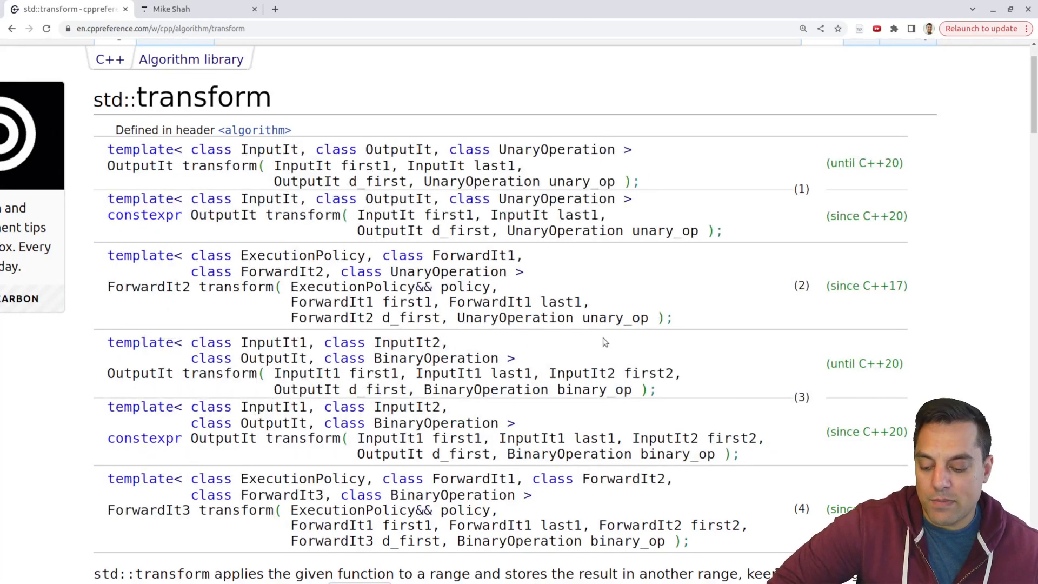
left_click_drag(512, 214, 705, 231)
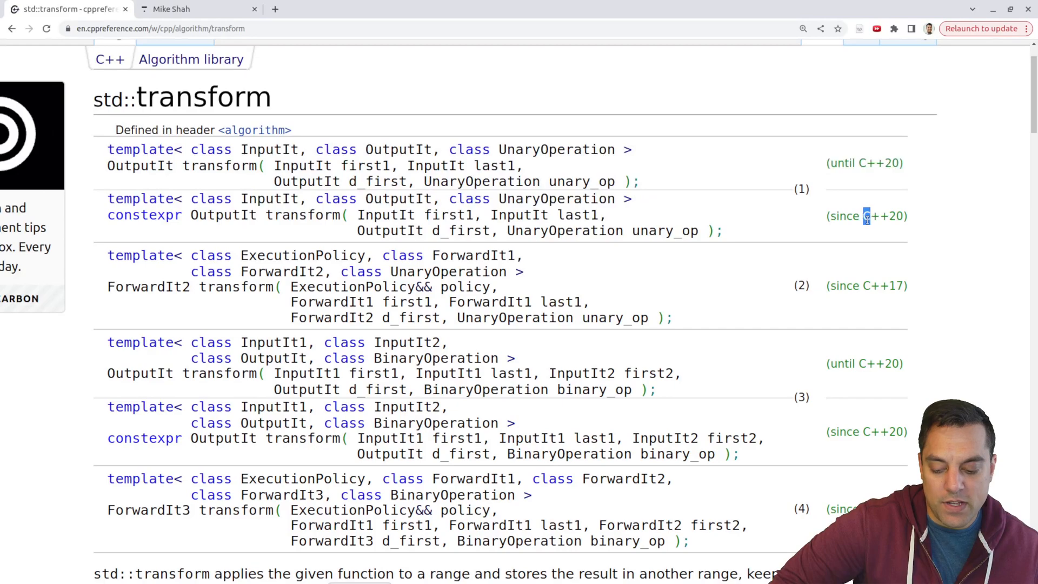
double_click(144, 214)
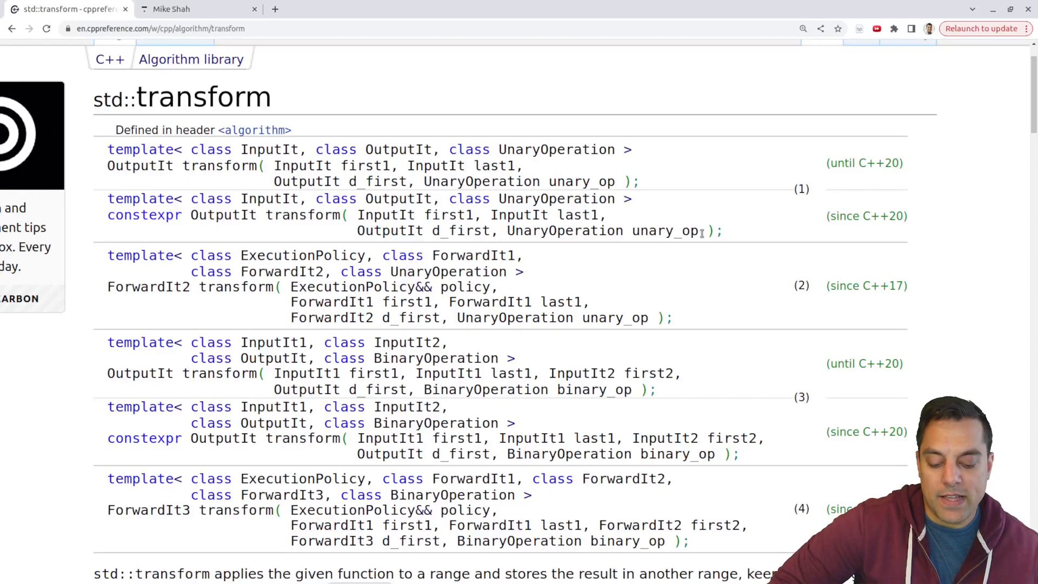
left_click_drag(508, 230, 697, 230)
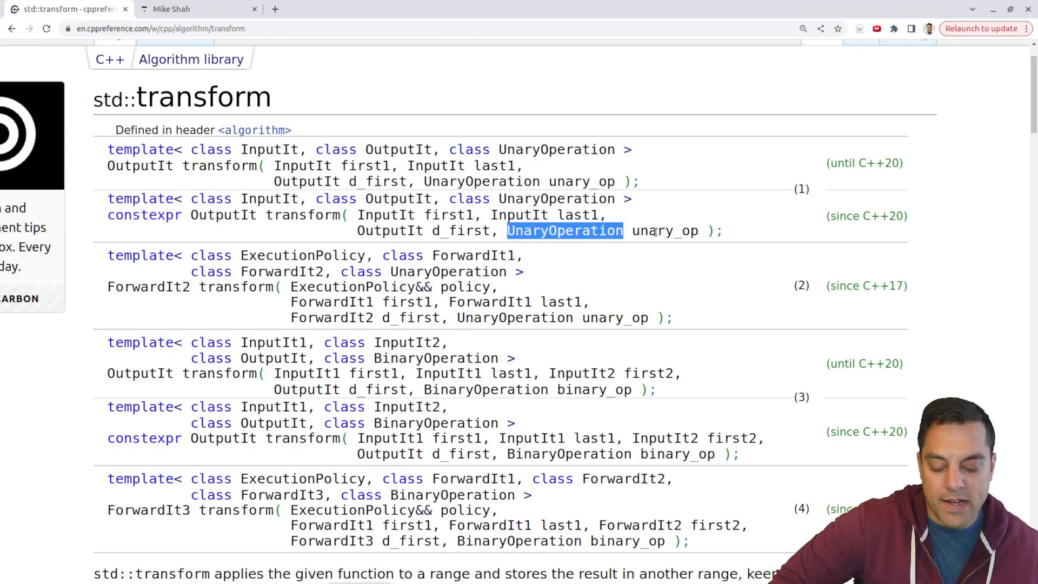
mouse_move(680, 192)
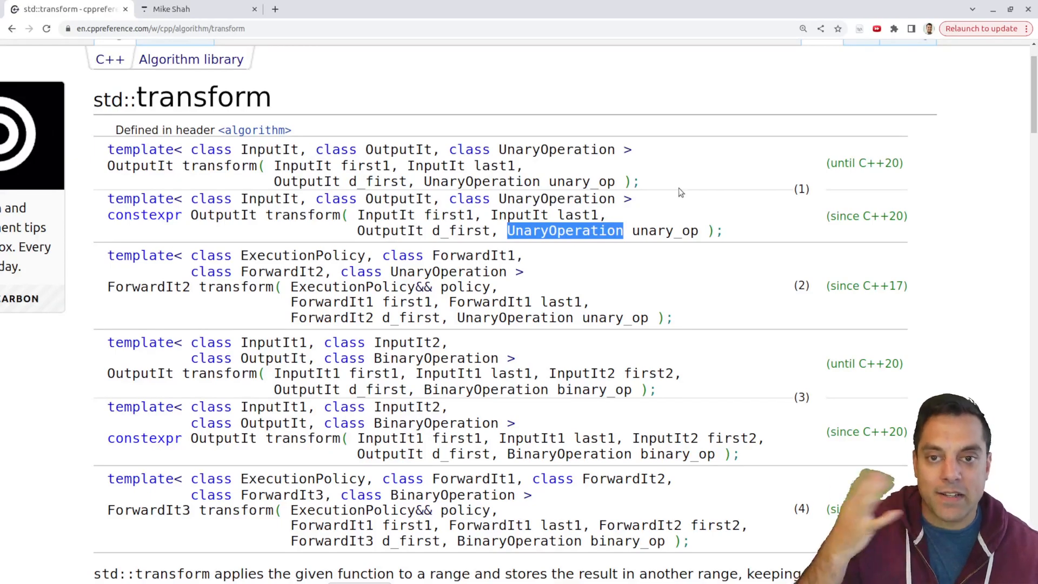
mouse_move(741, 218)
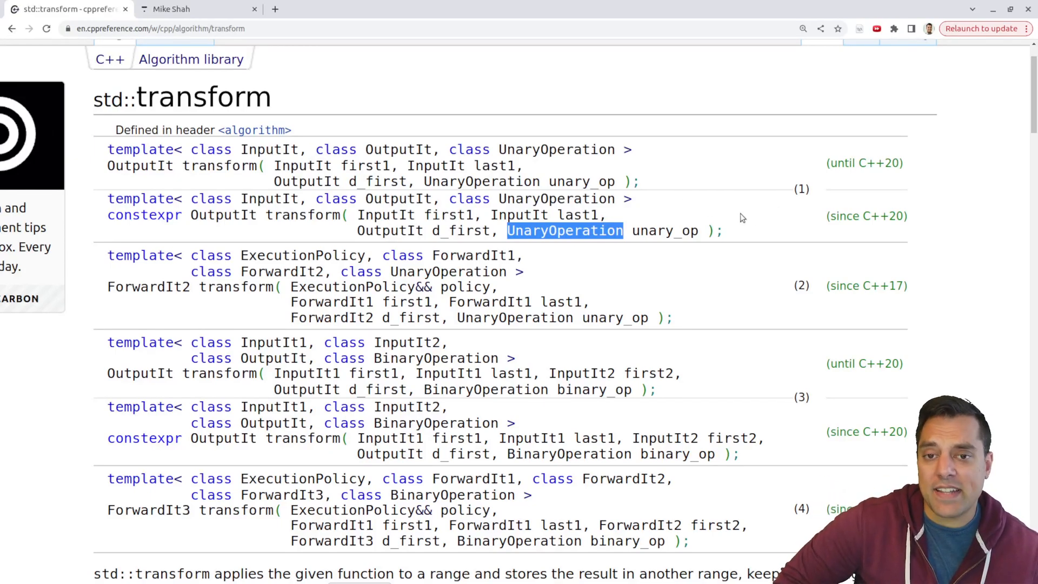
scroll("down", 3)
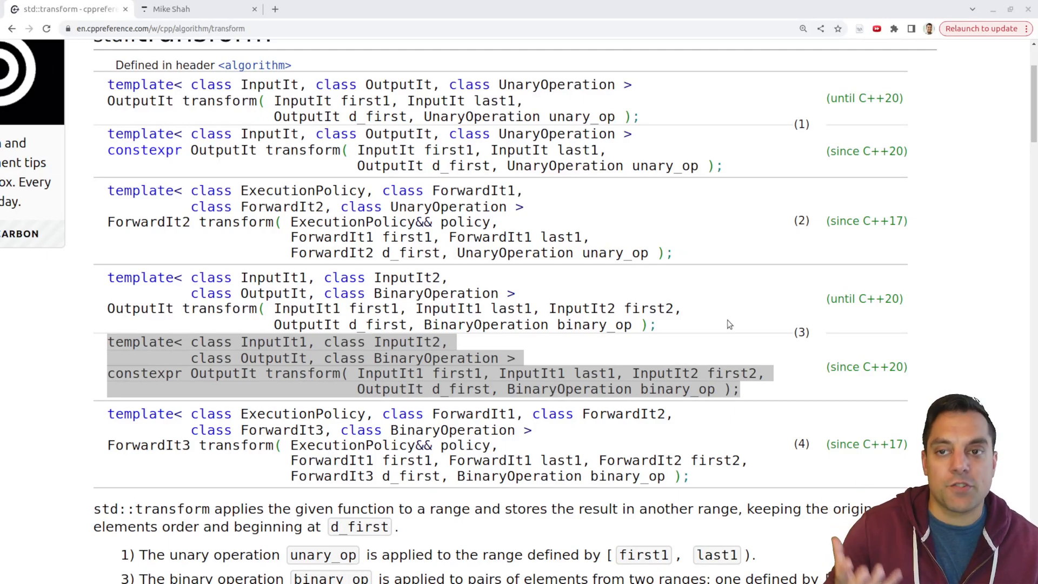
mouse_move(630, 345)
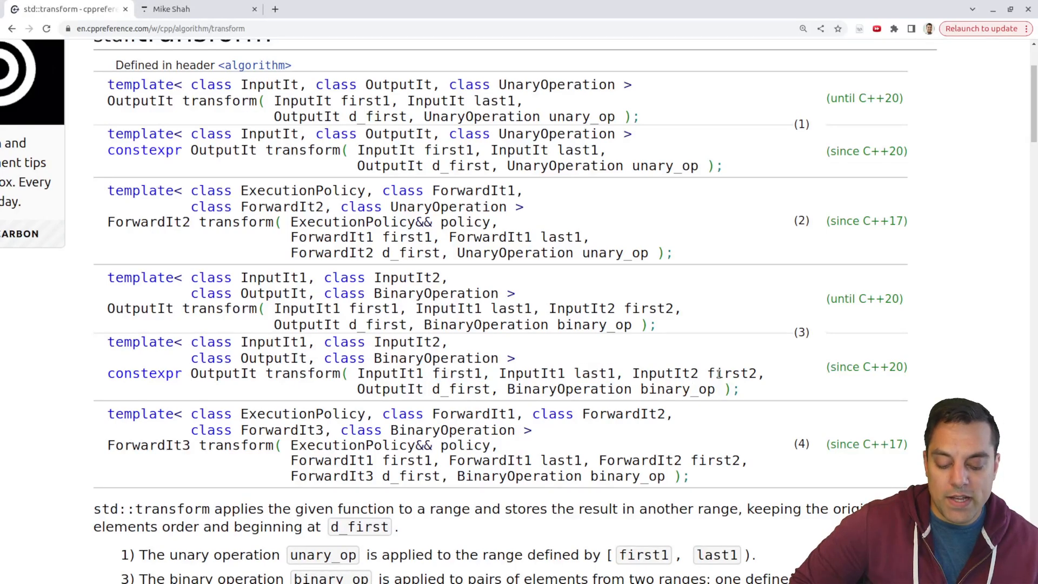
double_click(730, 373)
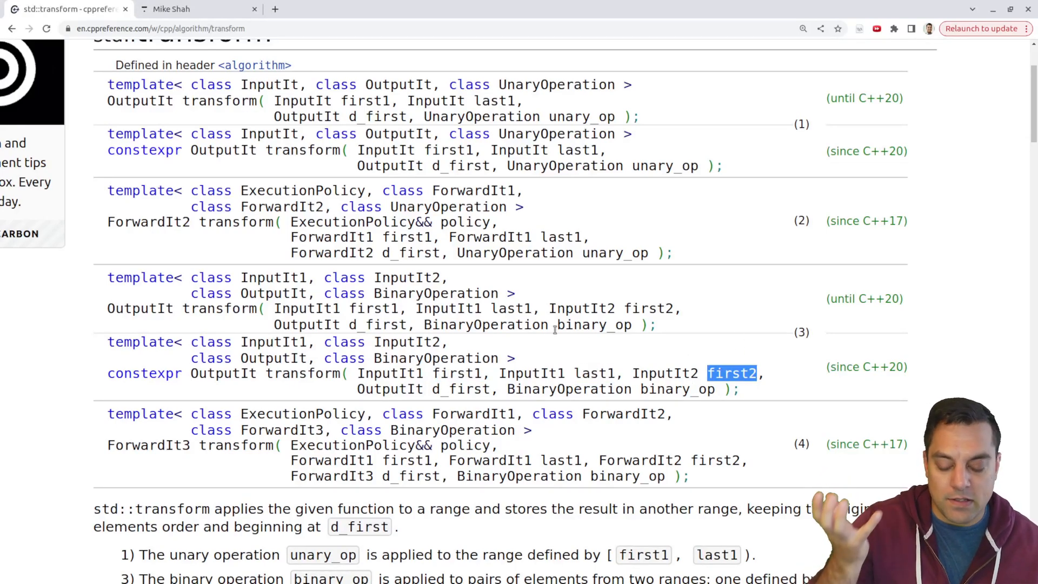
double_click(592, 373)
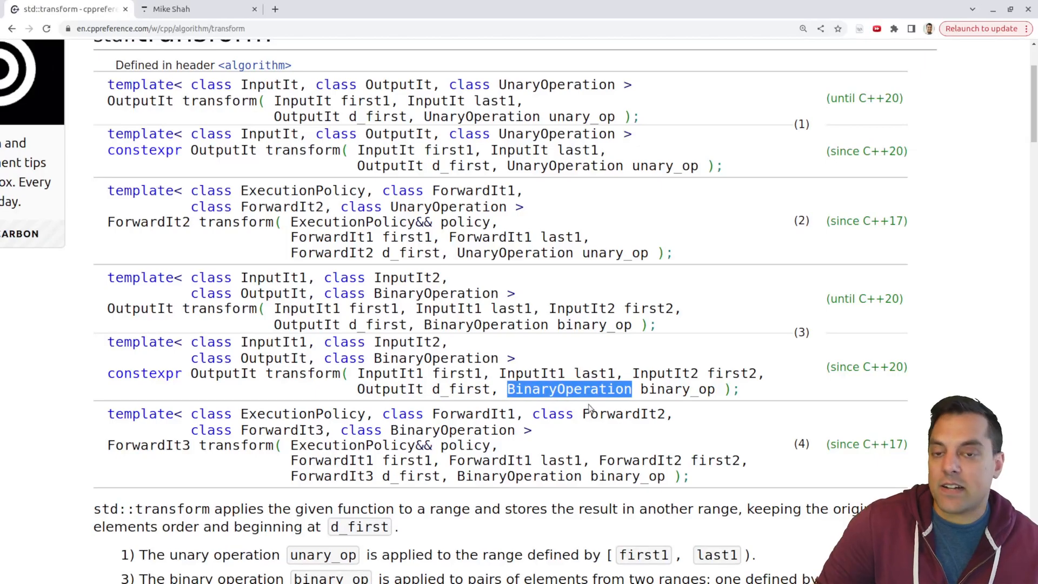
mouse_move(595, 281)
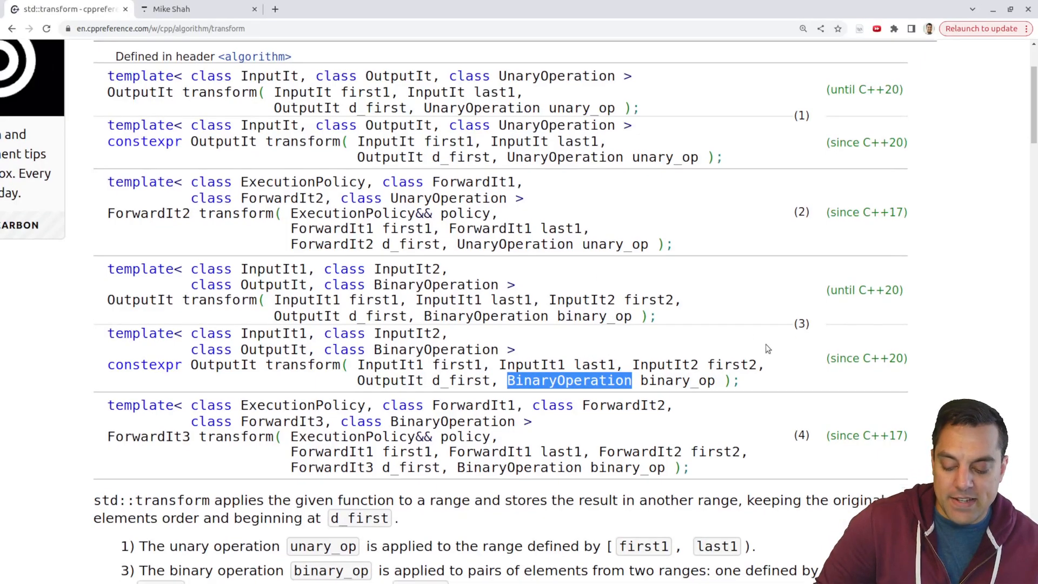
scroll("down", 3)
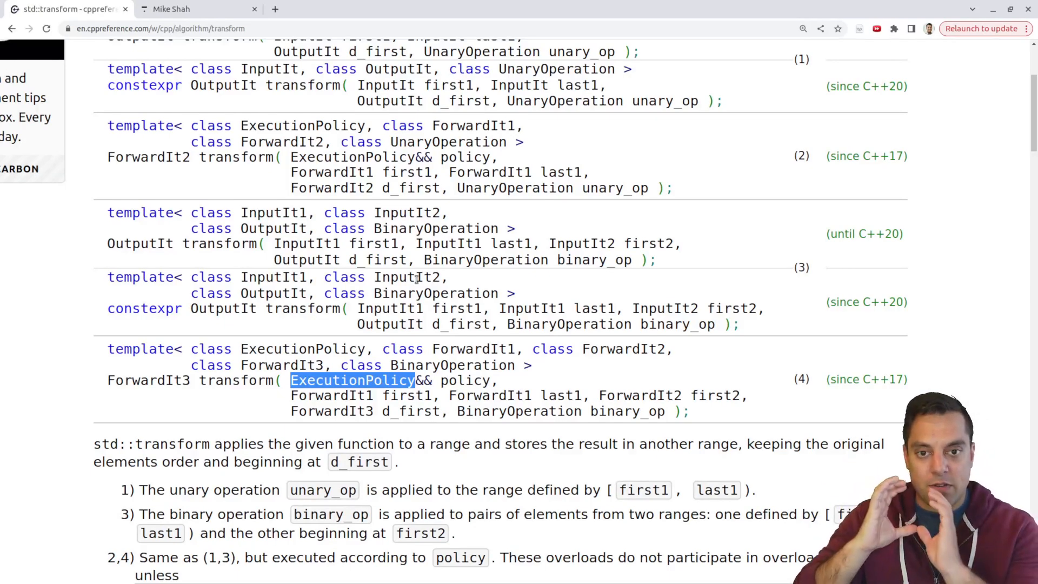
mouse_move(483, 337)
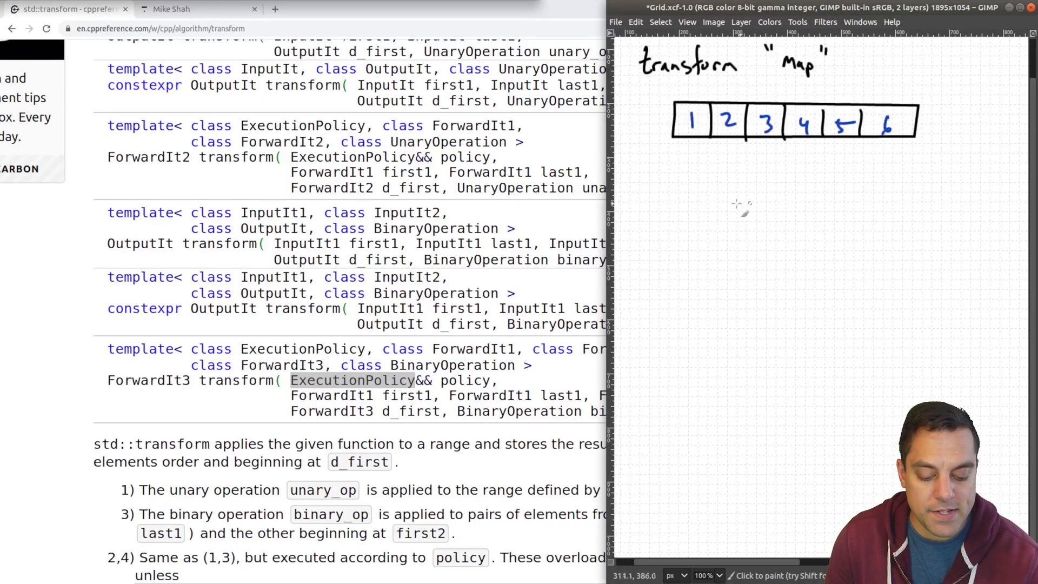
Draw arrows carrying each element through ×2 into a lower array of 2 4 6 8 10 12.
left_click_drag(725, 222, 685, 159)
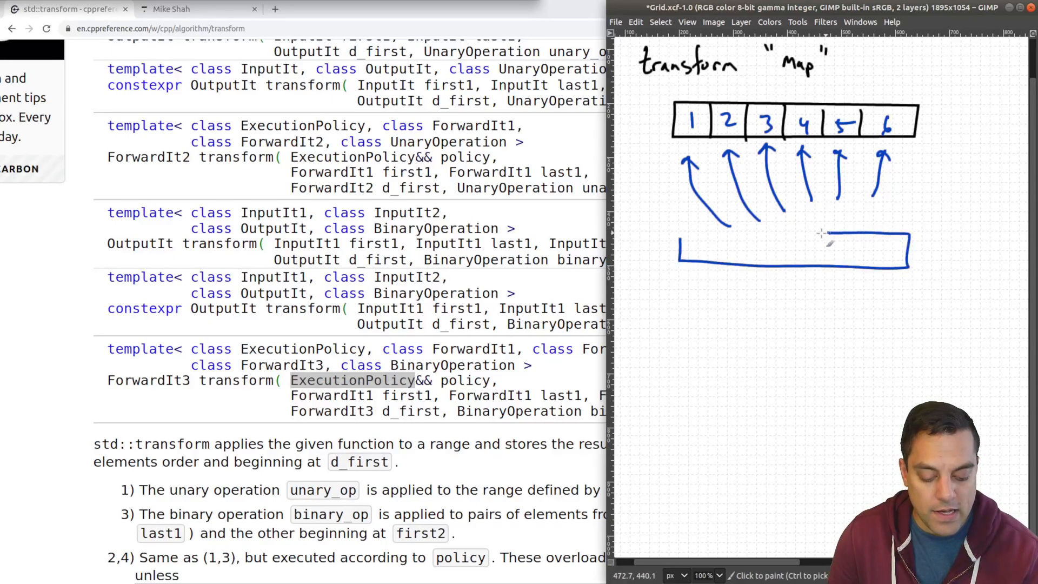
left_click_drag(715, 238, 715, 268)
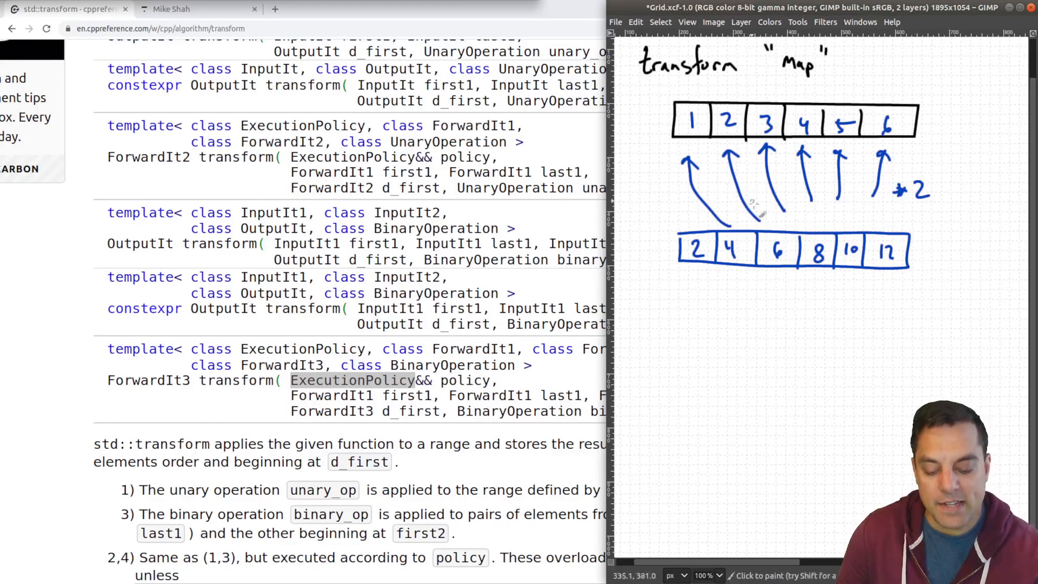
left_click_drag(727, 227, 886, 194)
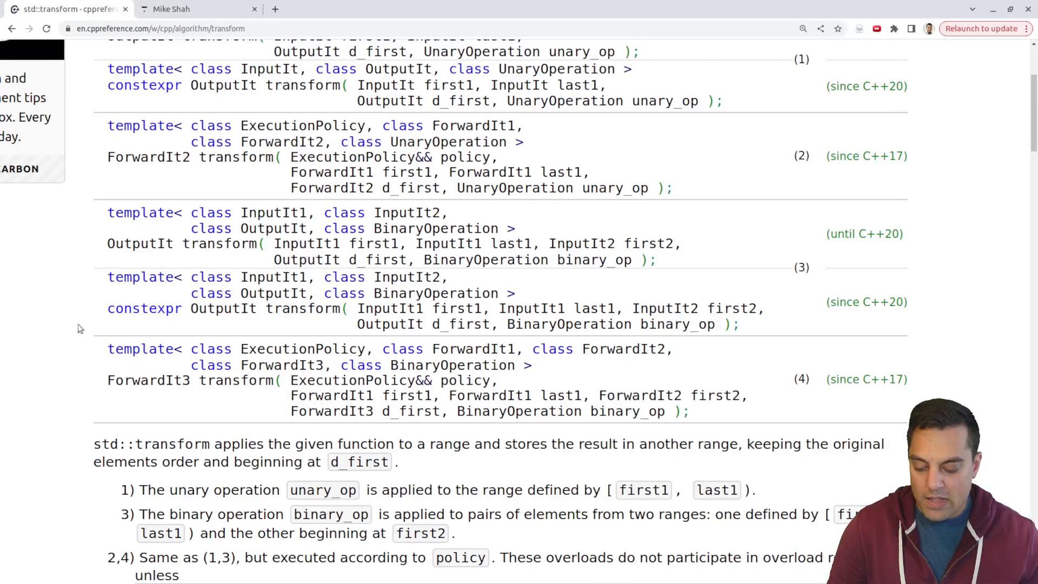
scroll("down", 3)
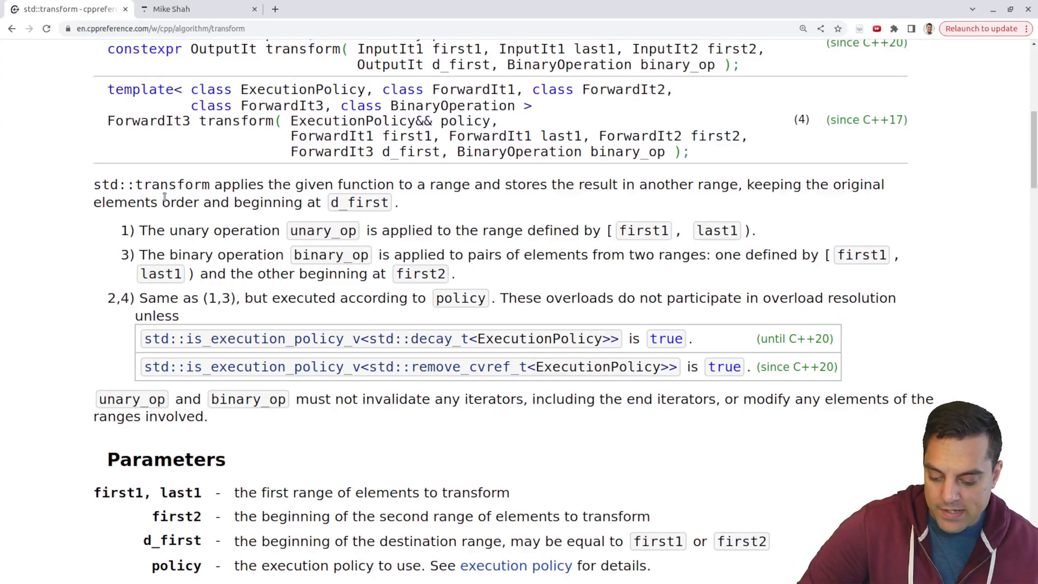
left_click_drag(161, 184, 257, 183)
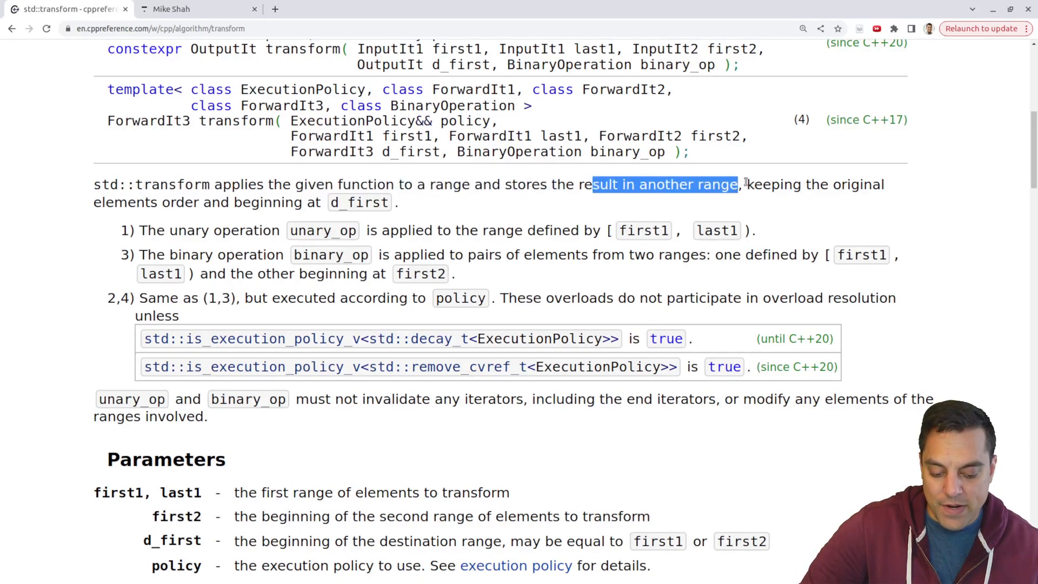
left_click_drag(736, 184, 393, 202)
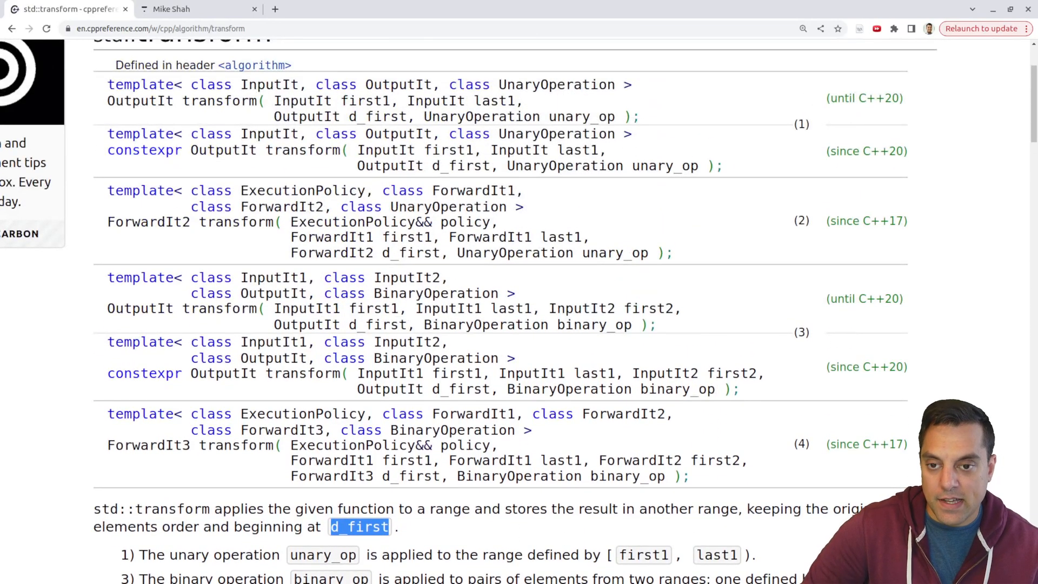
scroll("down", 3)
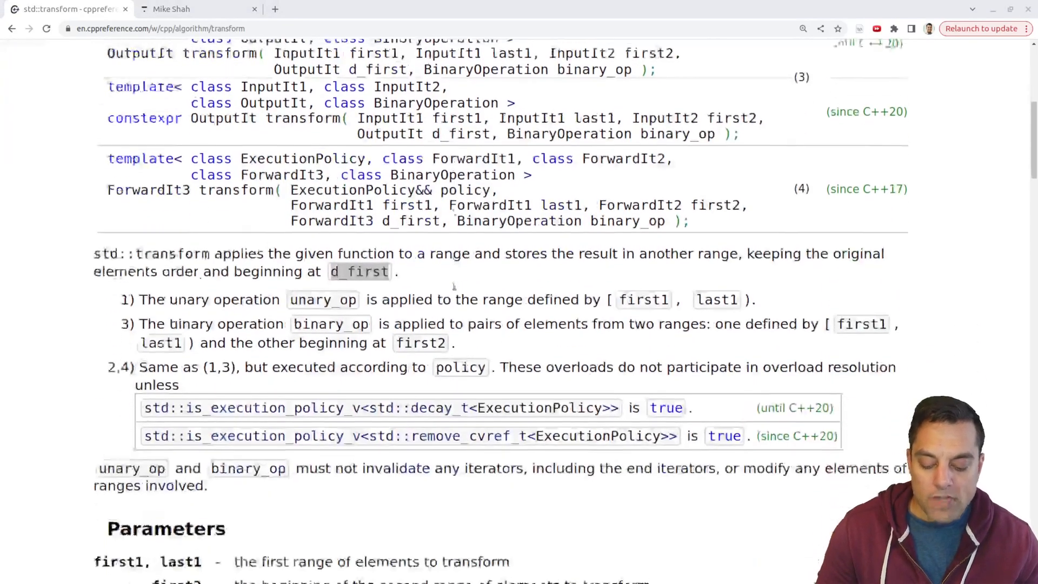
scroll("down", 3)
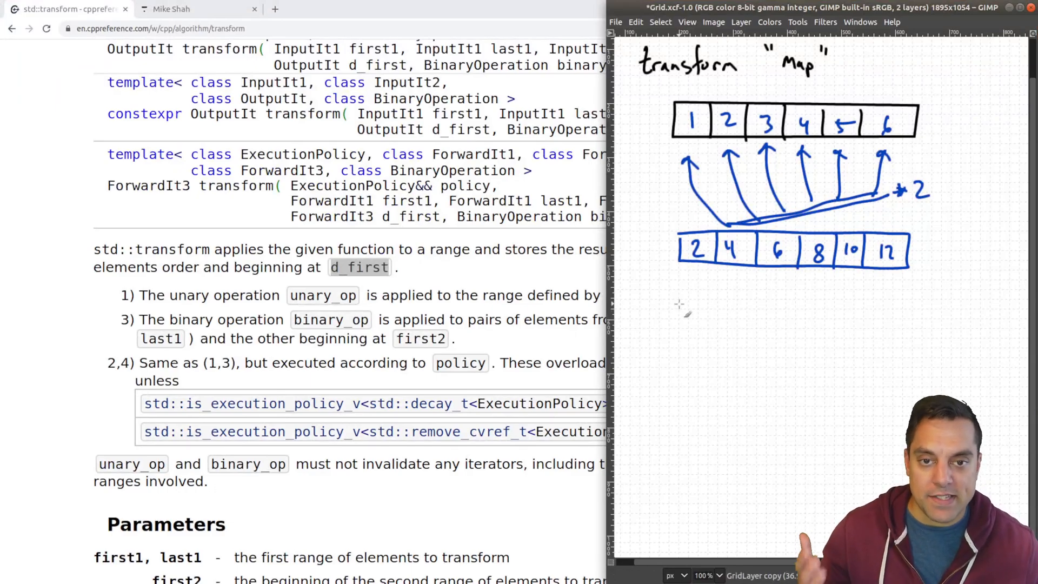
mouse_move(678, 318)
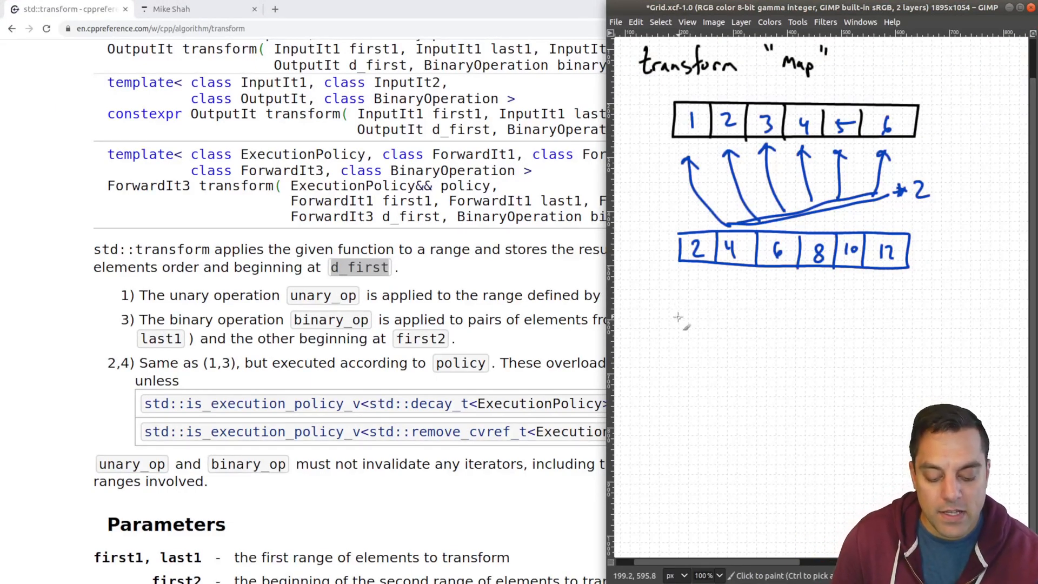
Draw a small array cell where 1 is overwritten by 2 to show in-place transform.
left_click_drag(679, 318, 771, 367)
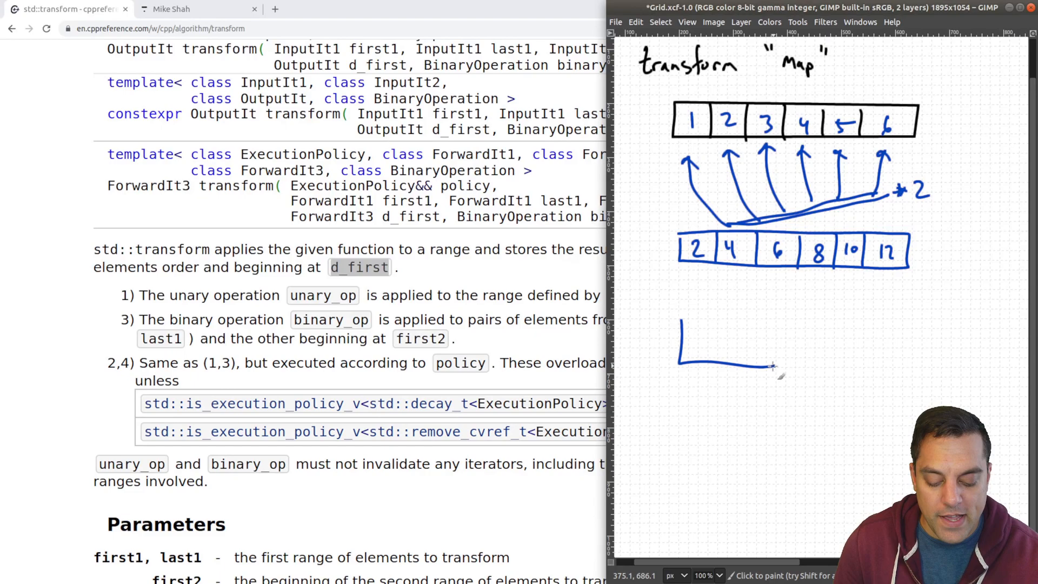
left_click_drag(679, 318, 767, 368)
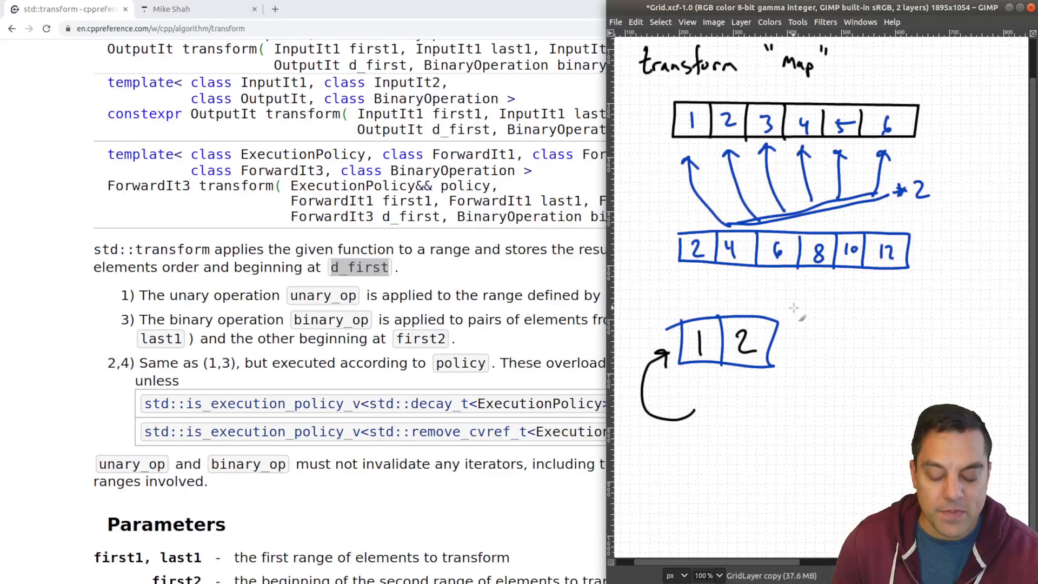
left_click_drag(692, 337, 715, 344)
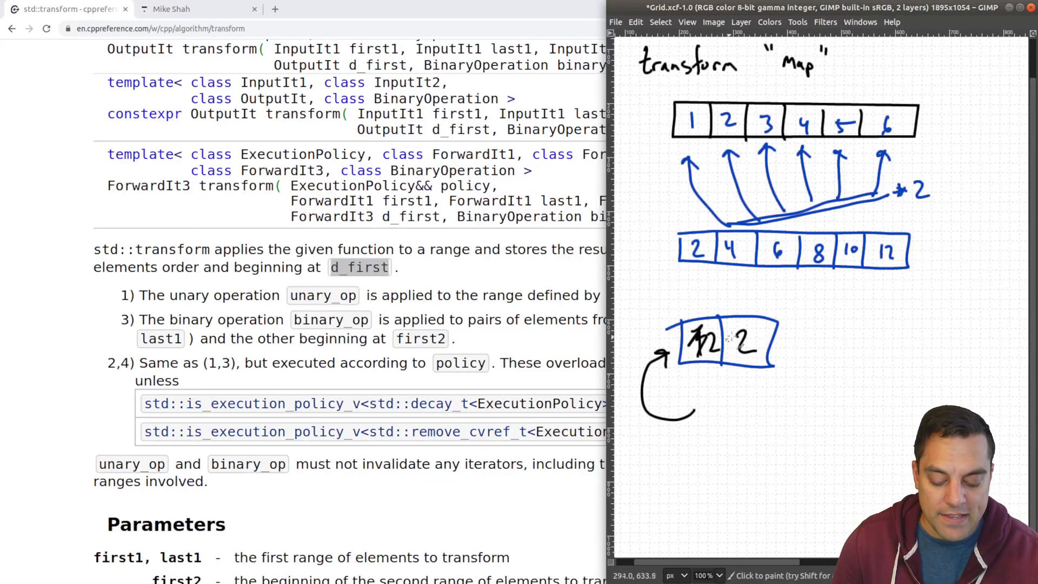
left_click_drag(742, 343, 767, 344)
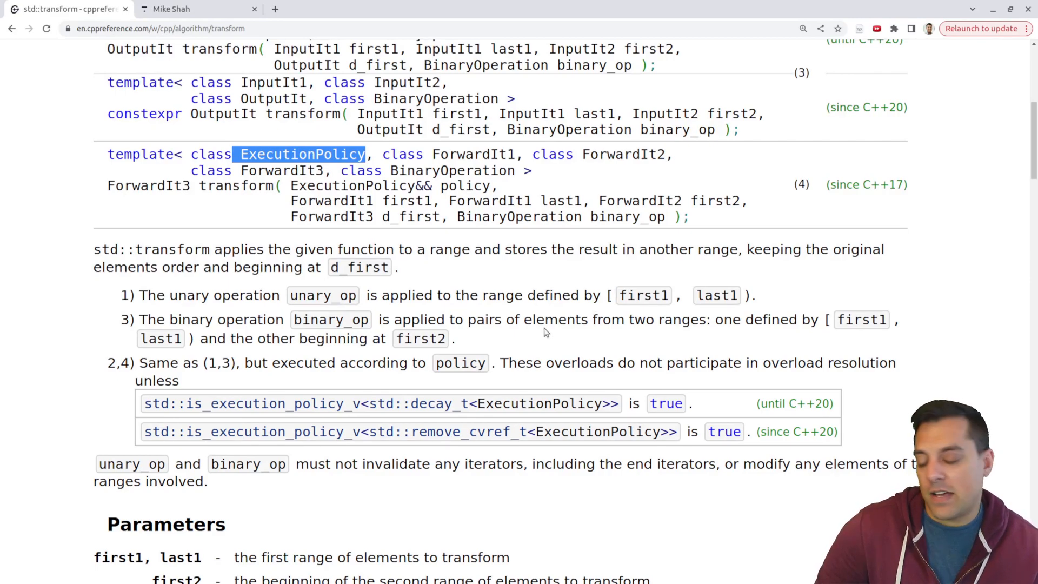
Highlight Ret in the unary signature and Type2 in the binary operation signature.
scroll("down", 3)
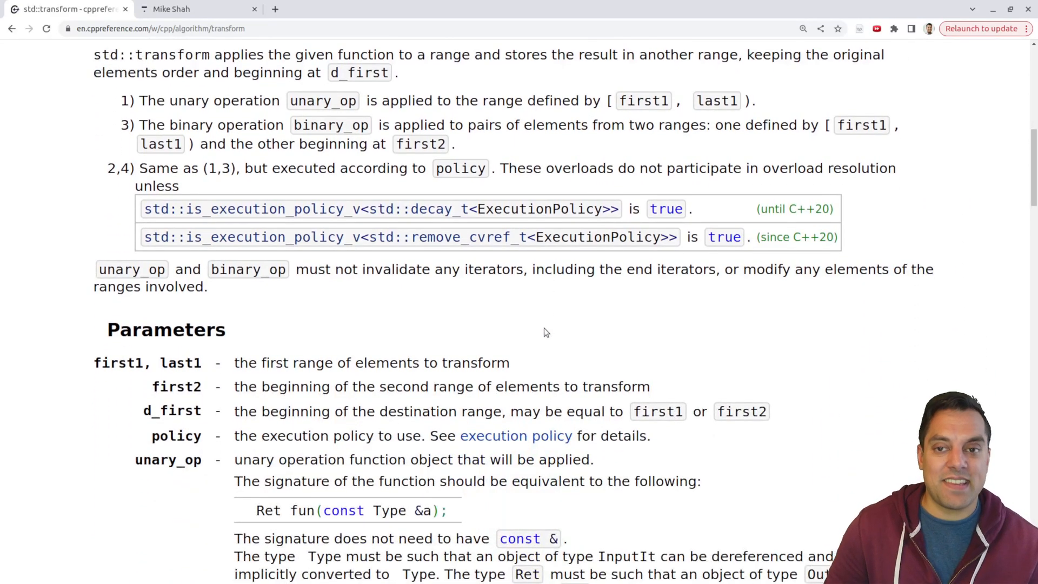
mouse_move(535, 302)
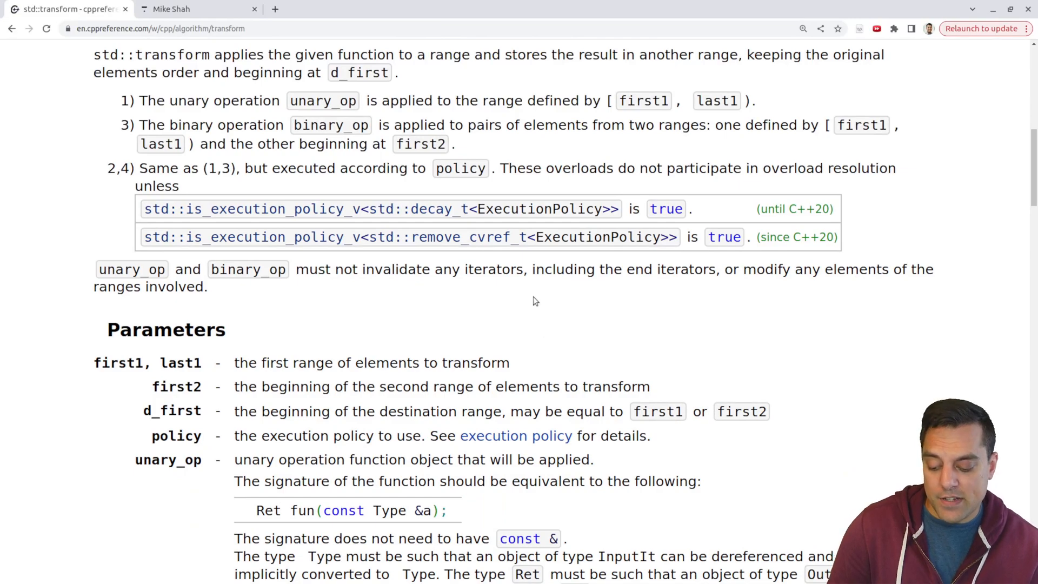
scroll("down", 3)
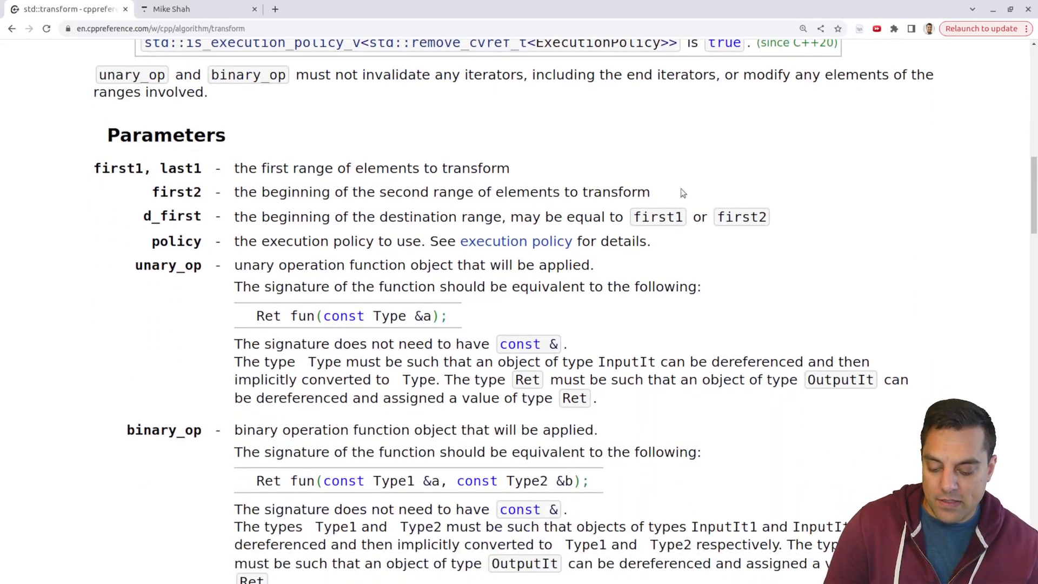
scroll("down", 3)
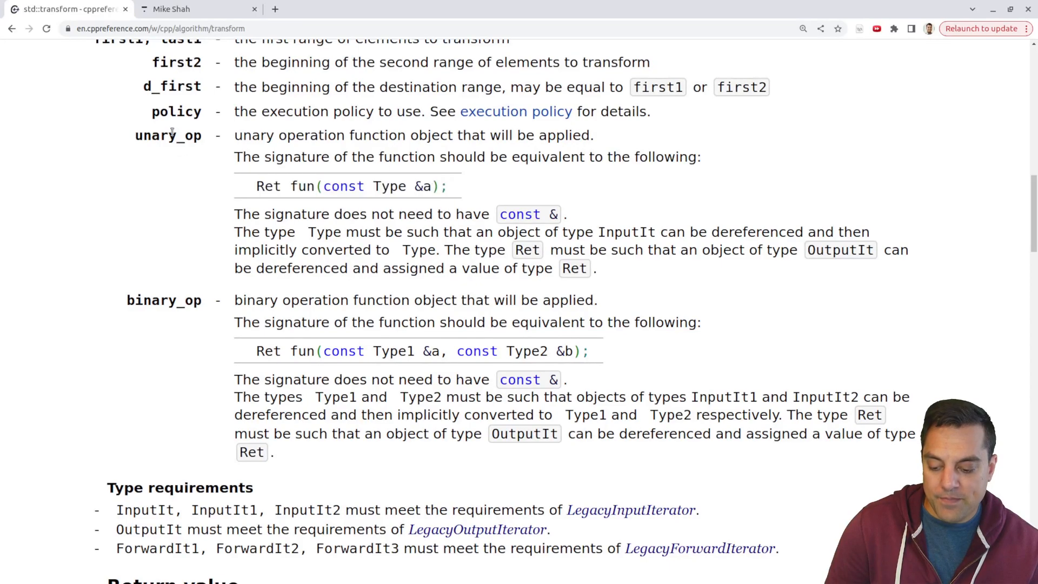
double_click(167, 135)
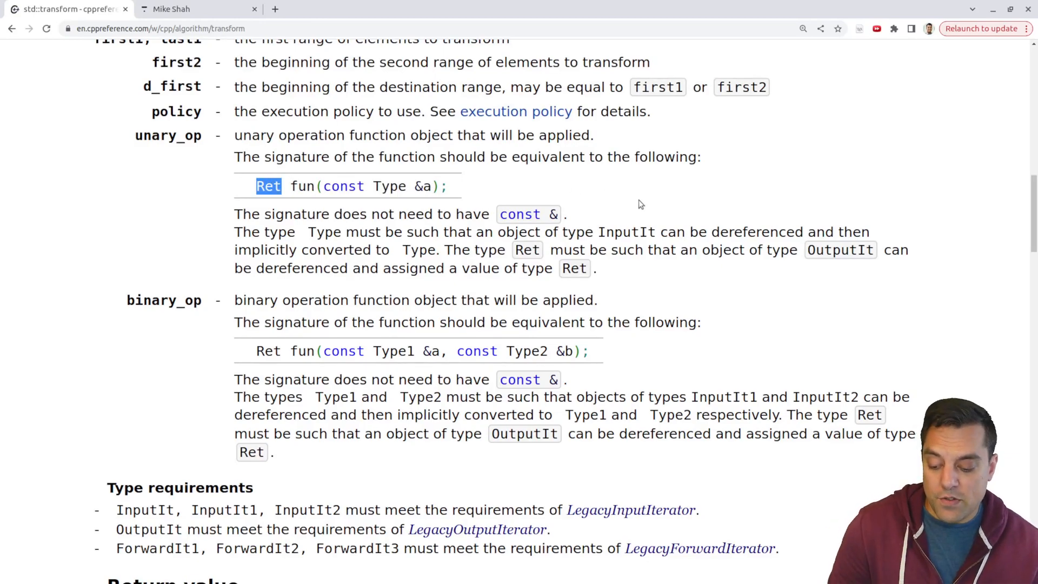
scroll("down", 3)
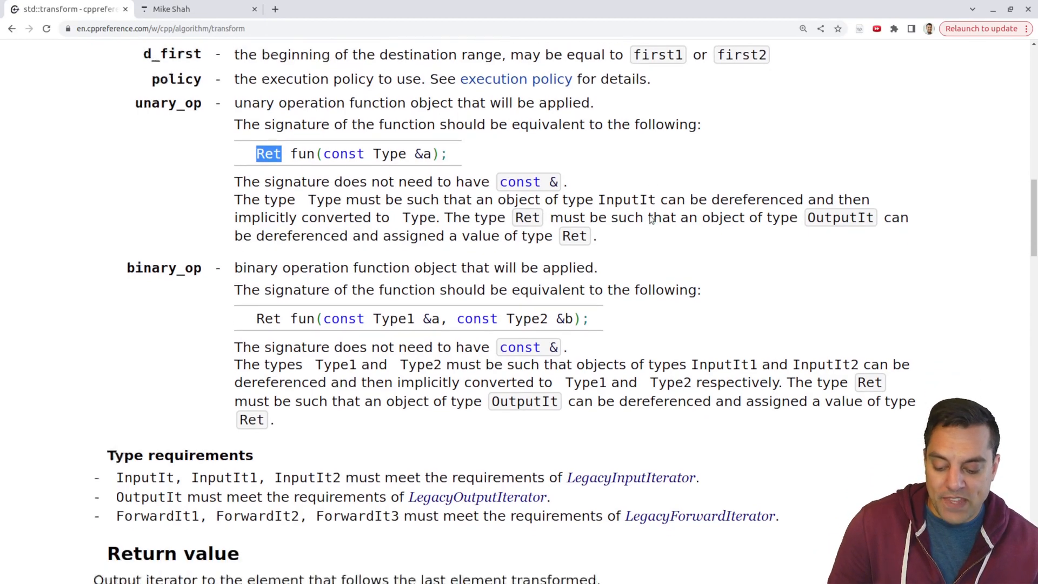
scroll("down", 3)
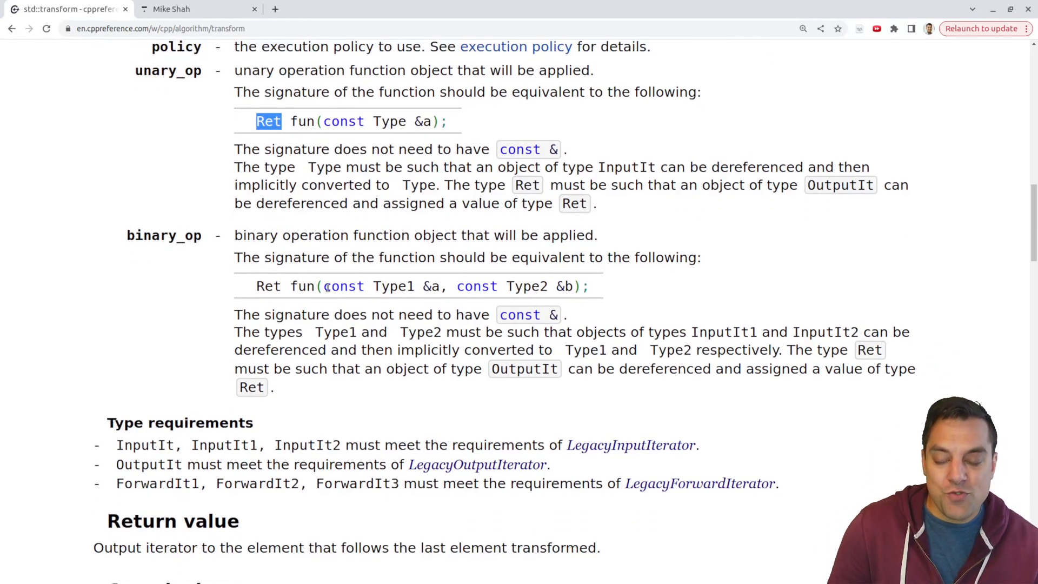
left_click_drag(324, 285, 573, 285)
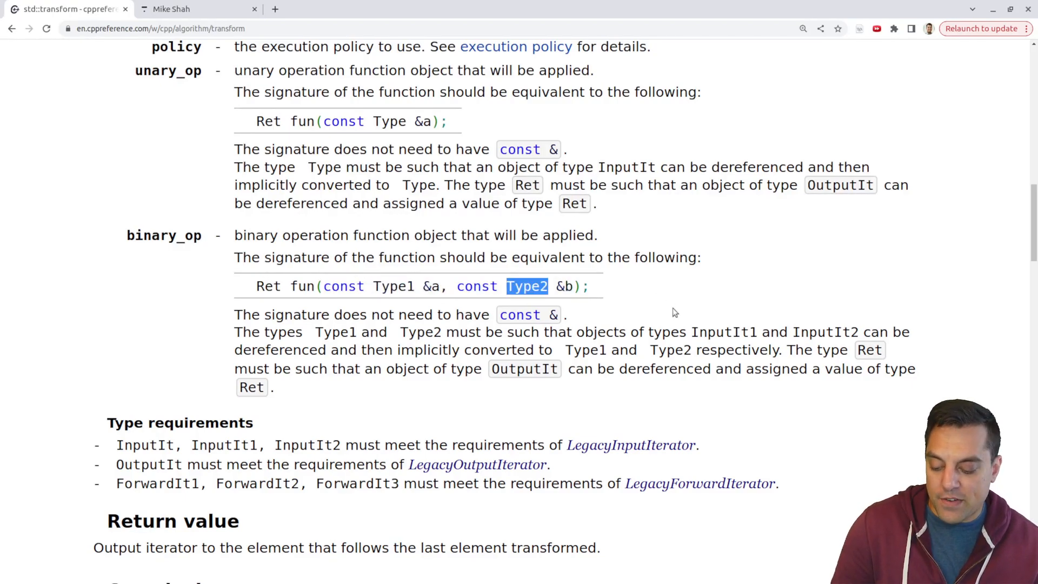
Highlight the return value description and unary_op in the complexity line, reaching Possible implementation.
scroll("down", 3)
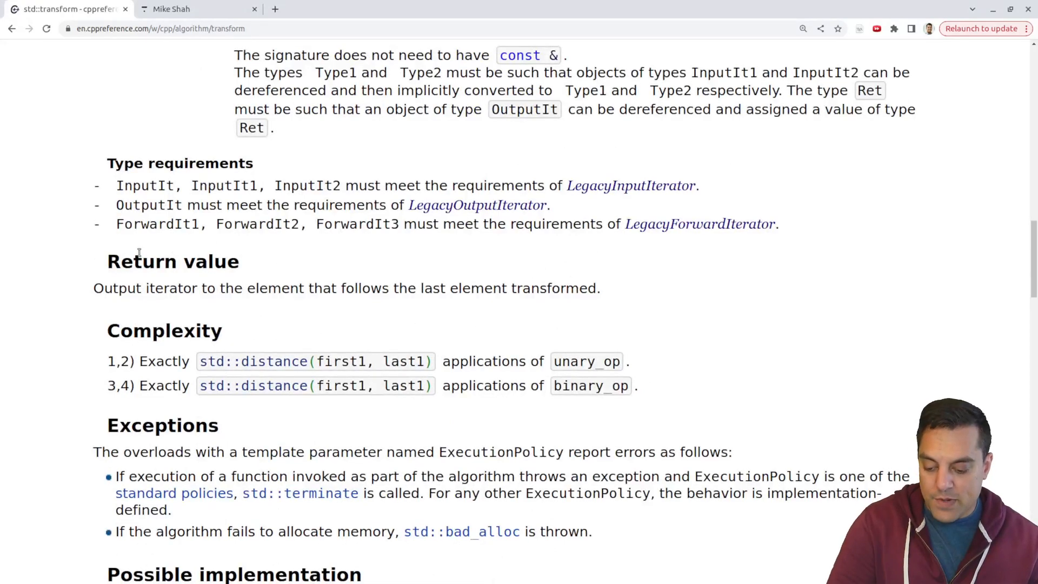
left_click_drag(268, 288, 412, 287)
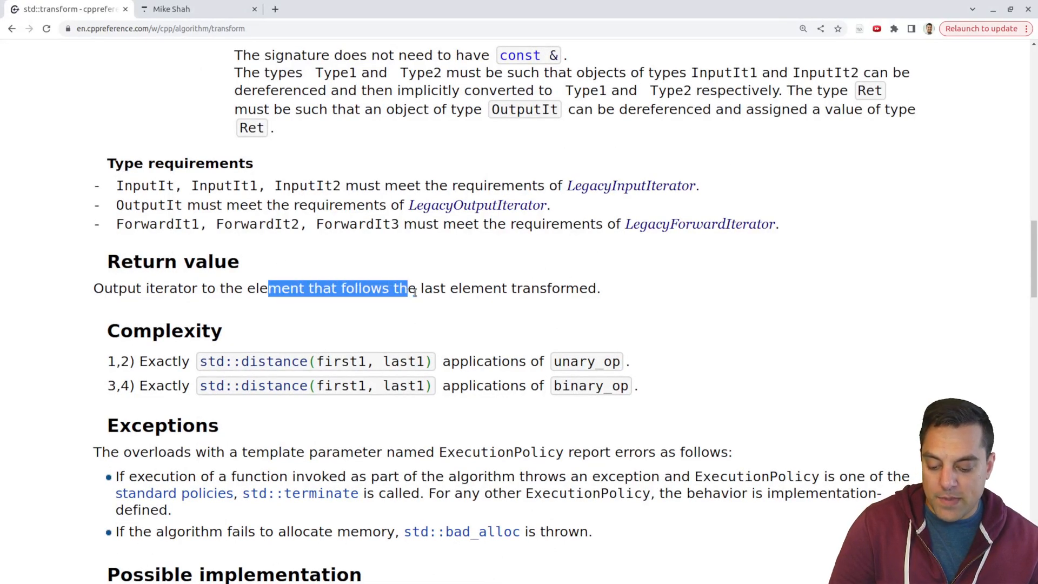
left_click_drag(410, 288, 595, 288)
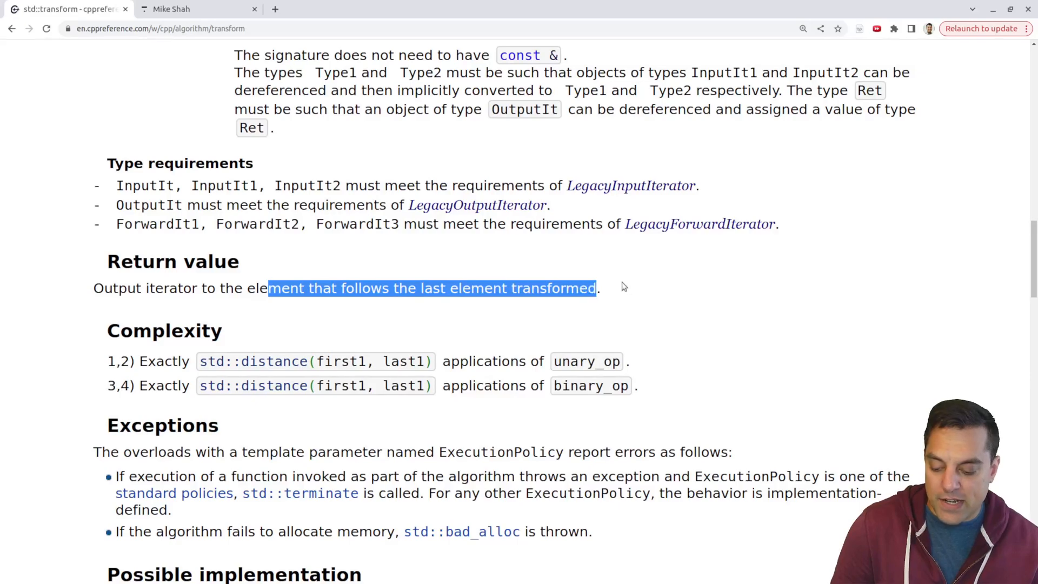
left_click(622, 286)
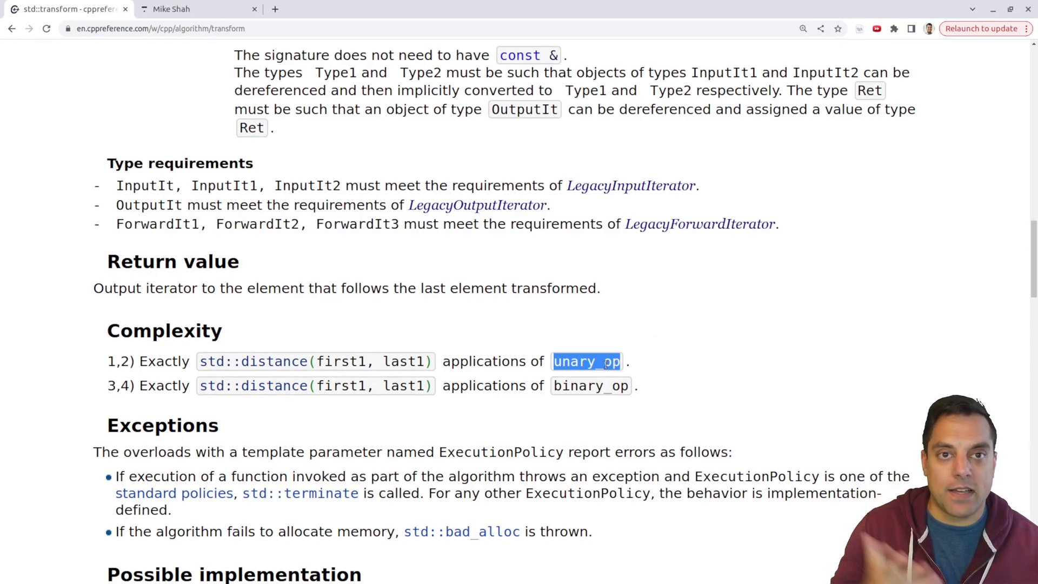
mouse_move(604, 361)
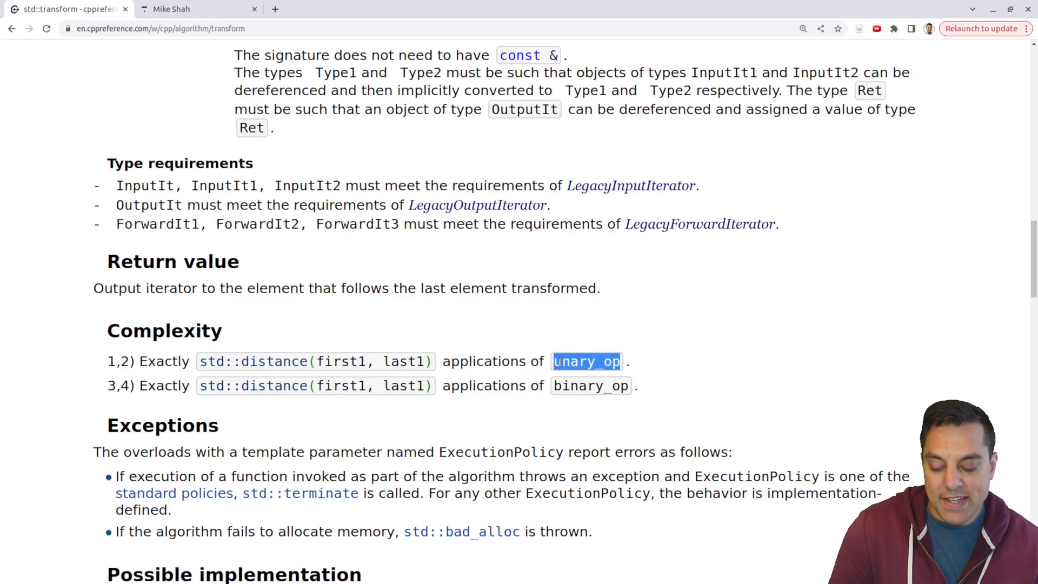
mouse_move(668, 293)
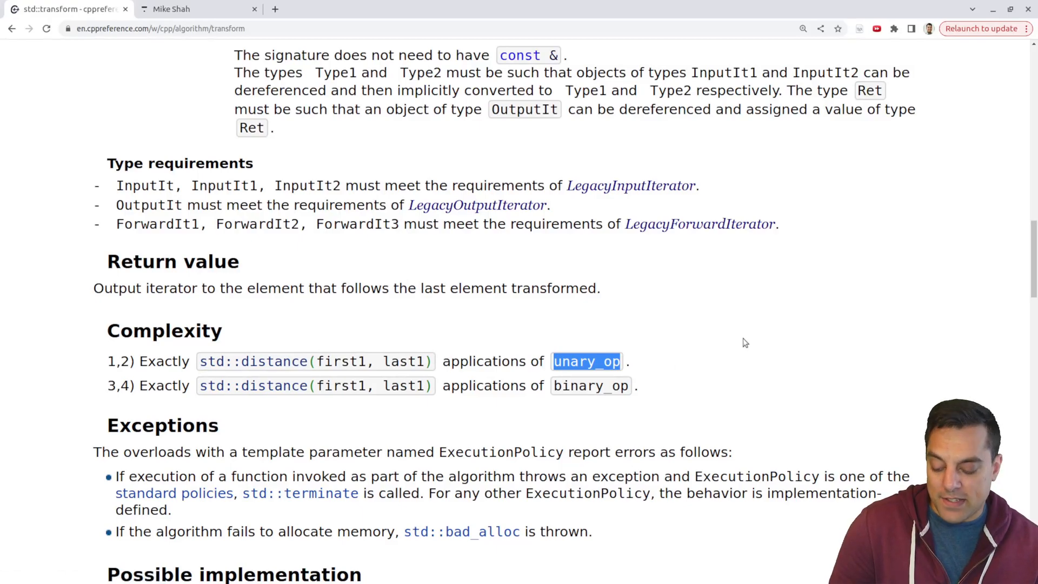
scroll("down", 3)
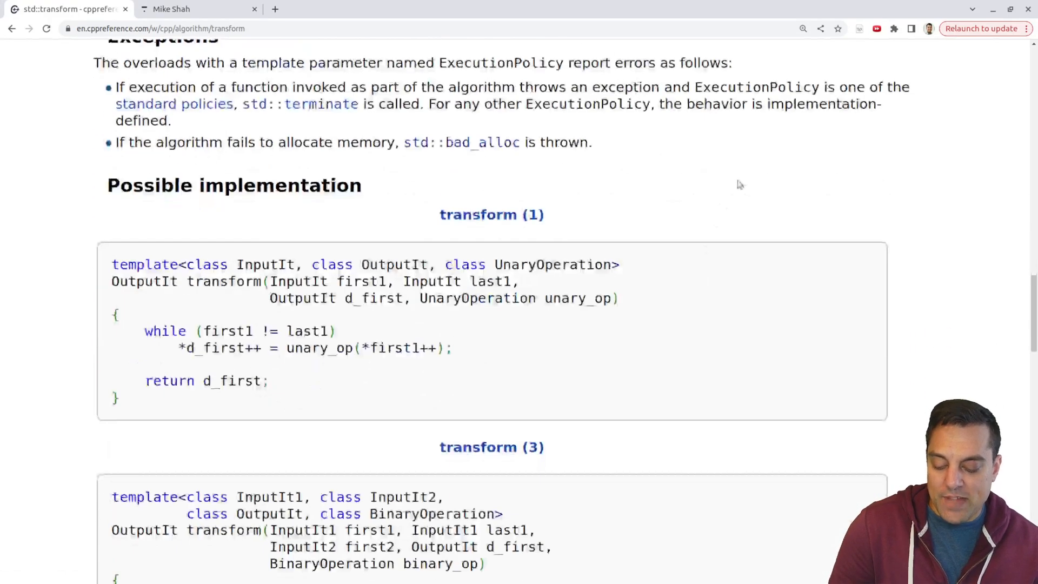
Highlight first1 in the transform (1) loop, then mark print_ordinals in the Example code.
scroll("down", 3)
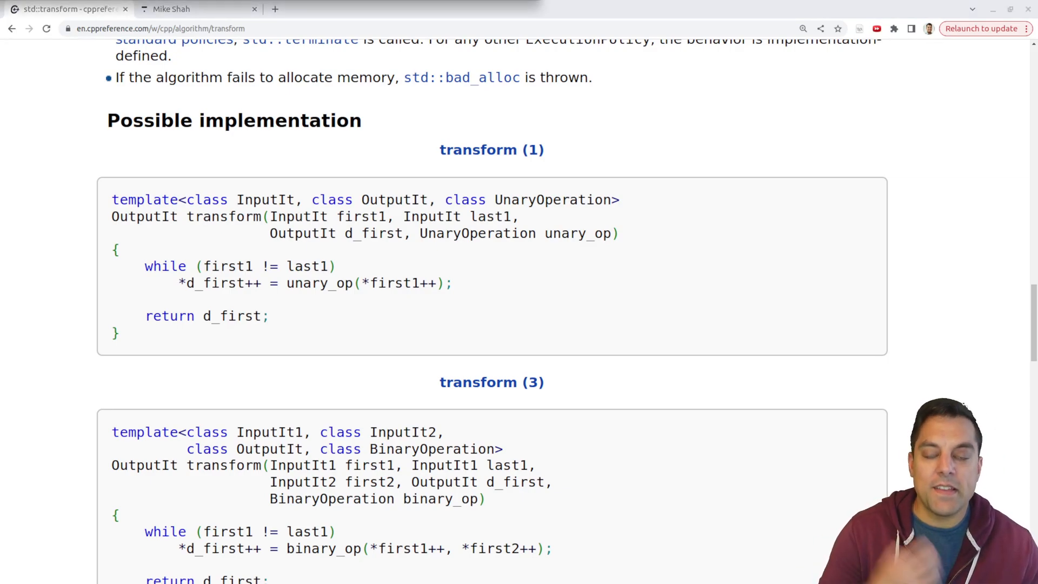
double_click(226, 266)
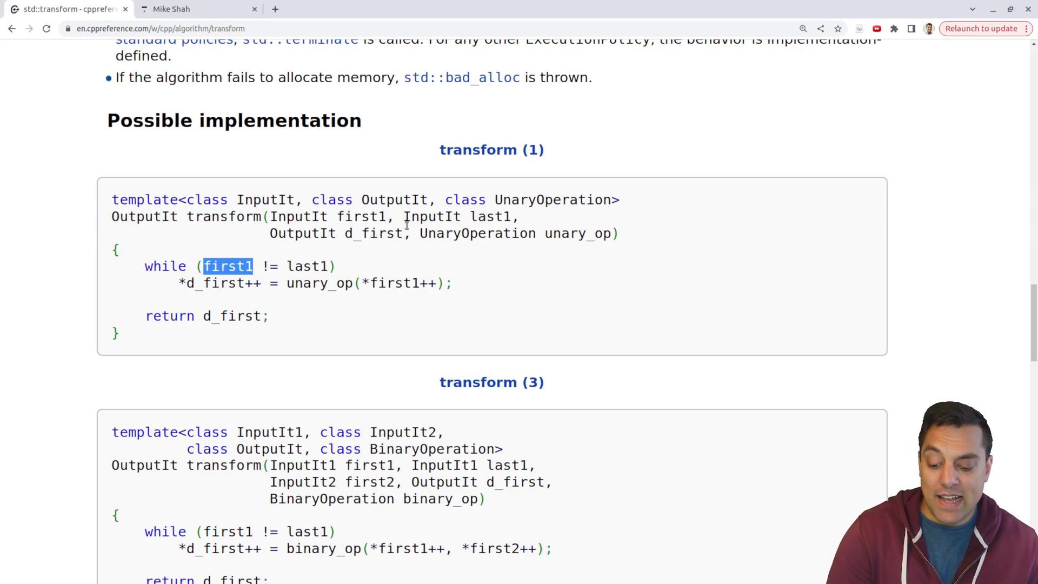
left_click_drag(281, 283, 453, 284)
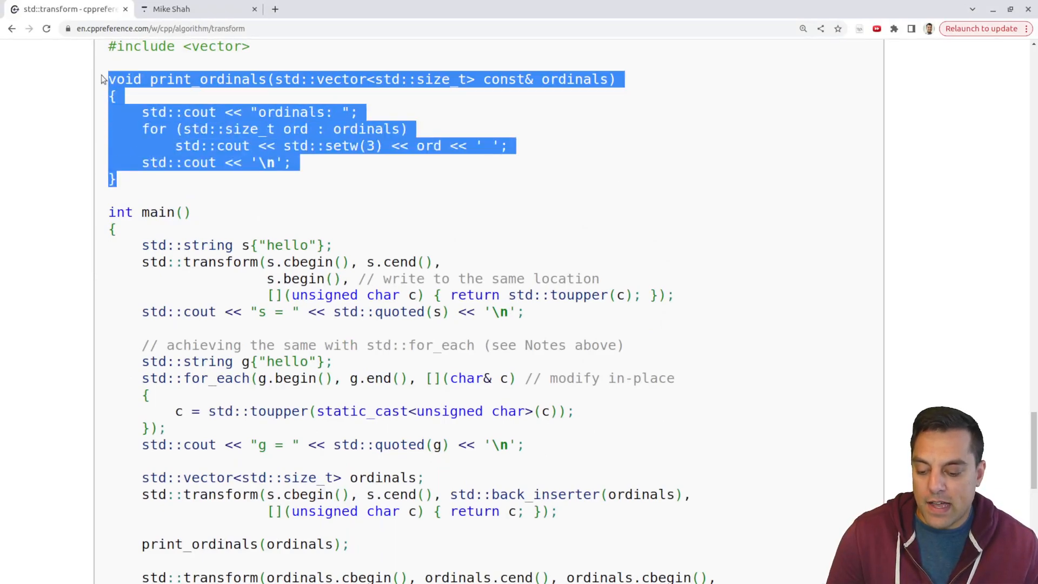
Highlight the ordinals vector type and the std::toupper(c) call in the example lambda.
double_click(573, 79)
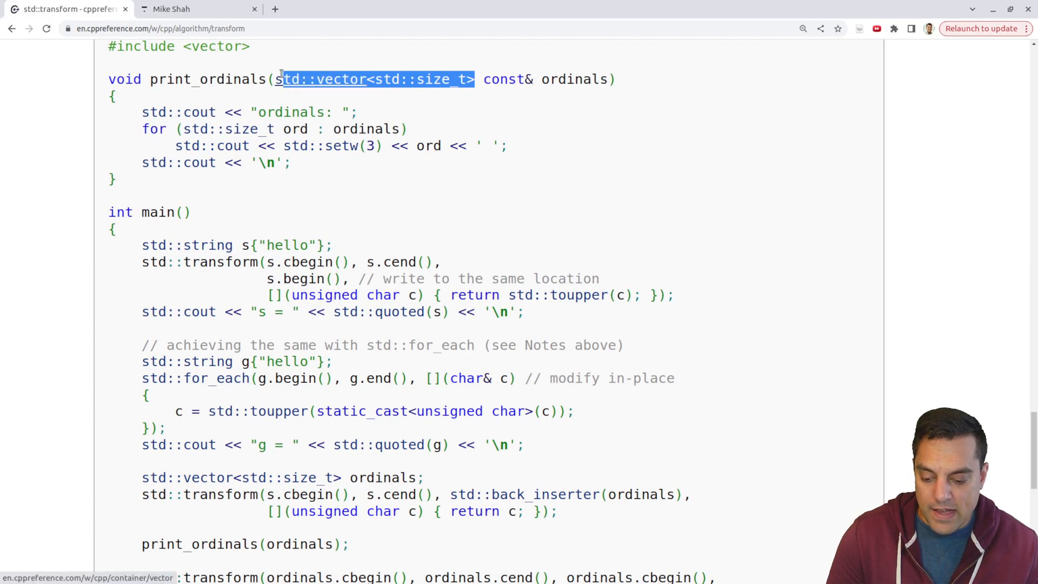
scroll("down", 3)
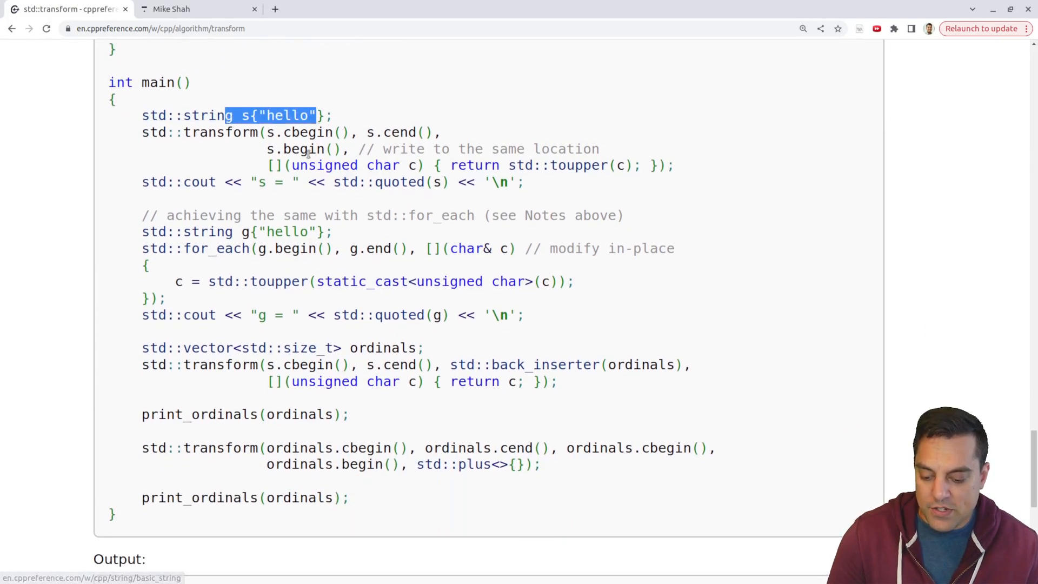
left_click(694, 176)
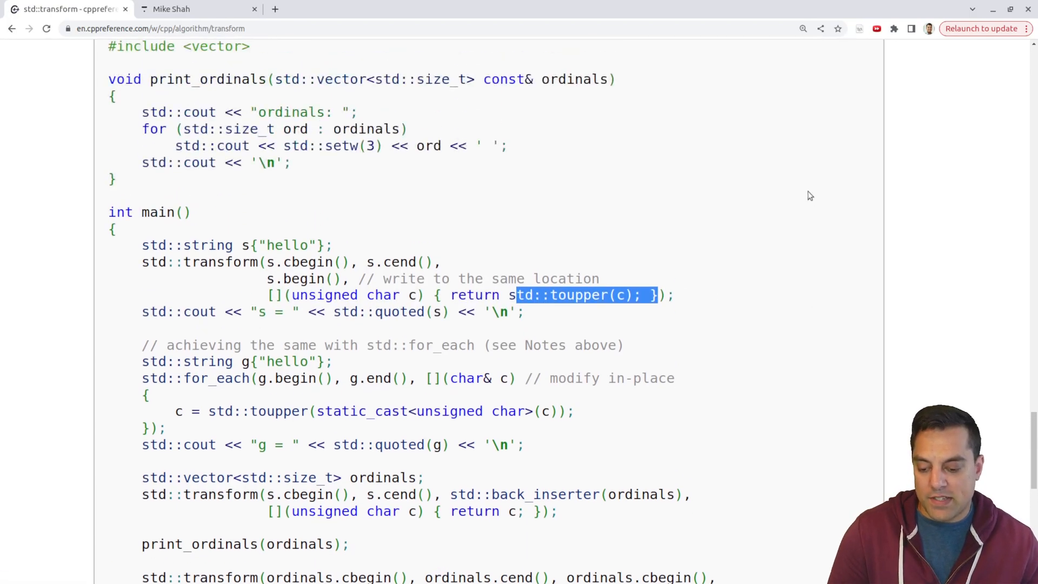
scroll("down", 3)
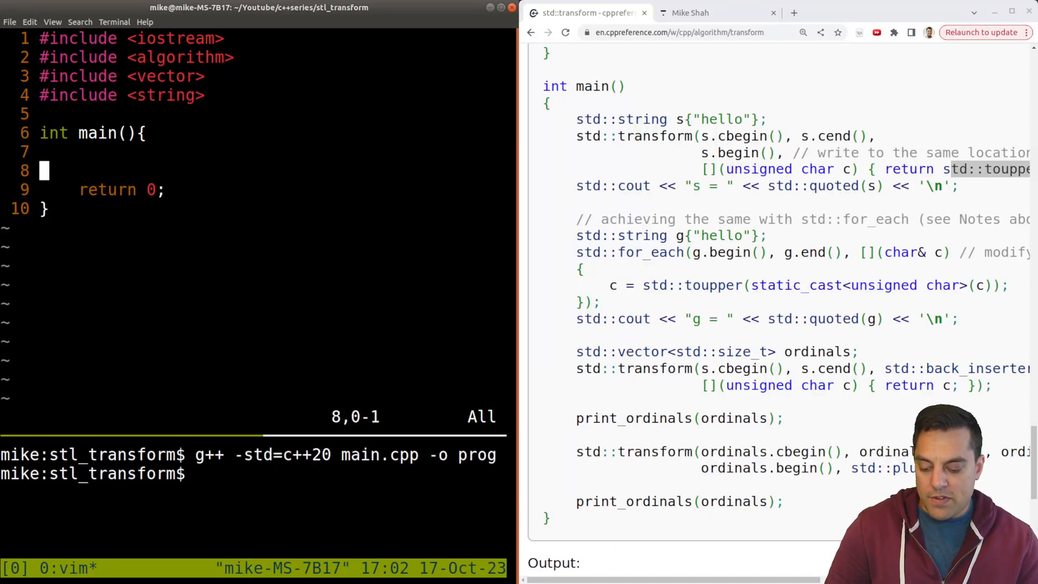
Declare std::string s{"mike"} and an empty std::string out.
type("std")
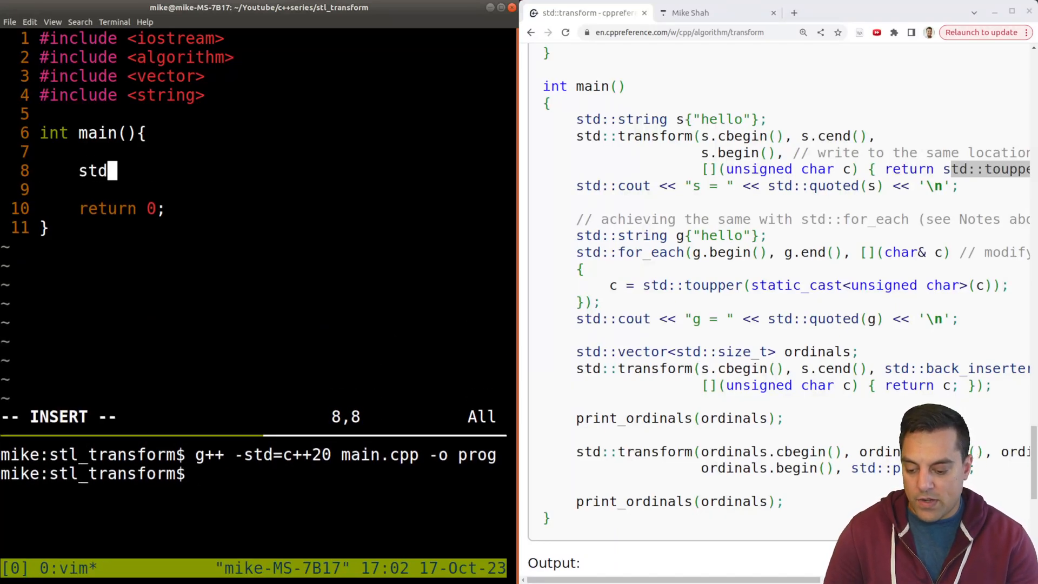
type("::string s")
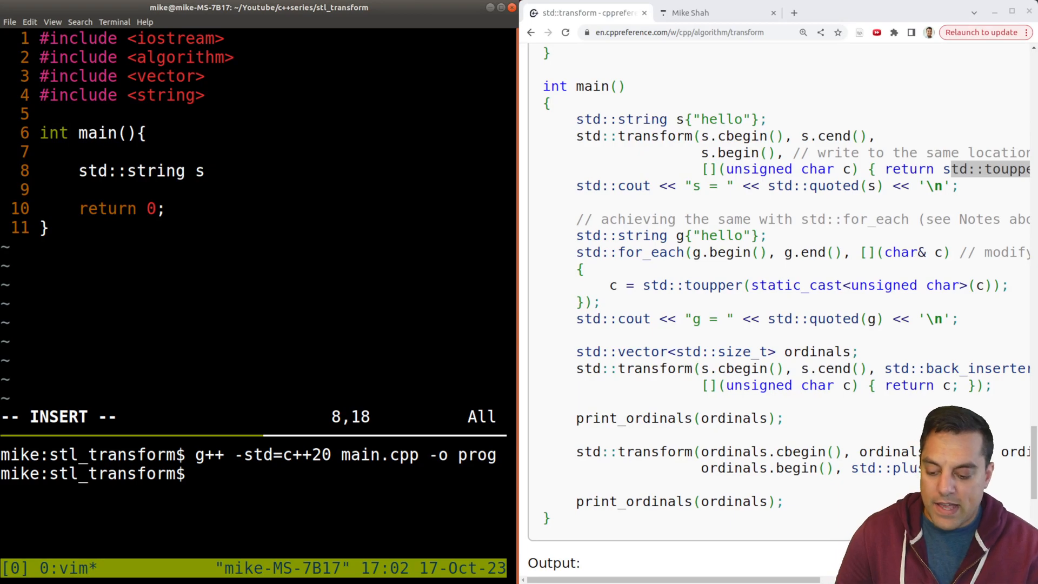
type("{")
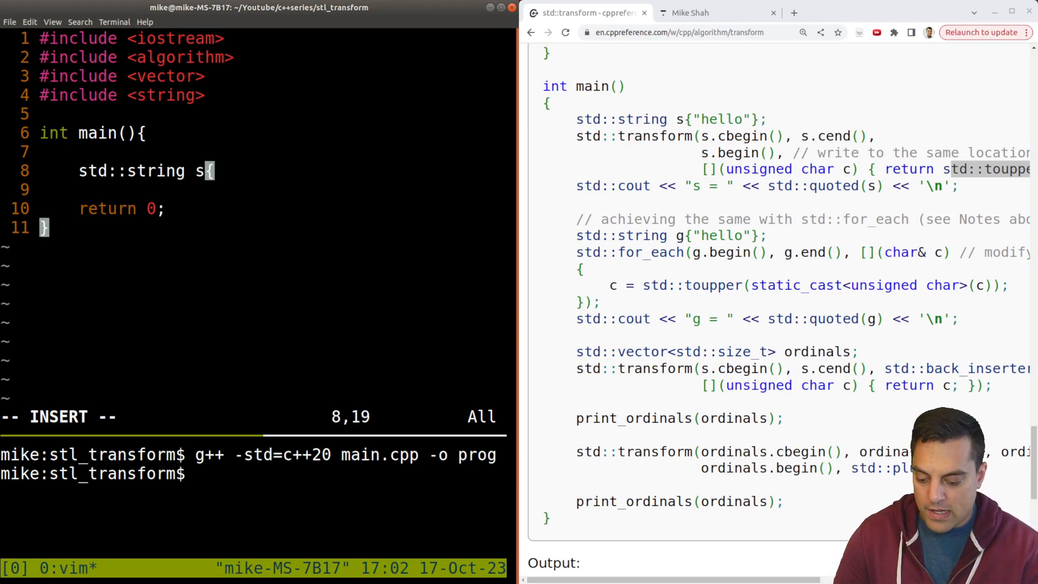
type("\"mike\"};")
type("std::s")
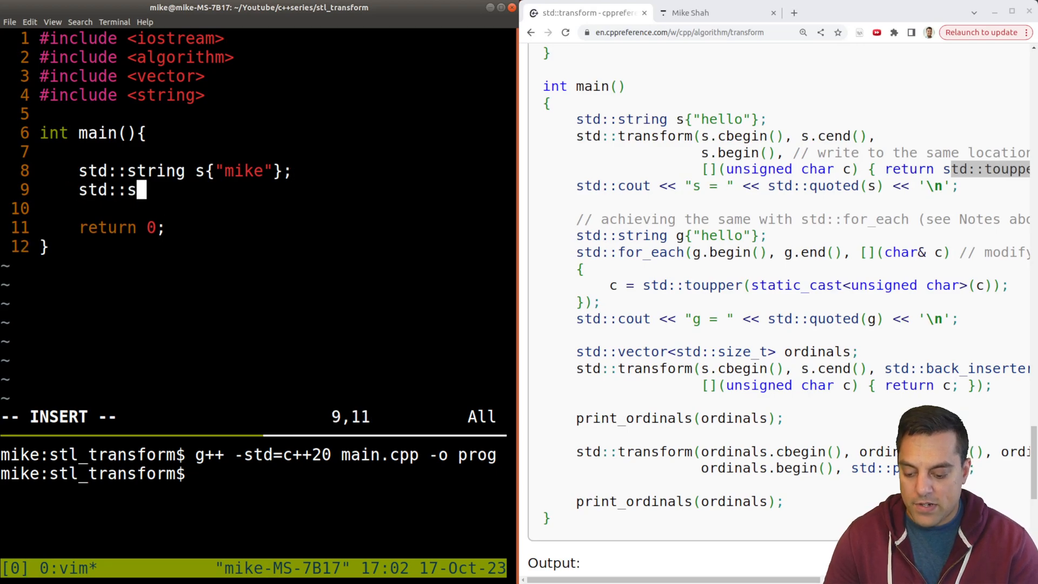
type("tring out;")
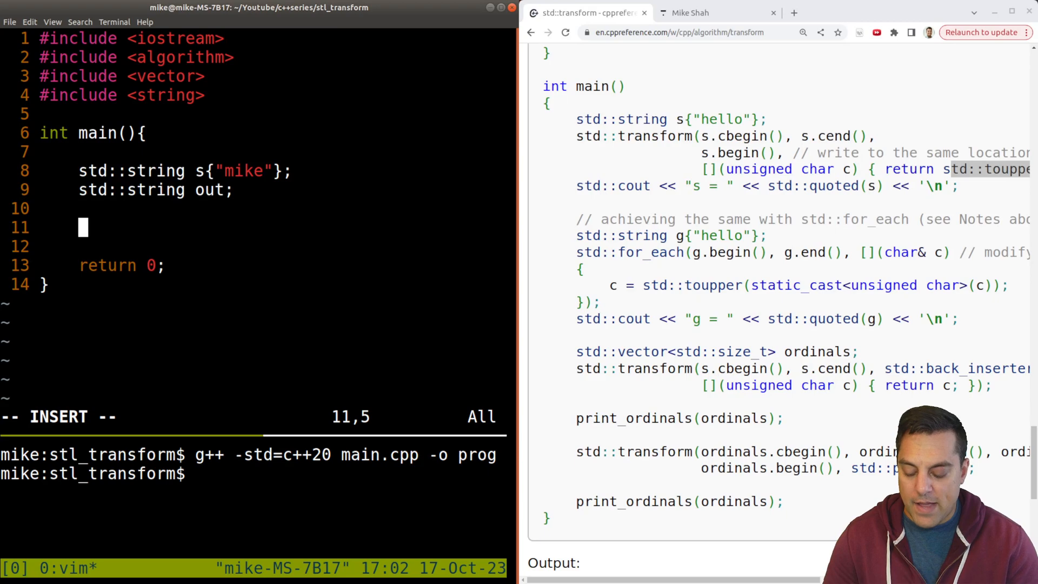
Add std::cout lines printing "s :" << s and "out:" << out with std::endl.
type("std::cout")
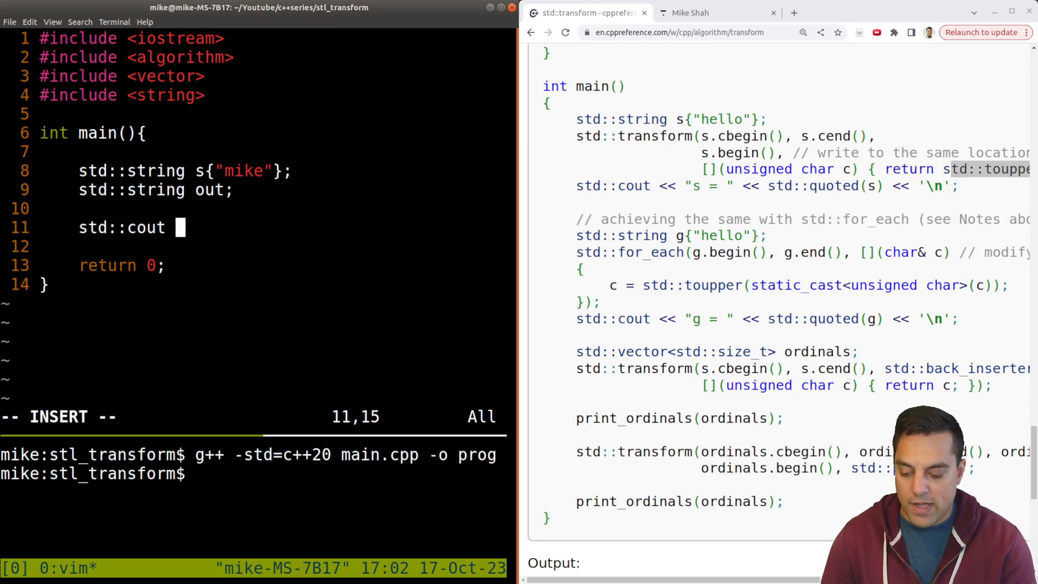
type("<< \"s")
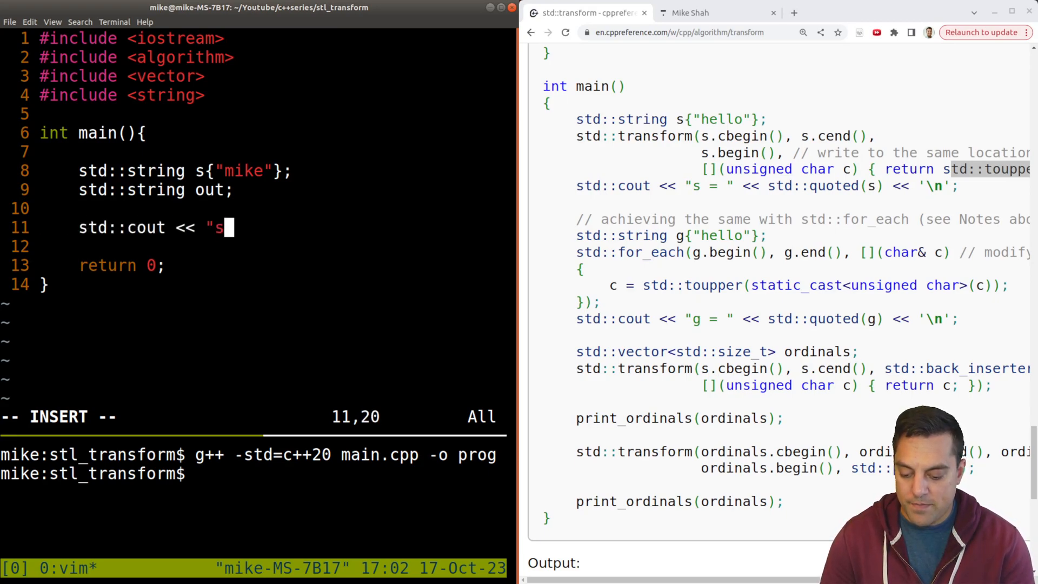
type(":\"")
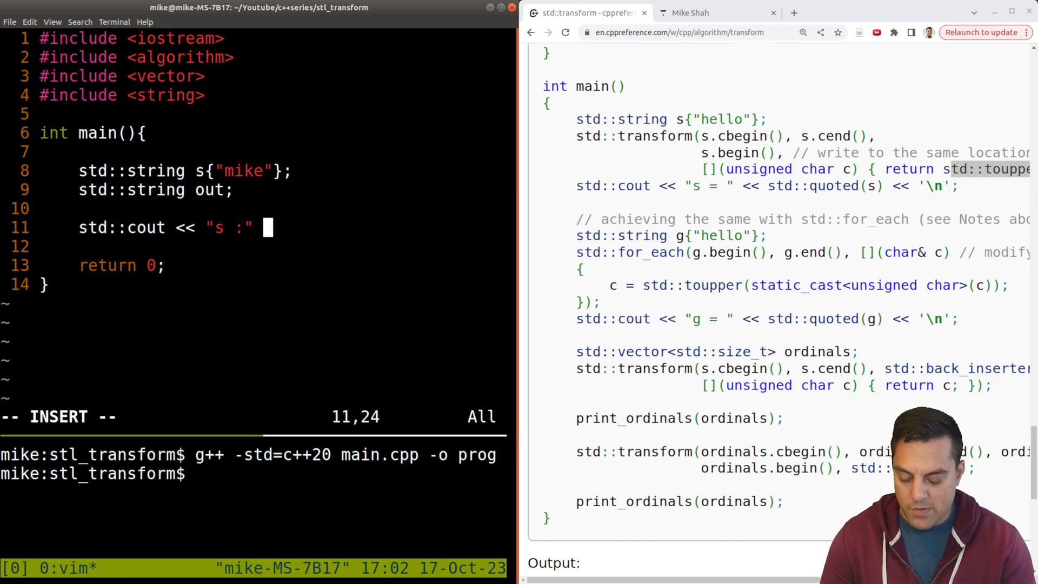
type("<< std:")
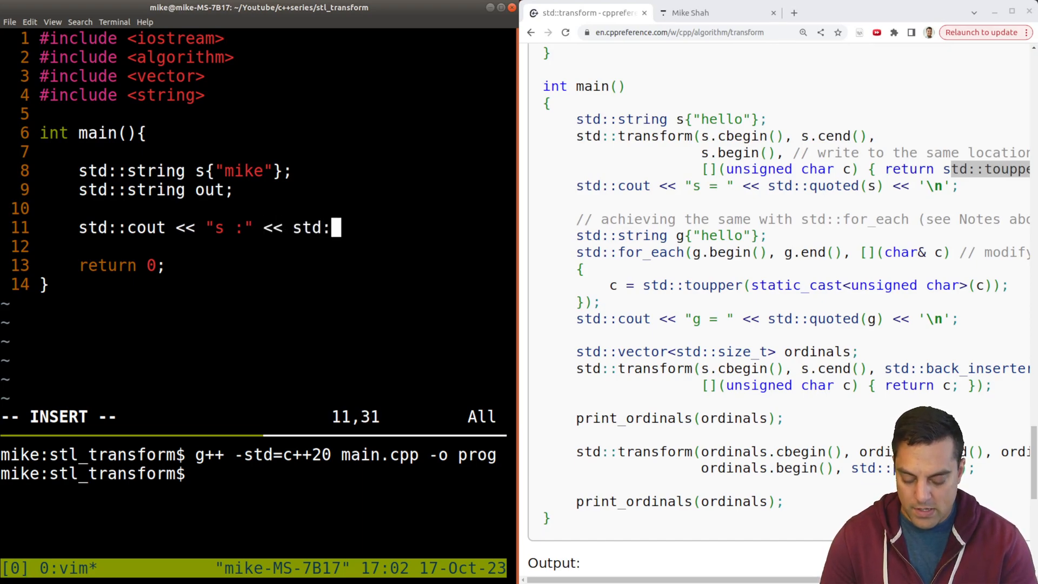
type(":endl;")
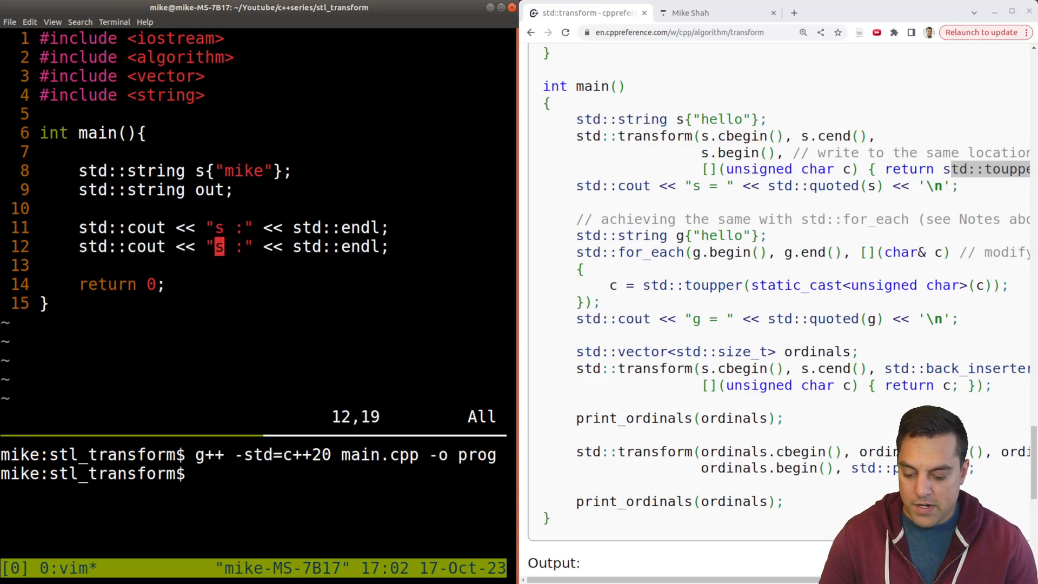
type("ut")
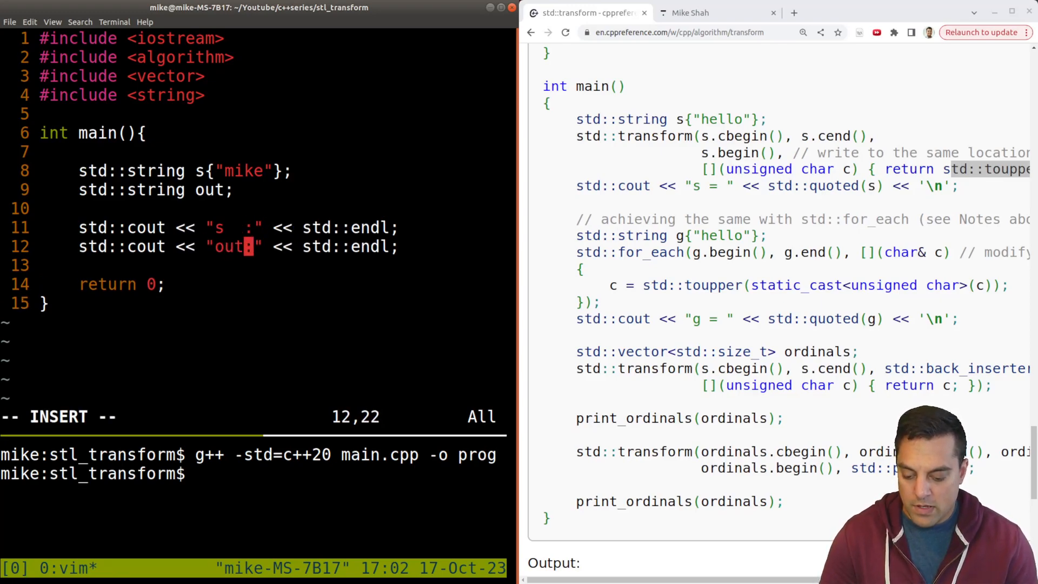
type("<<")
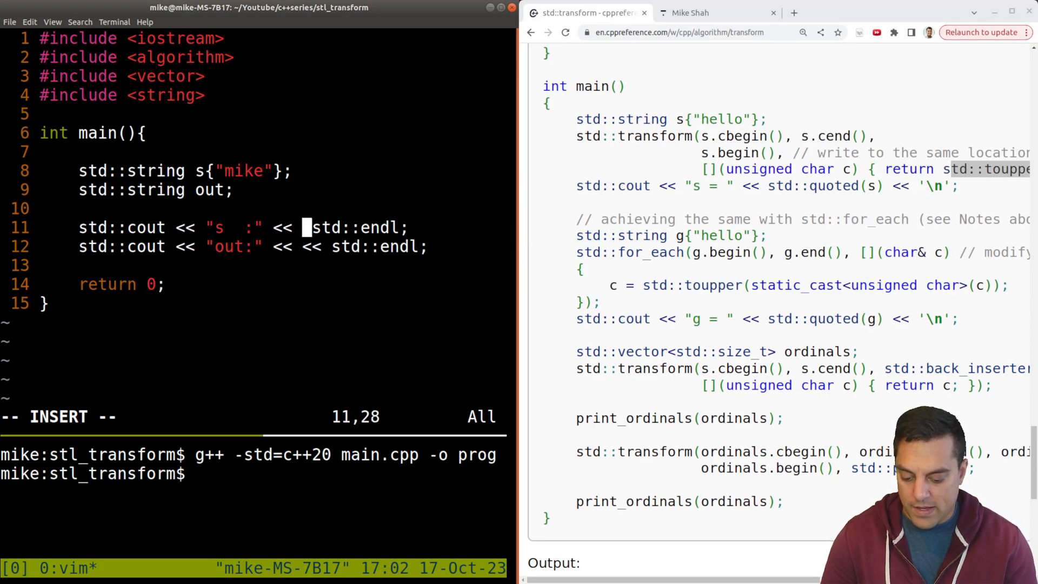
type("s")
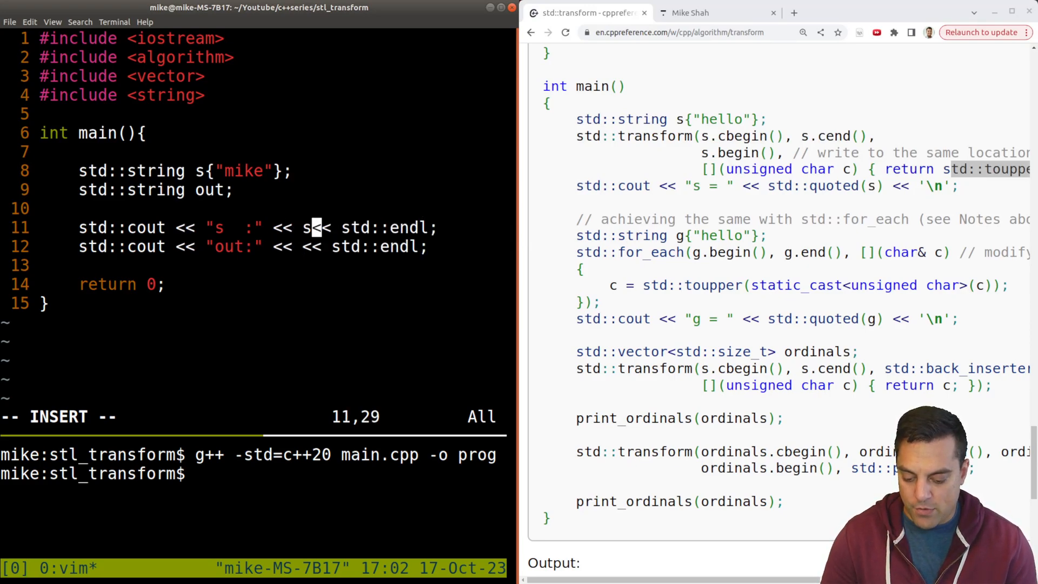
type("out")
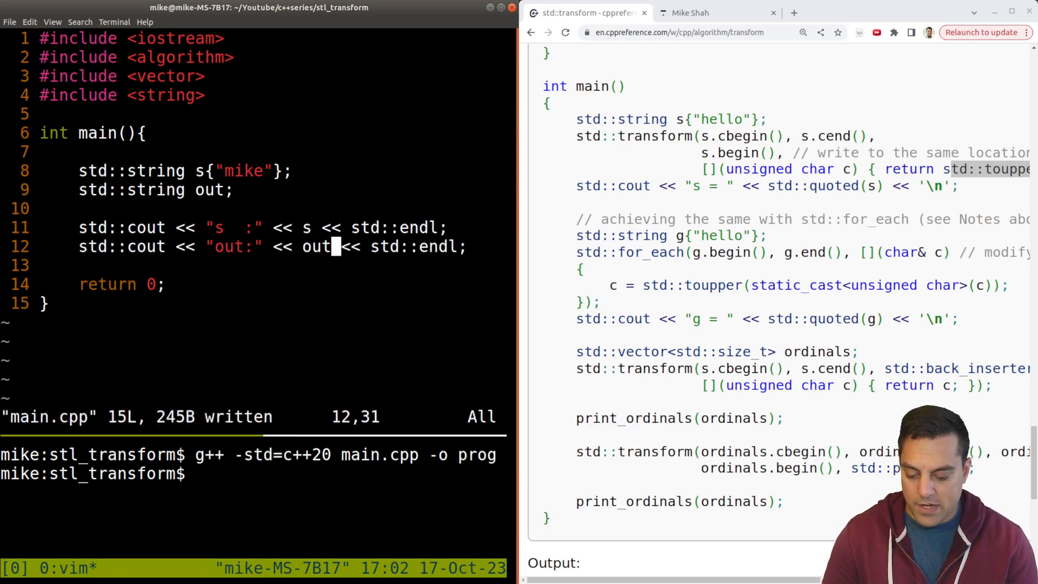
key("Return")
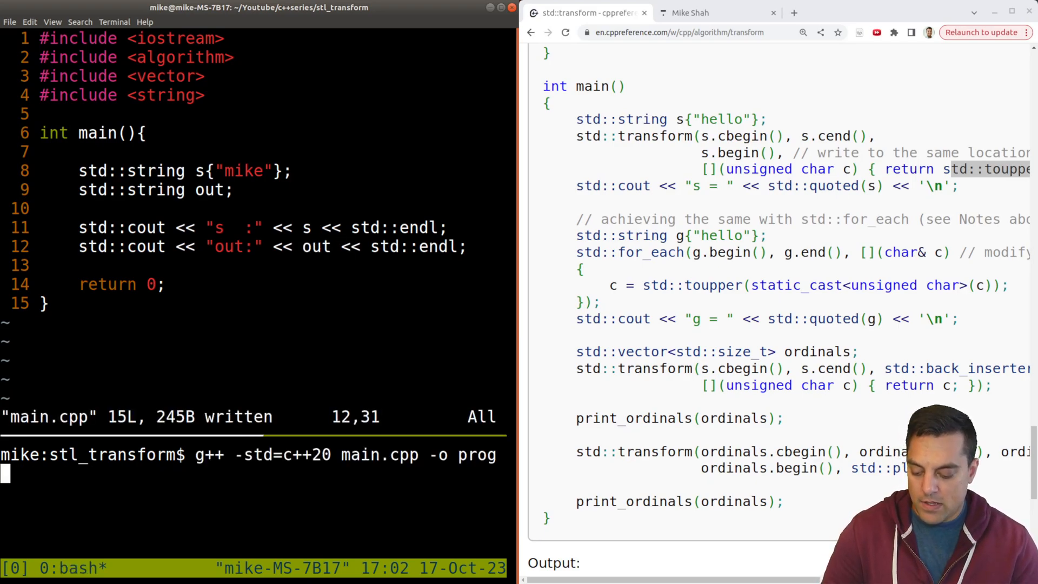
Run ./prog, which prints s as mike and an empty out.
type("./prog")
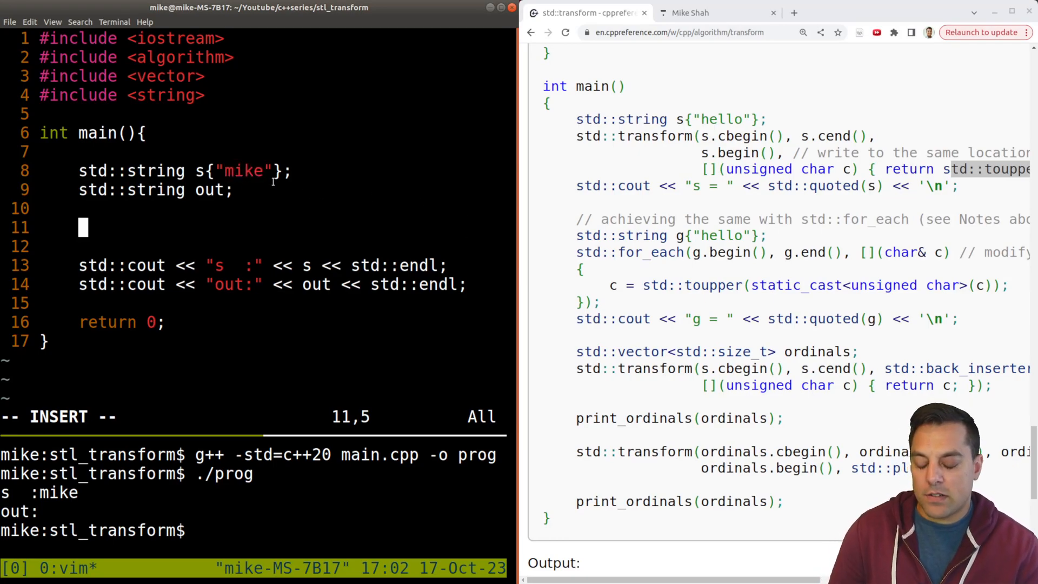
Begin std::transform(s.cbegin(), s.cend(), out.begin(), ...) over string s.
type("std::")
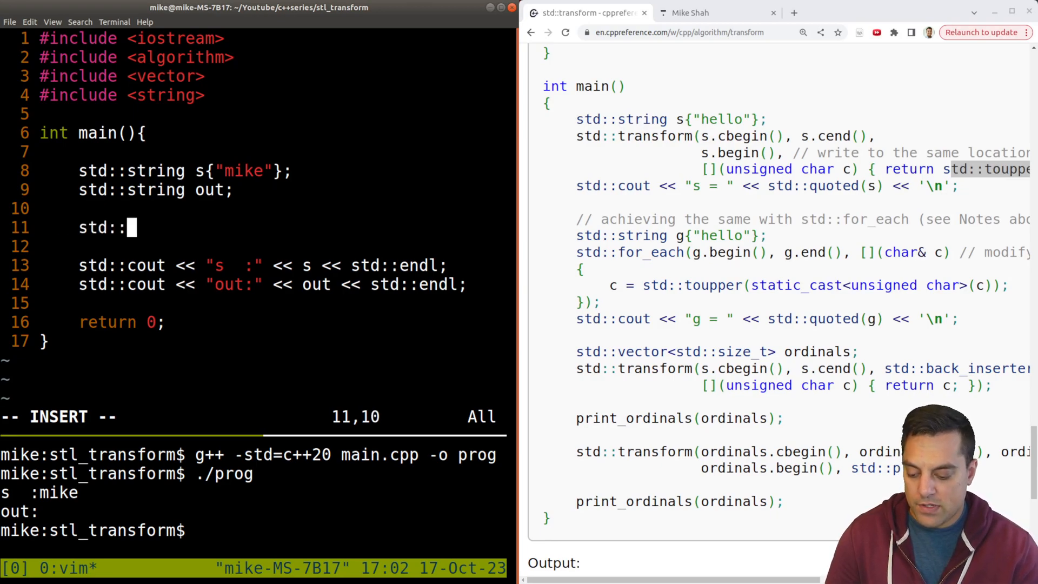
type("transform(s.")
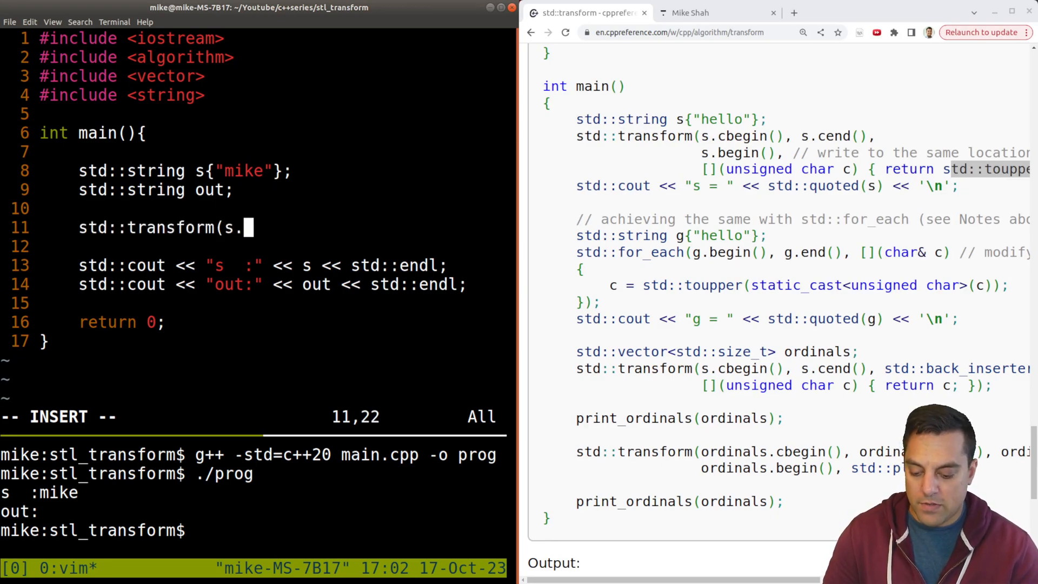
type("begin")
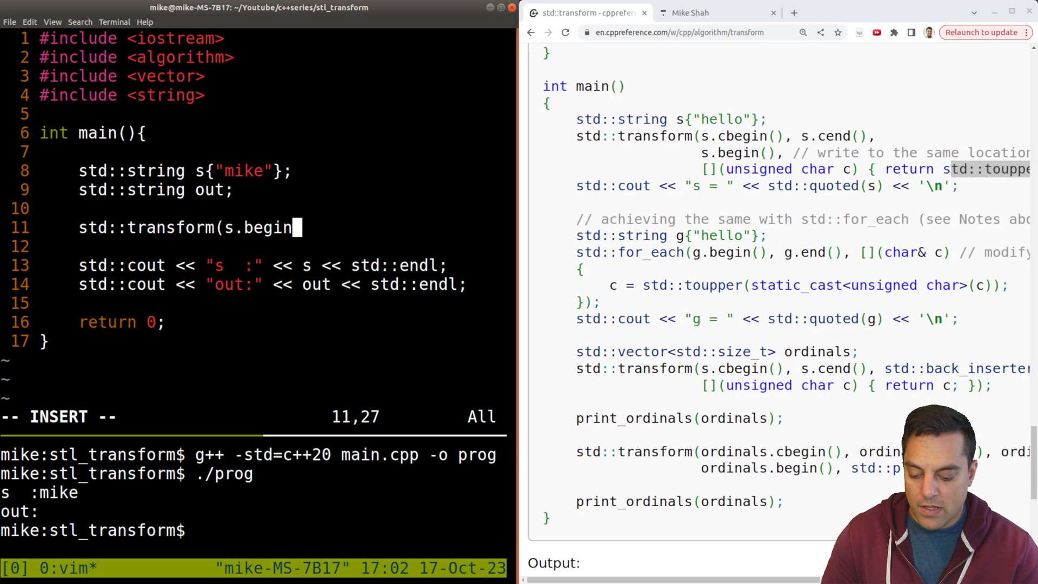
type("()")
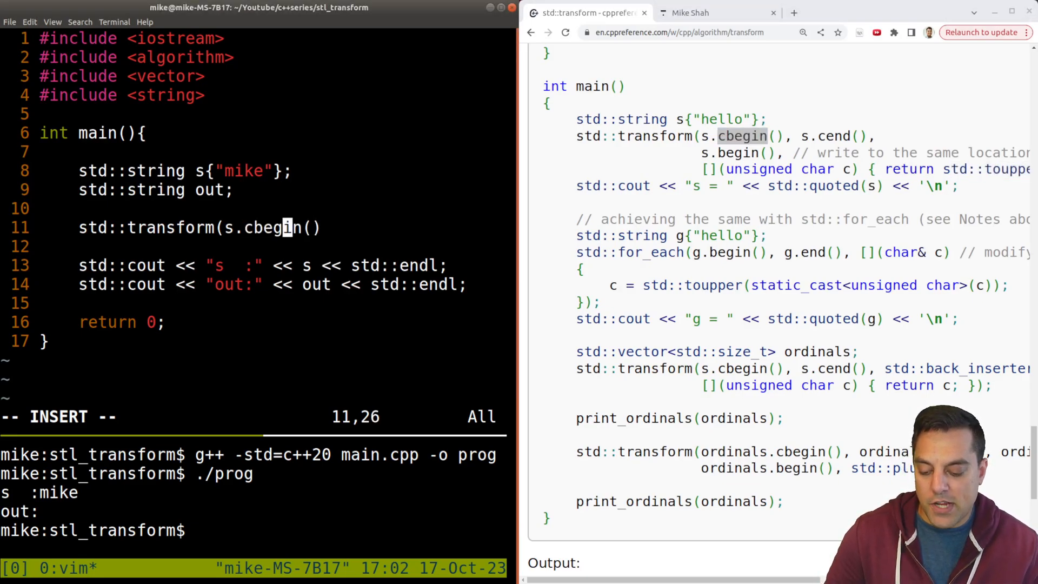
type(",s.")
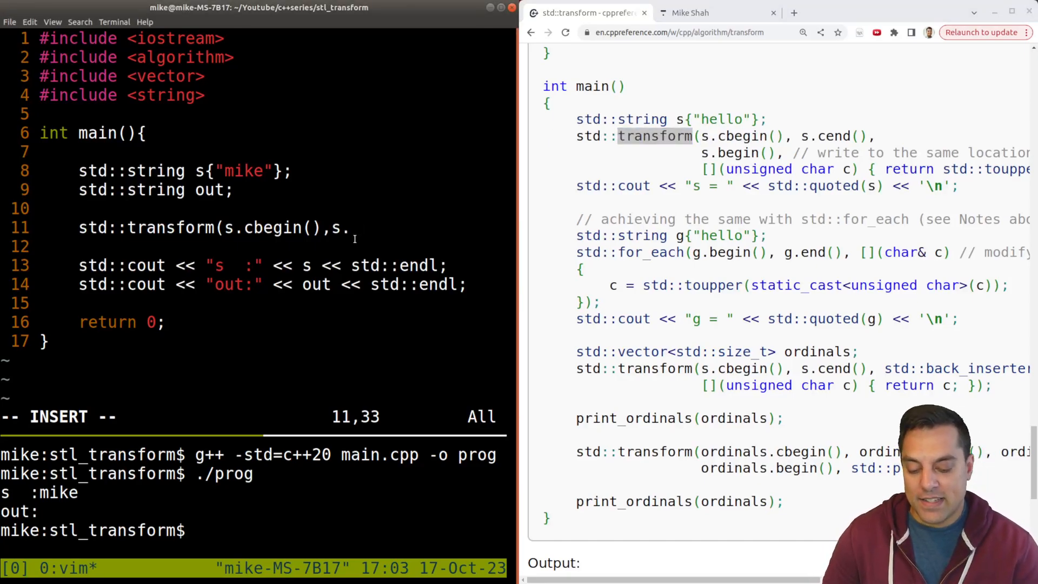
type("cend(),")
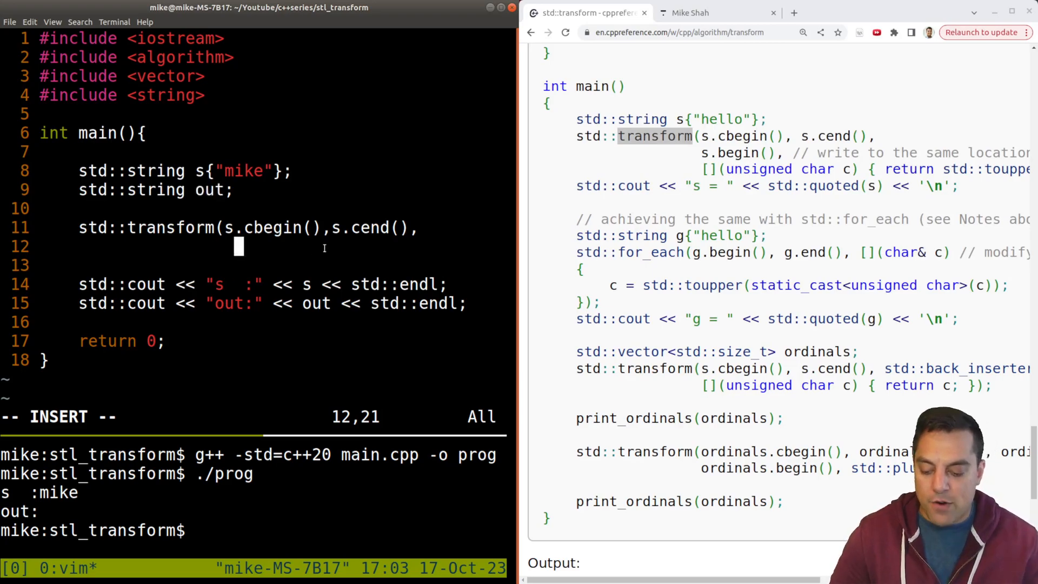
type("out.beg")
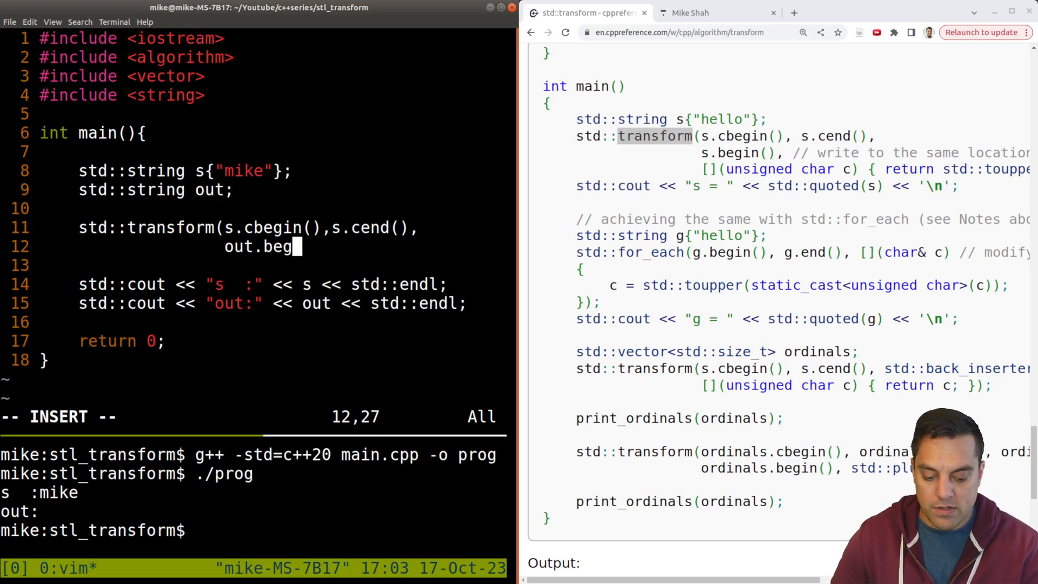
type("in(),")
type("[](){")
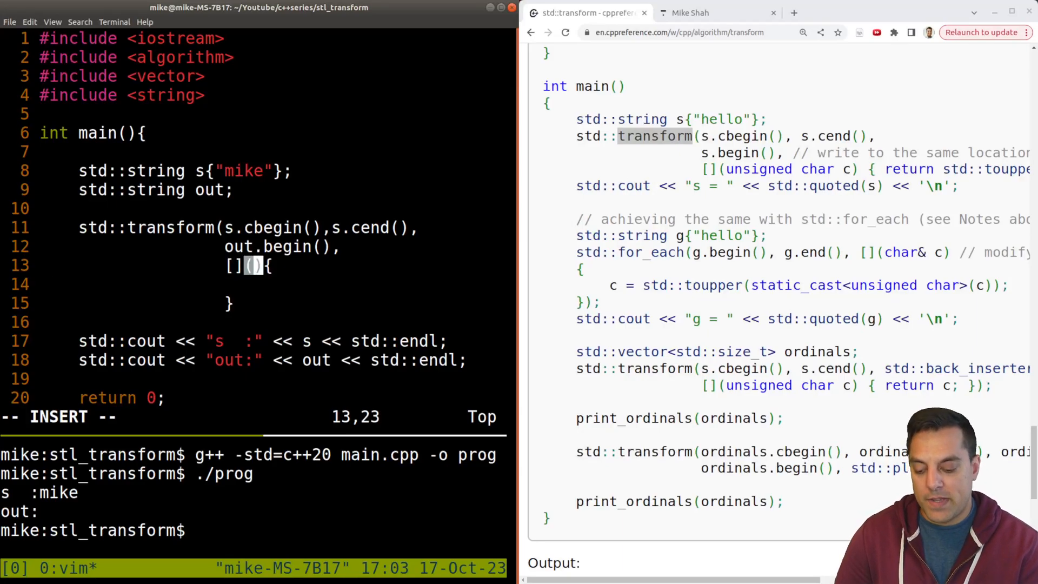
Add the lambda [](unsigned char c){ return std::toupper(c); } and close the call.
type("uni")
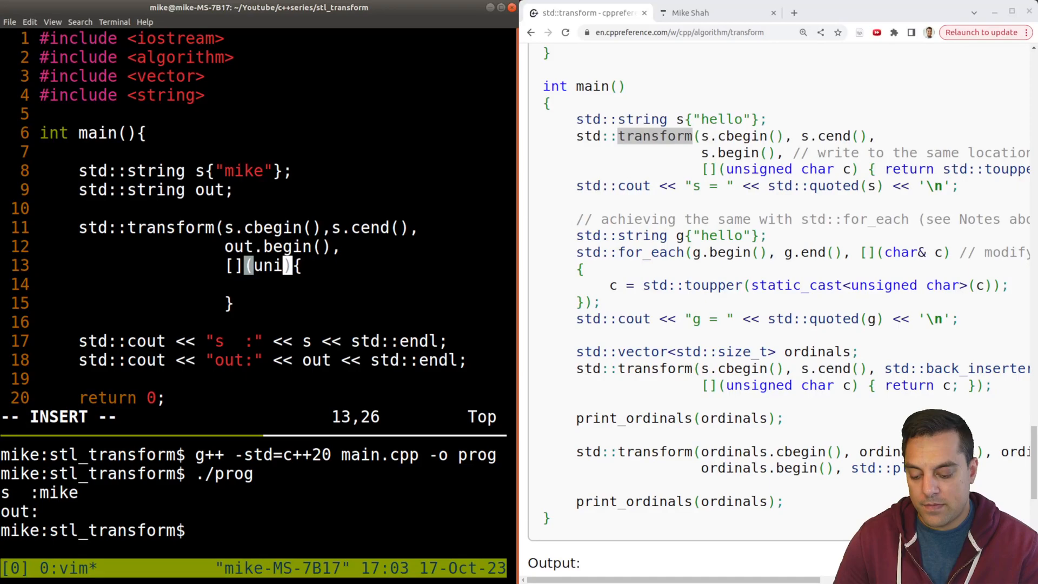
type("gned char c")
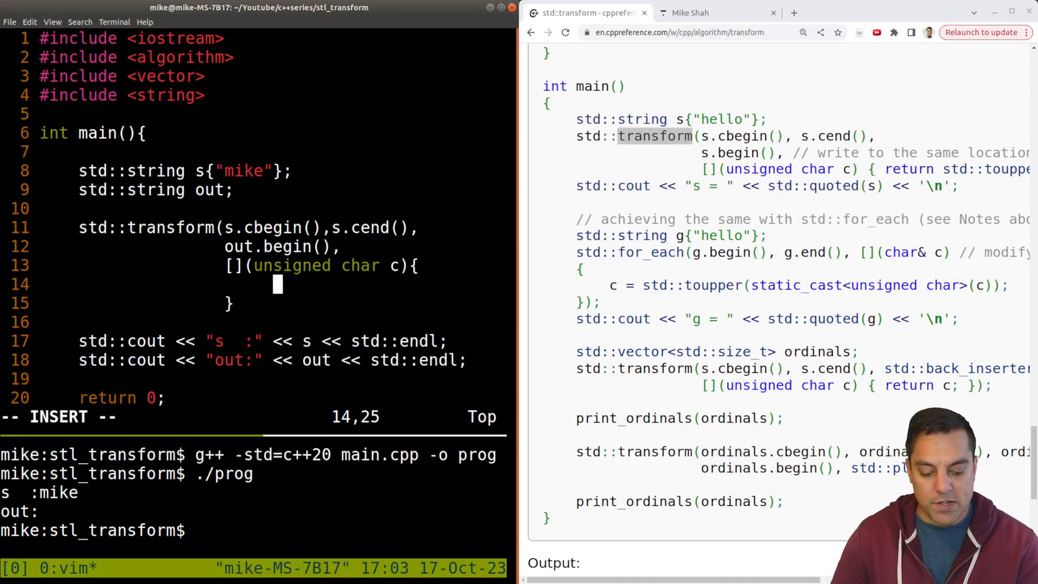
type("return std::")
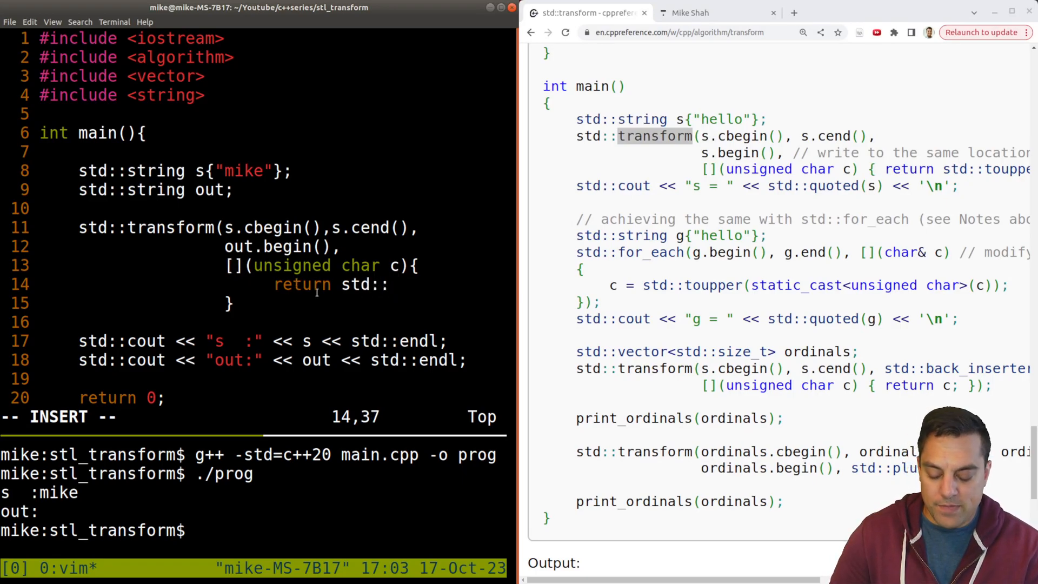
type("std::toupper(")
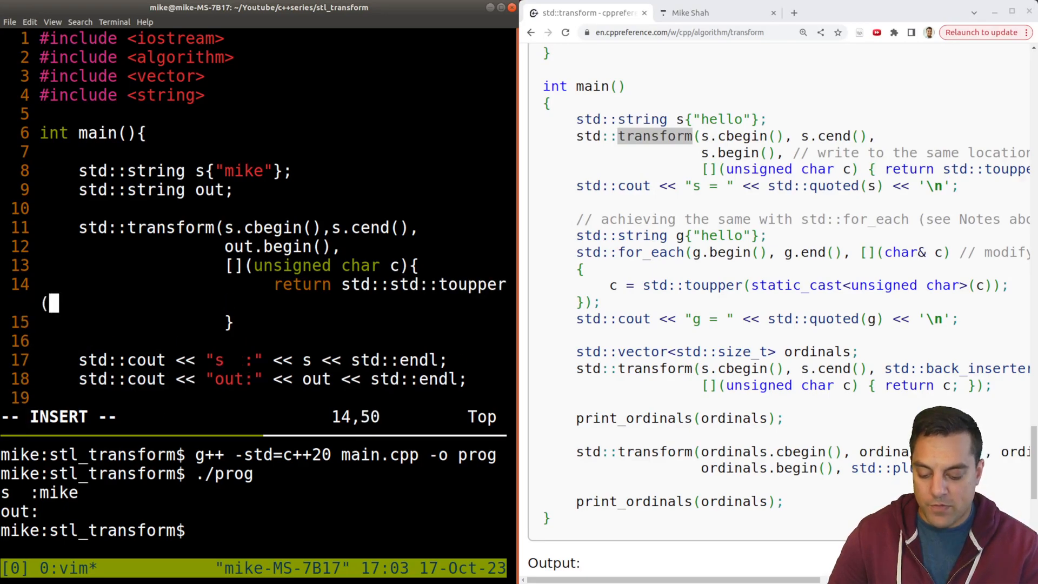
type("));")
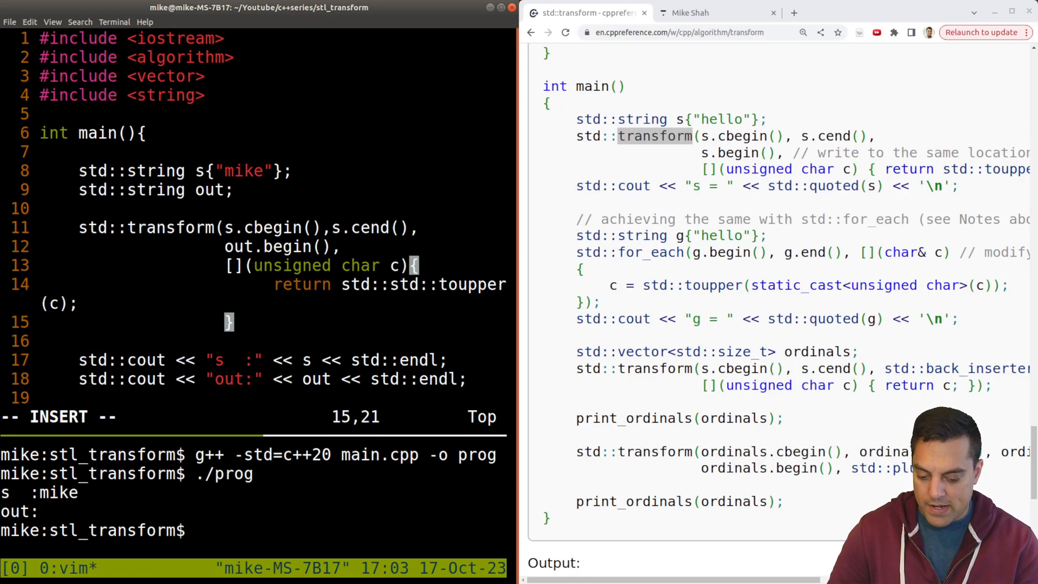
type(");")
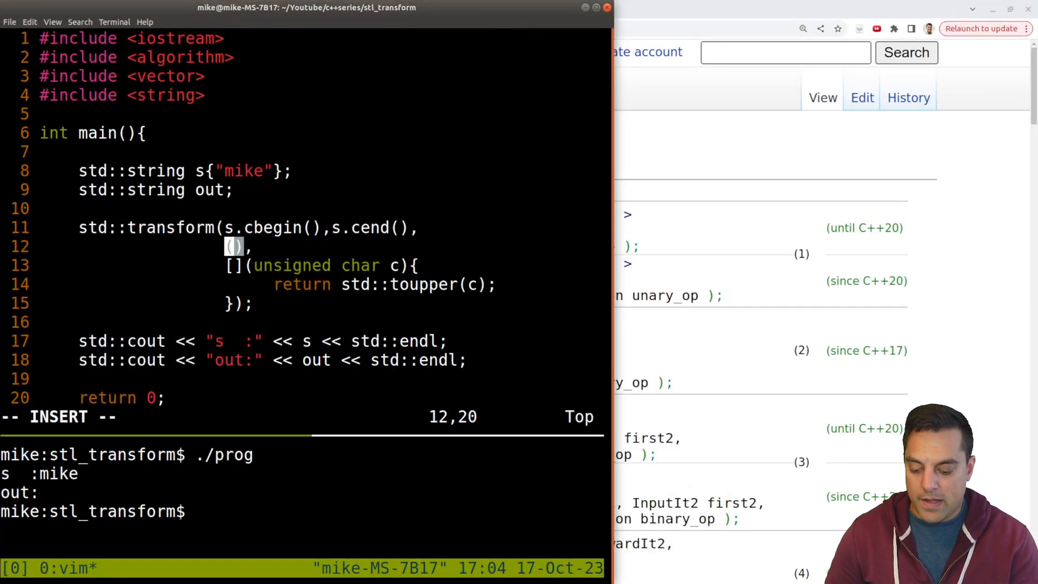
Use std::back_inserter(out) as the destination and rerun ./prog so out prints MIKE.
type("std::back_inser")
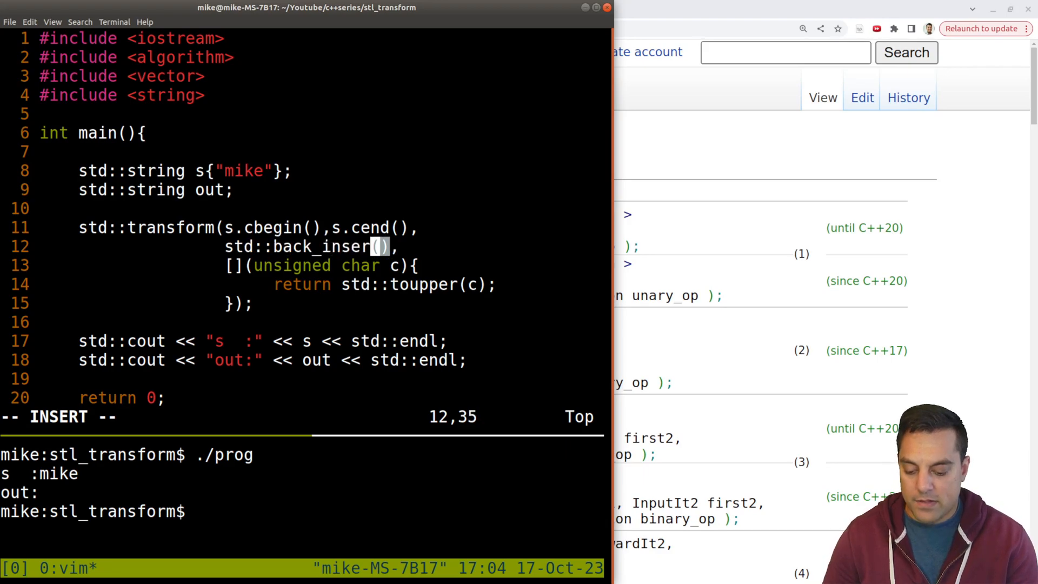
type("out")
left_click(301, 511)
type("g++ -std=c++20 main.cpp -o prog")
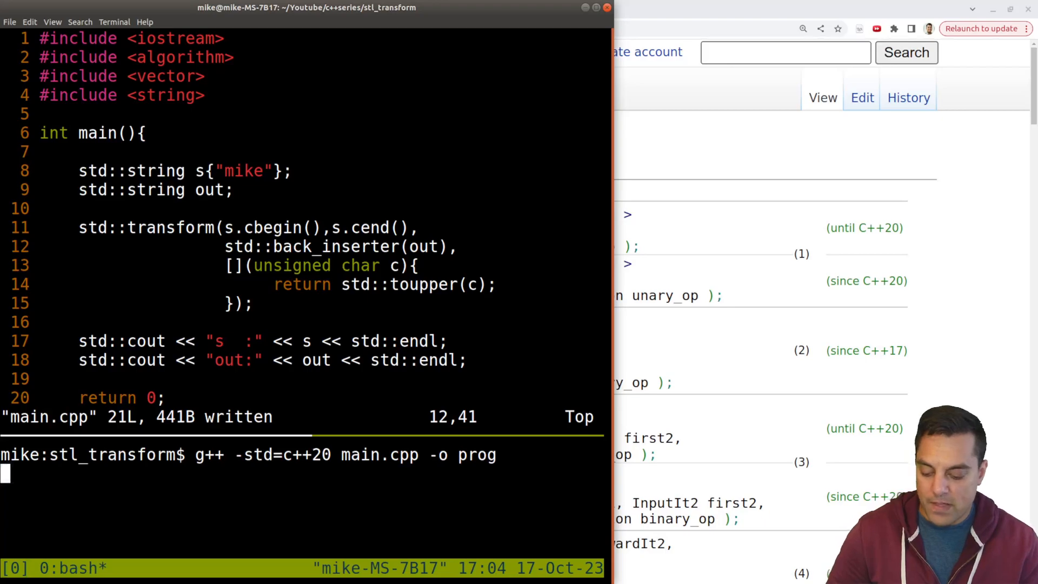
type("./prog")
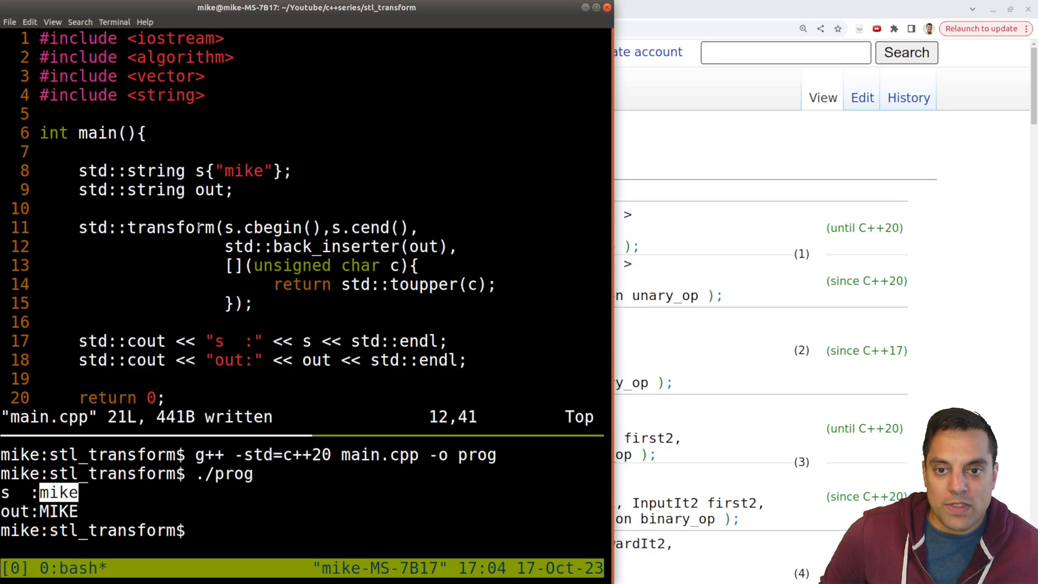
double_click(169, 227)
type("s")
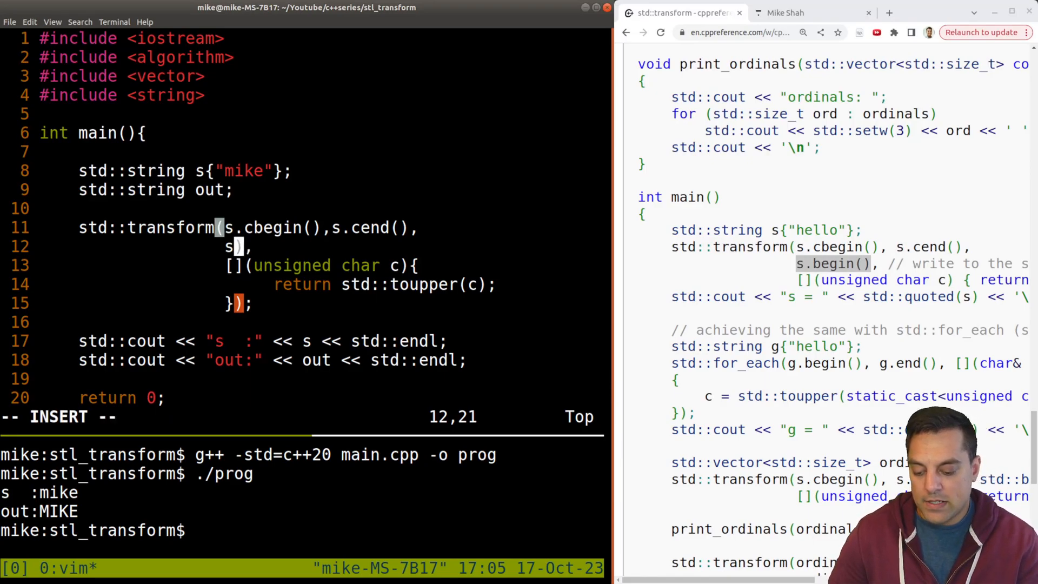
Qualify back_inserter(out) with std:: in the transform call and save main.cpp.
type(".begin()")
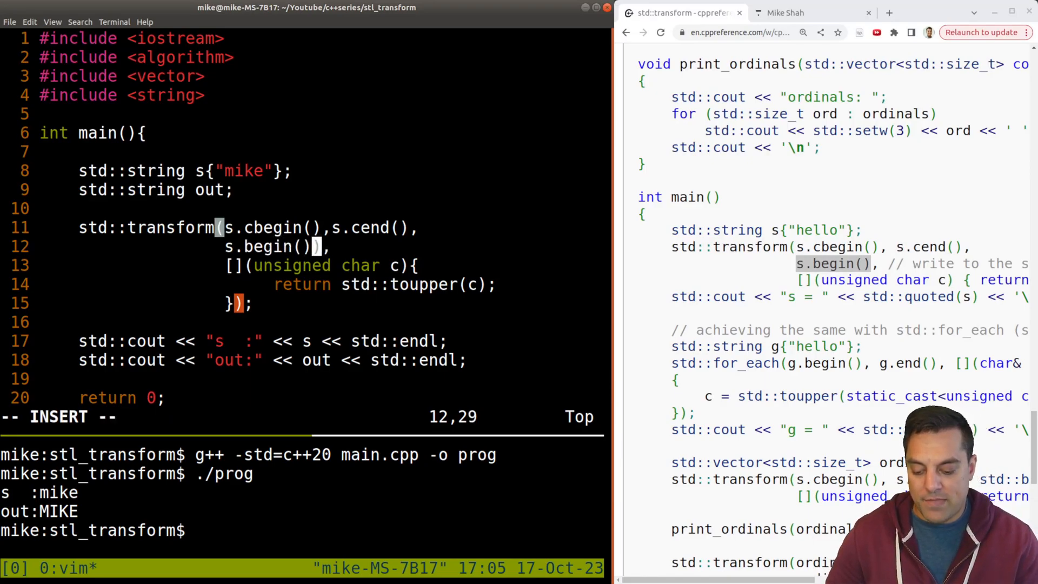
key("Escape")
type("./prog")
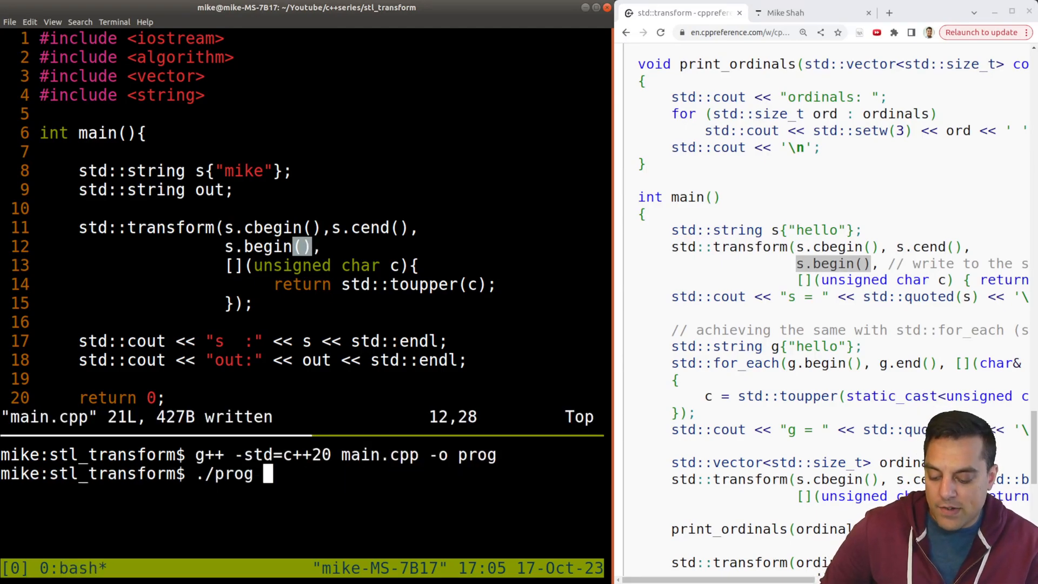
key("Return")
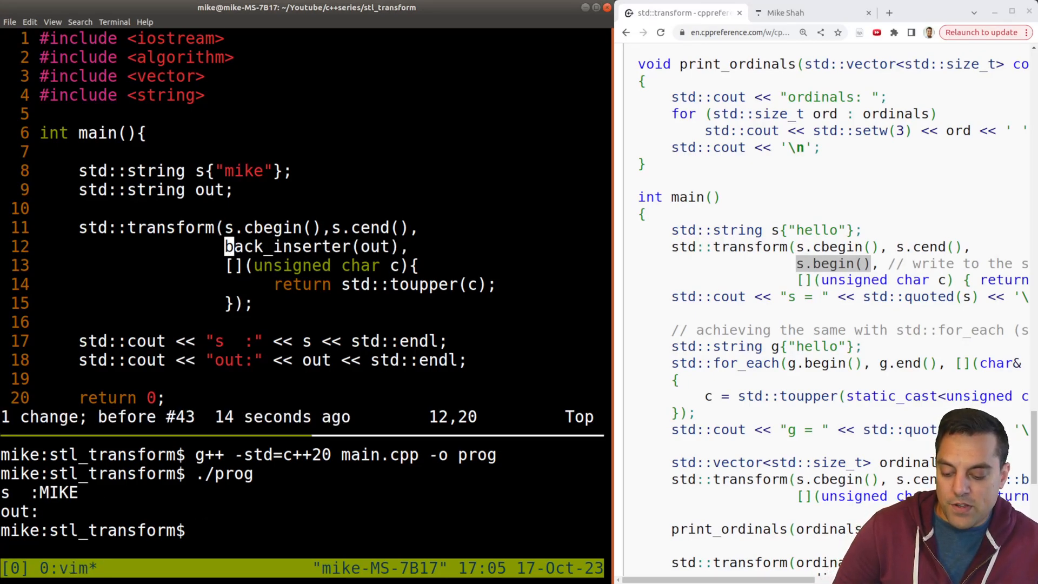
type("std::")
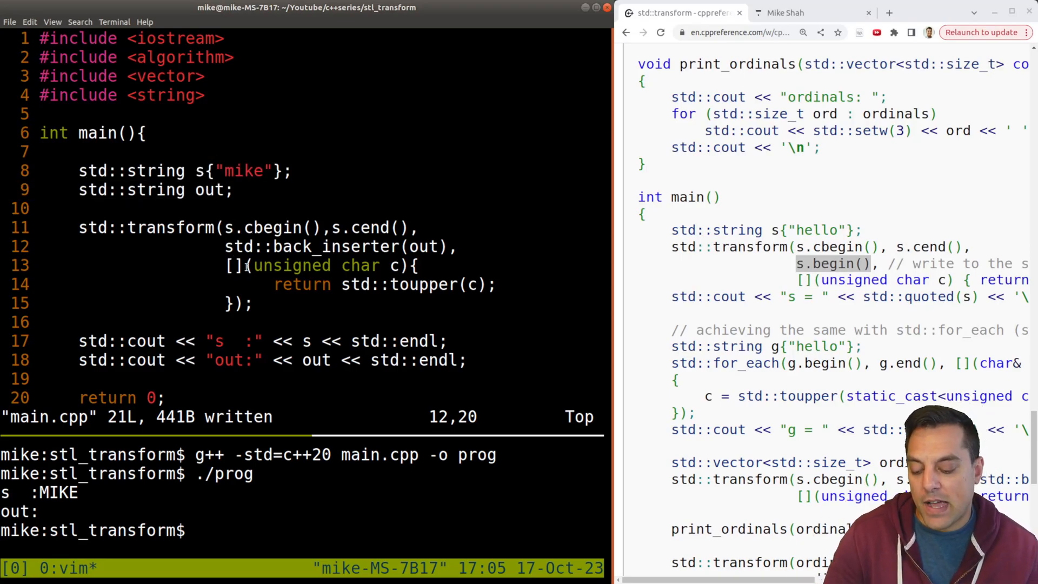
Add a // comment above std::transform: "Sometimes we want to do things in-place, or".
type("//")
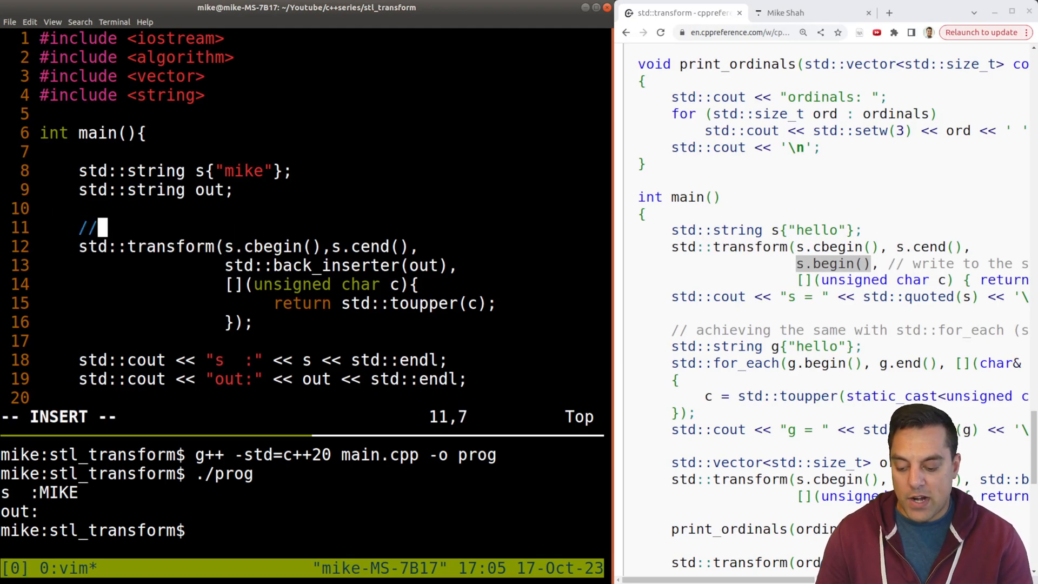
type("Sometimes we want to do things in-place, or")
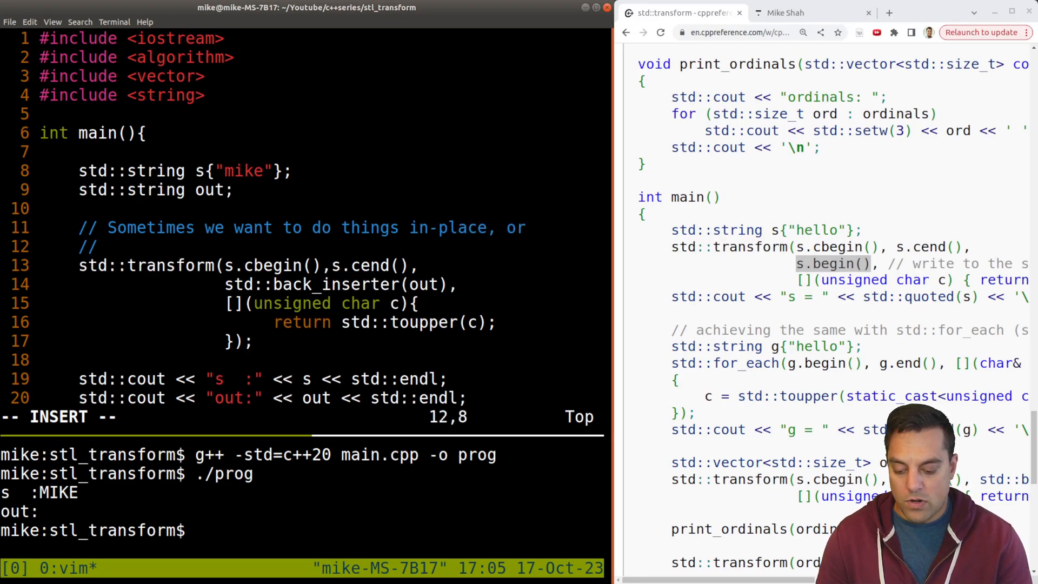
type("sometimes we w")
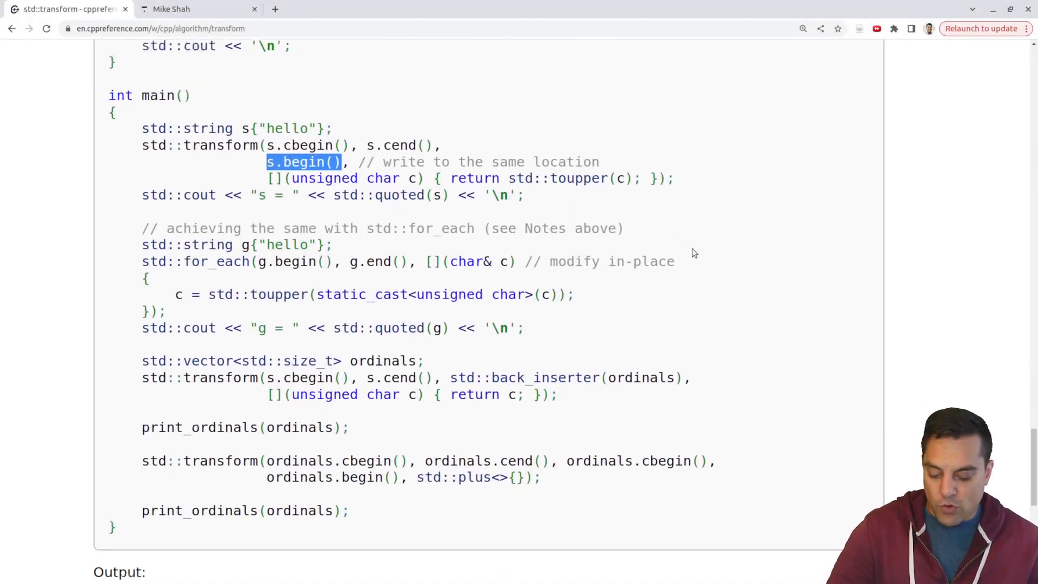
Select the example's std::for_each in-place uppercase loop, then return to the Notes section.
scroll("down", 3)
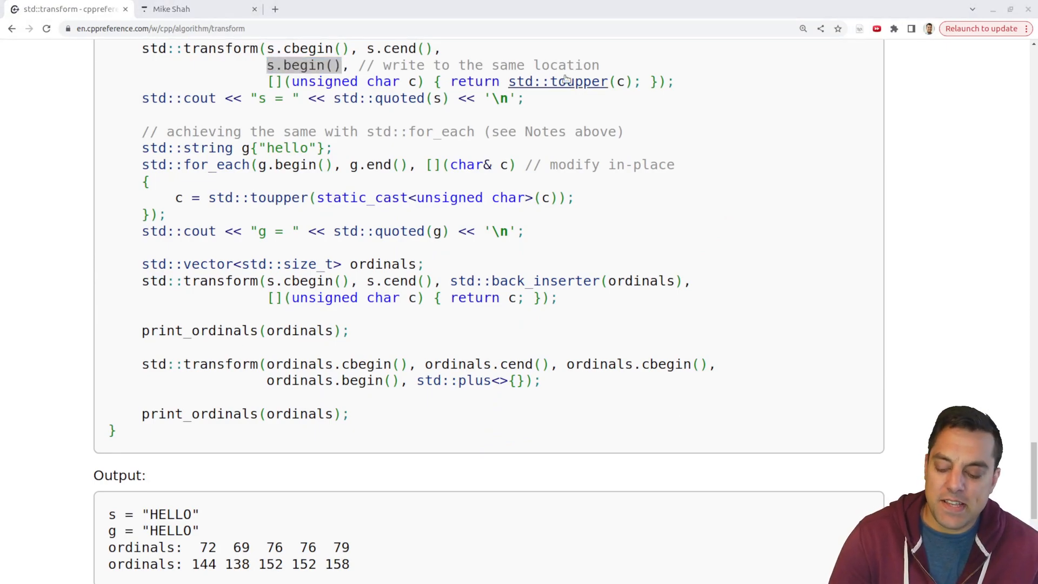
double_click(222, 48)
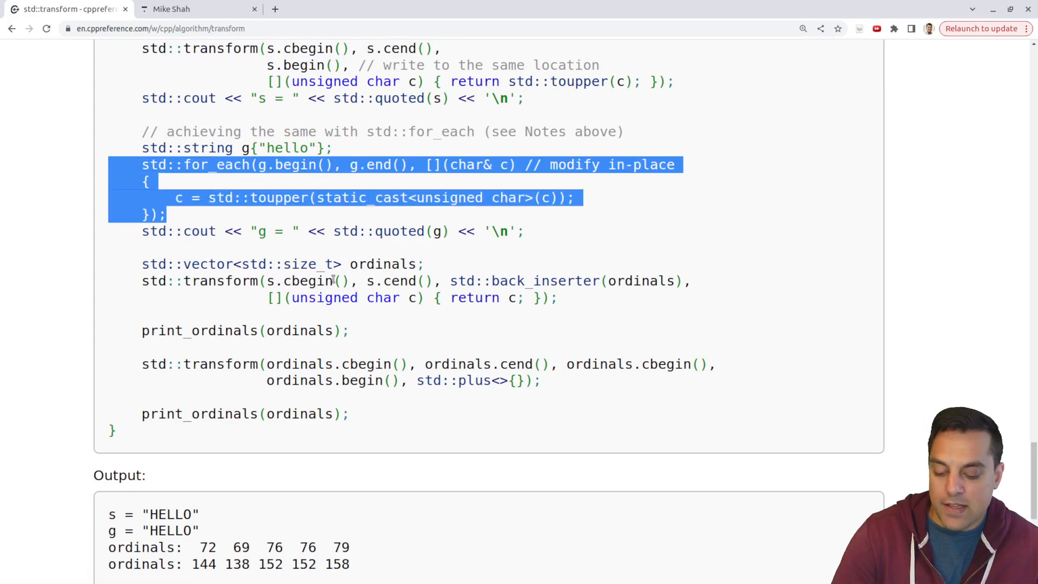
mouse_move(525, 281)
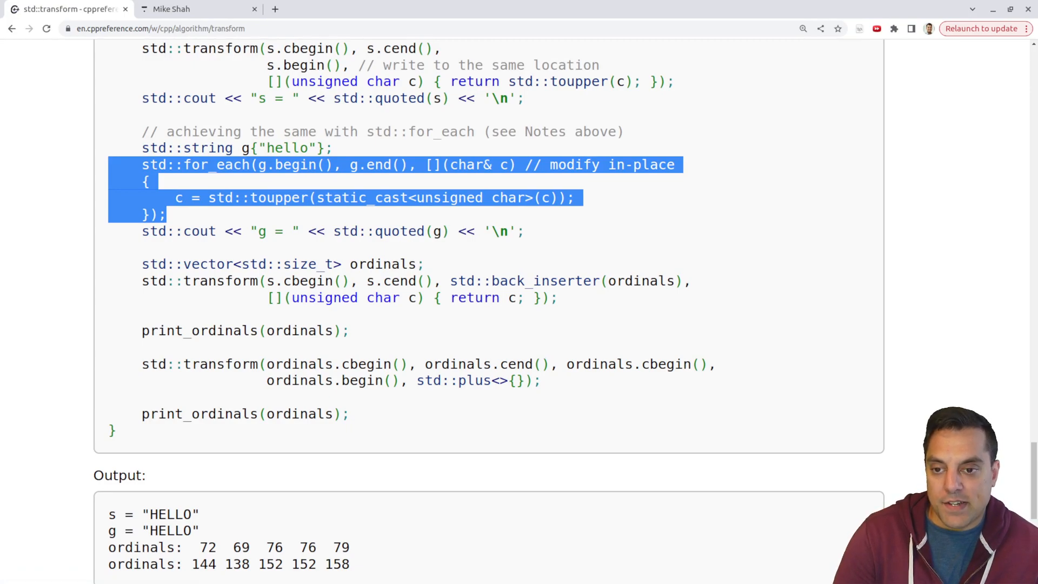
left_click(552, 179)
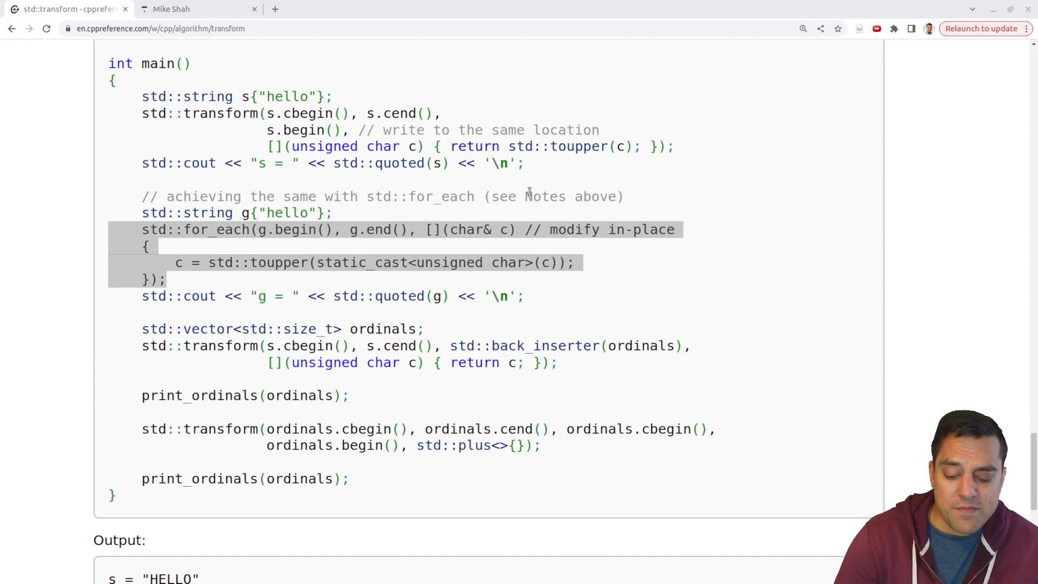
scroll("up", 3)
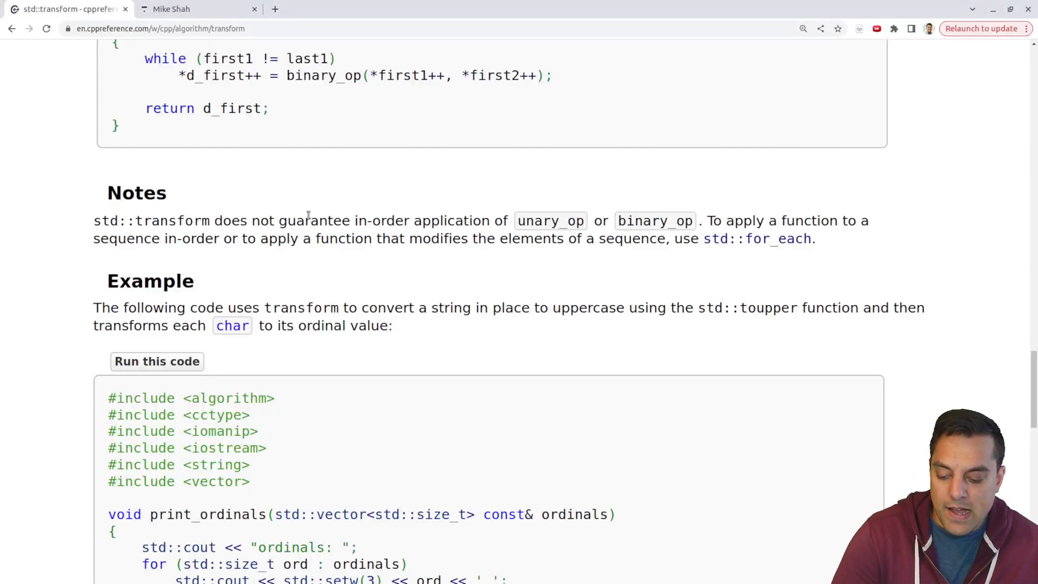
left_click_drag(240, 220, 318, 220)
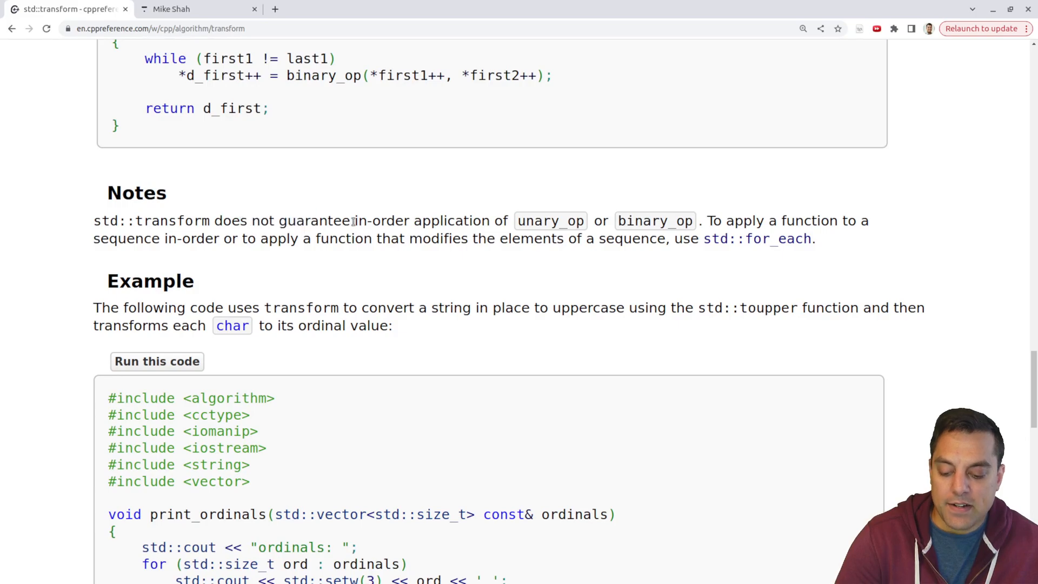
left_click_drag(352, 221, 567, 220)
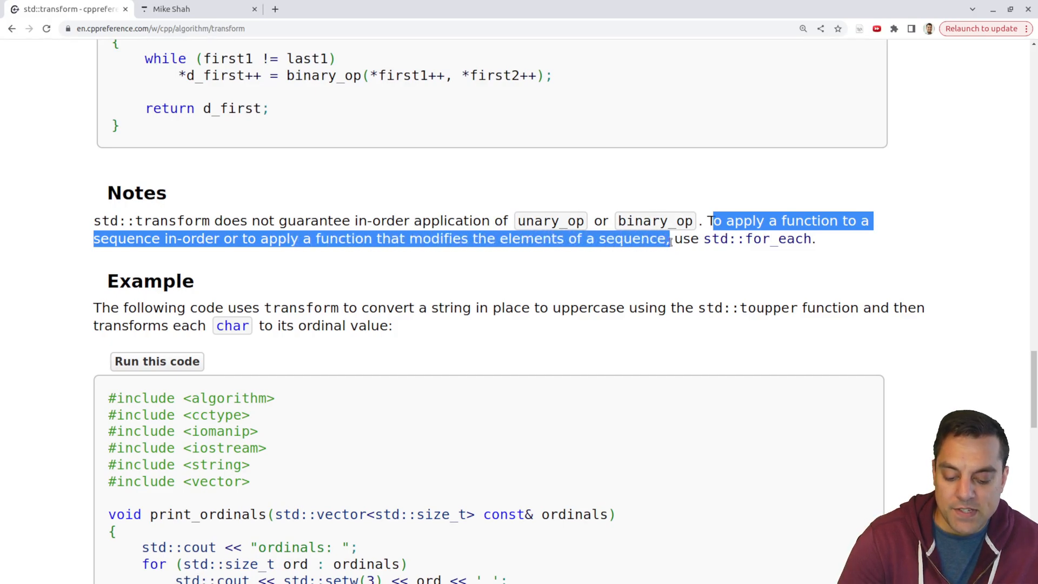
left_click(733, 271)
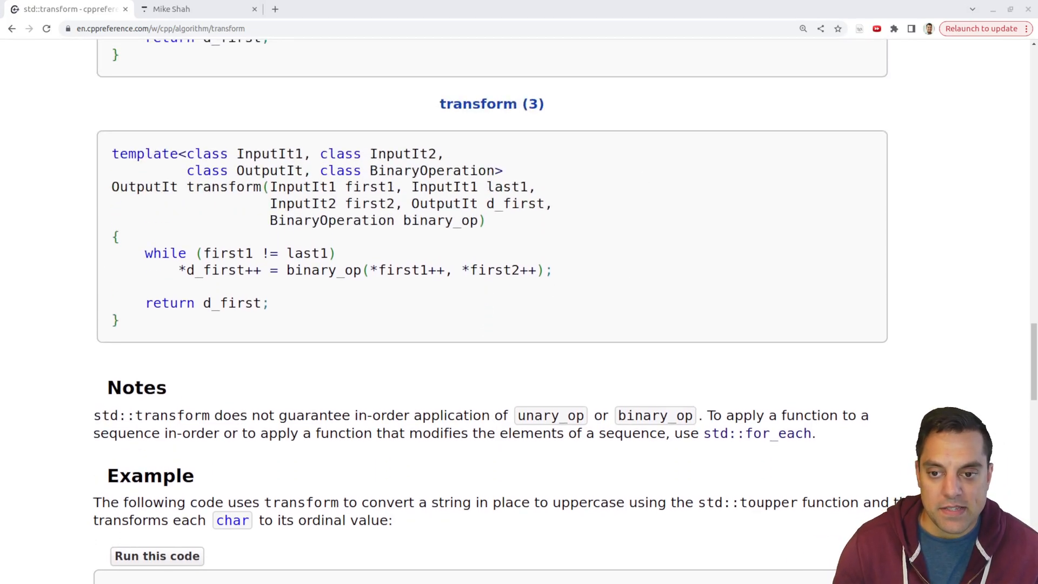
mouse_move(807, 448)
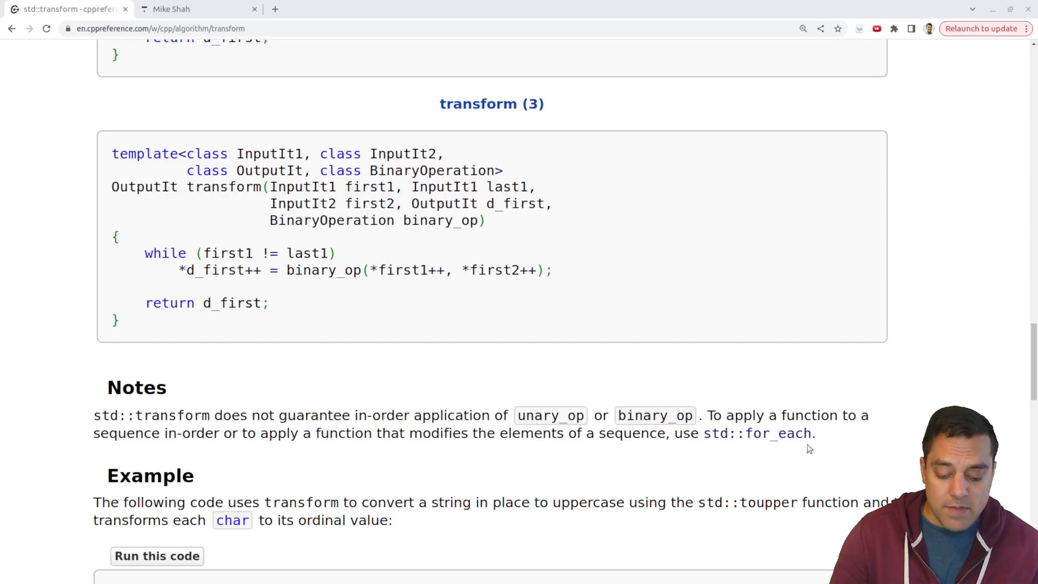
scroll("down", 3)
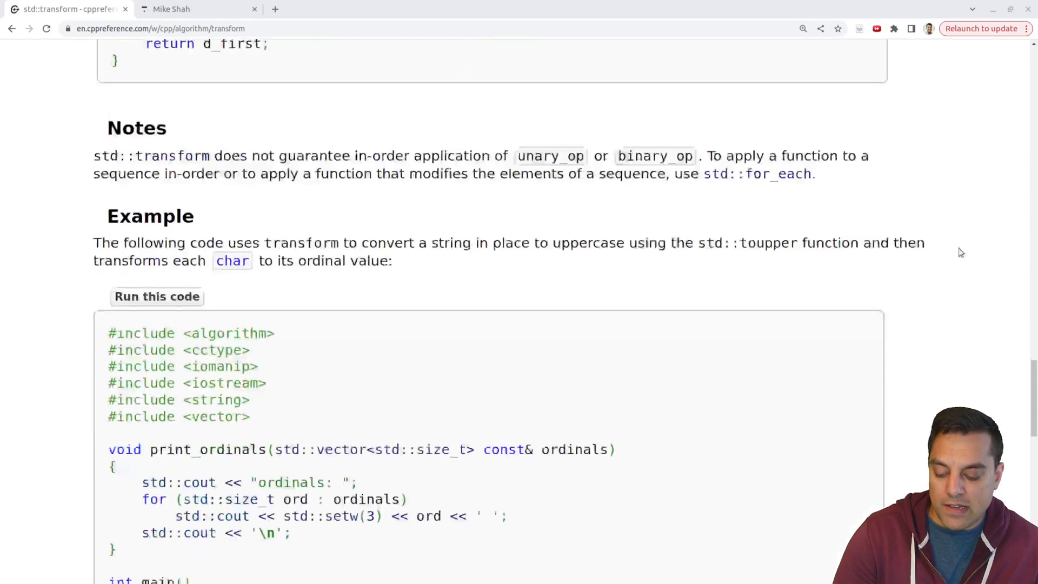
scroll("down", 3)
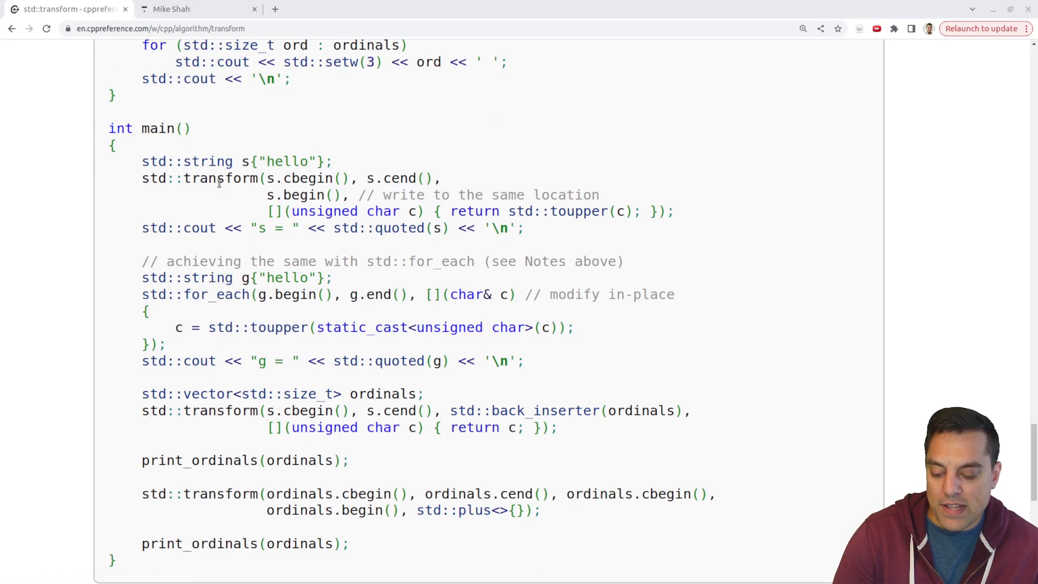
double_click(222, 178)
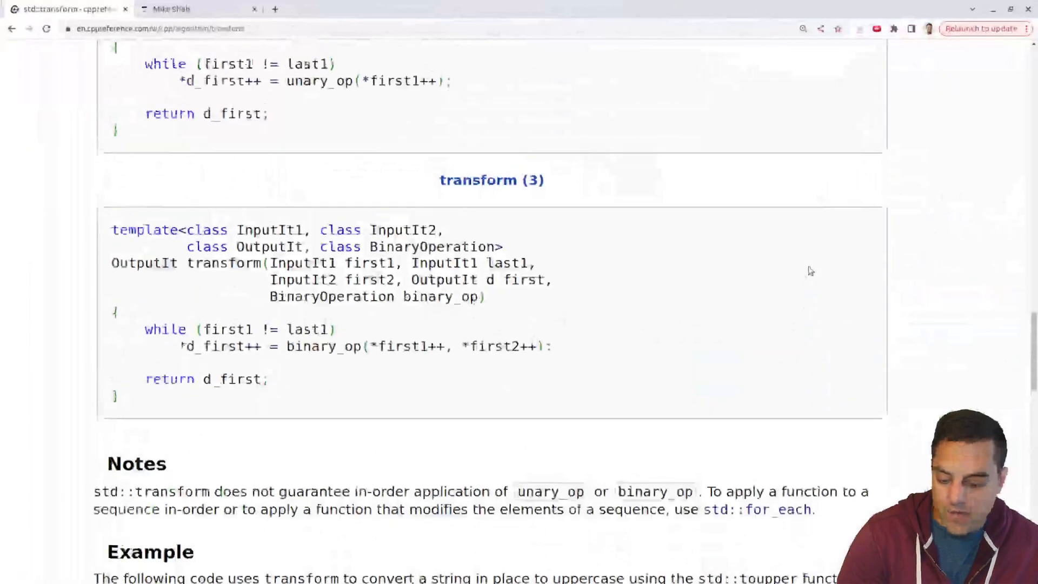
scroll("down", 3)
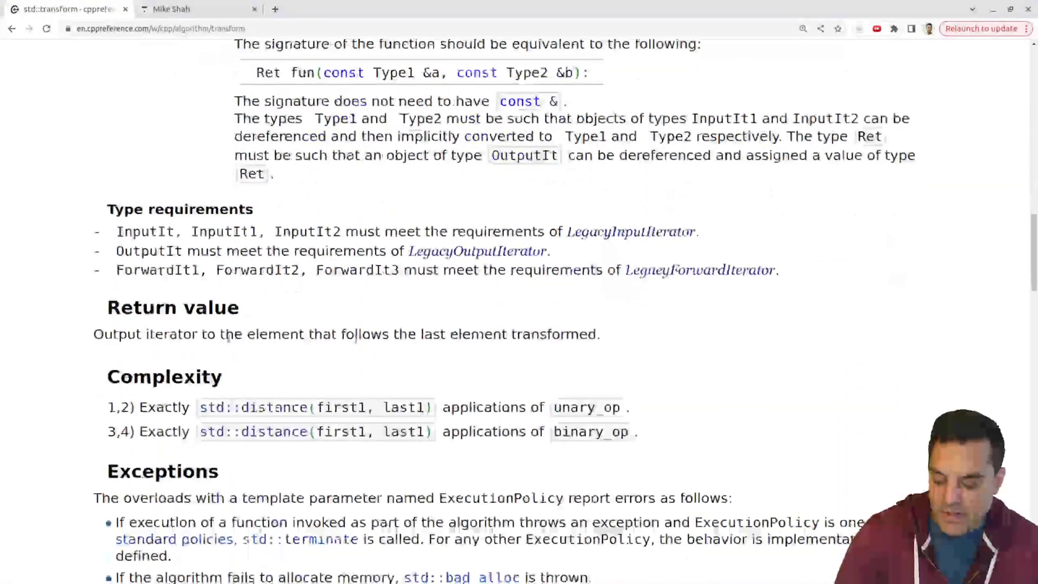
left_click_drag(119, 334, 370, 334)
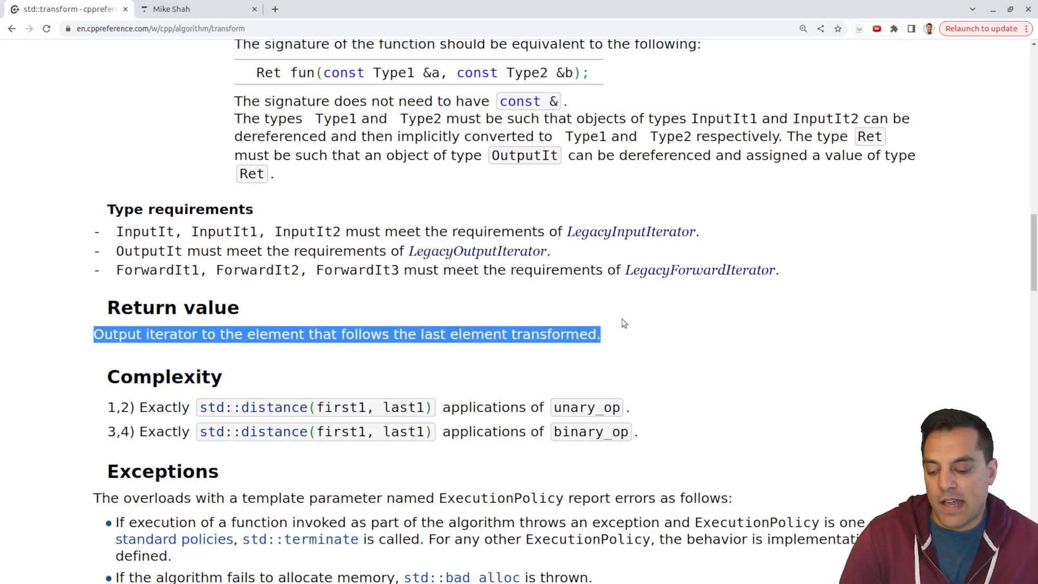
scroll("up", 3)
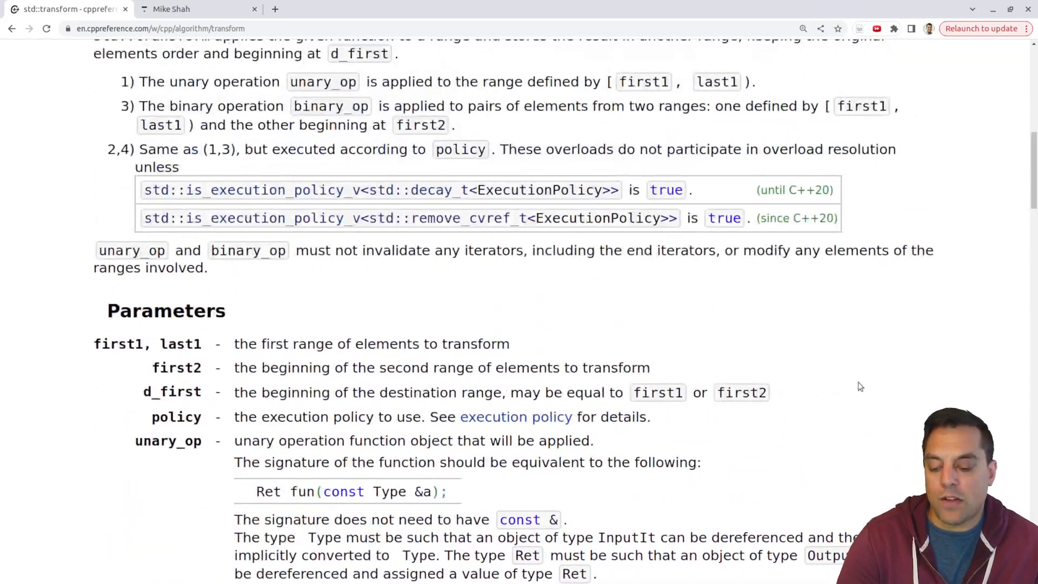
scroll("up", 3)
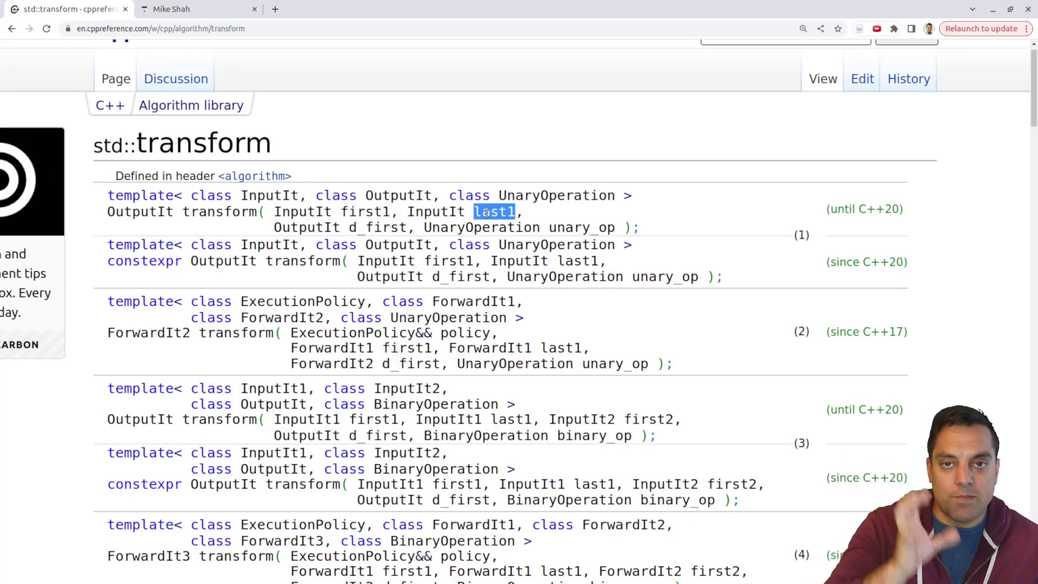
mouse_move(956, 242)
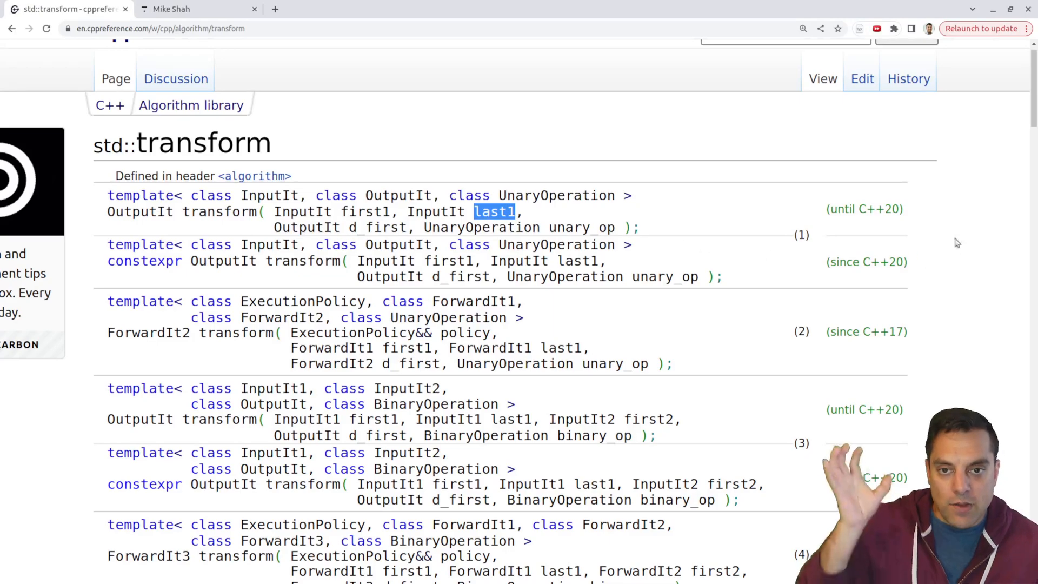
mouse_move(948, 291)
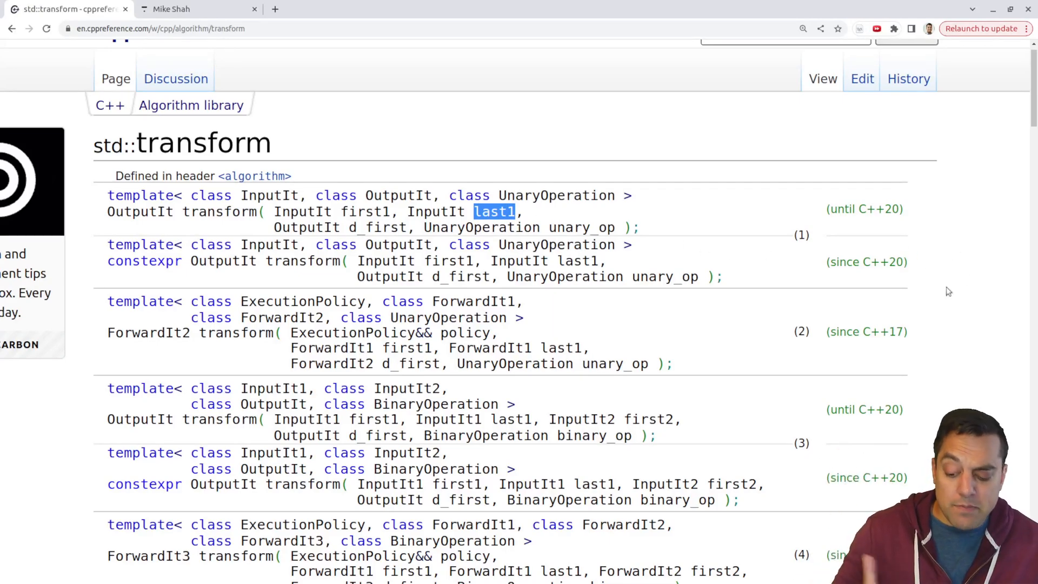
scroll("down", 3)
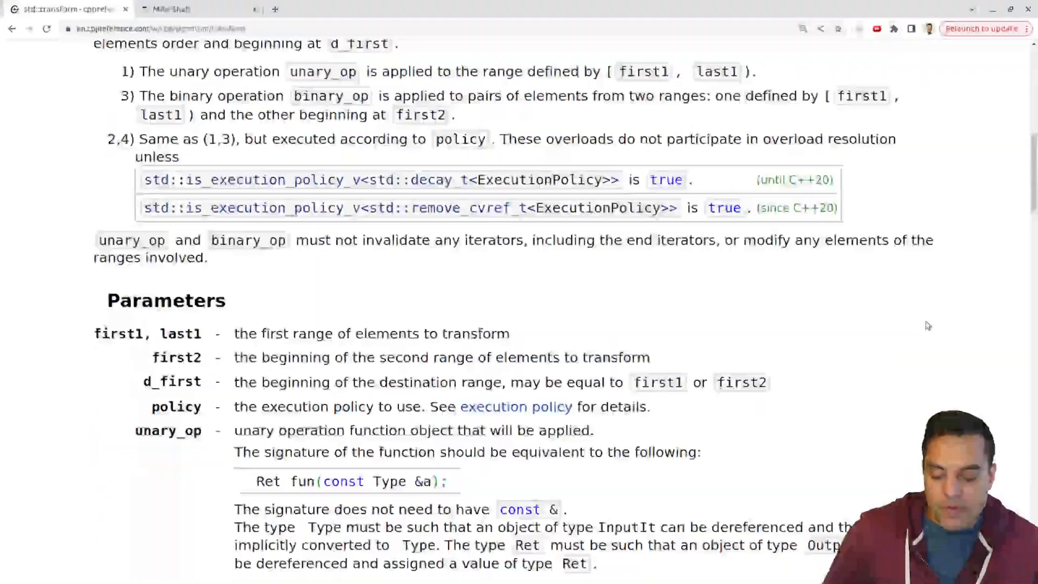
scroll("down", 3)
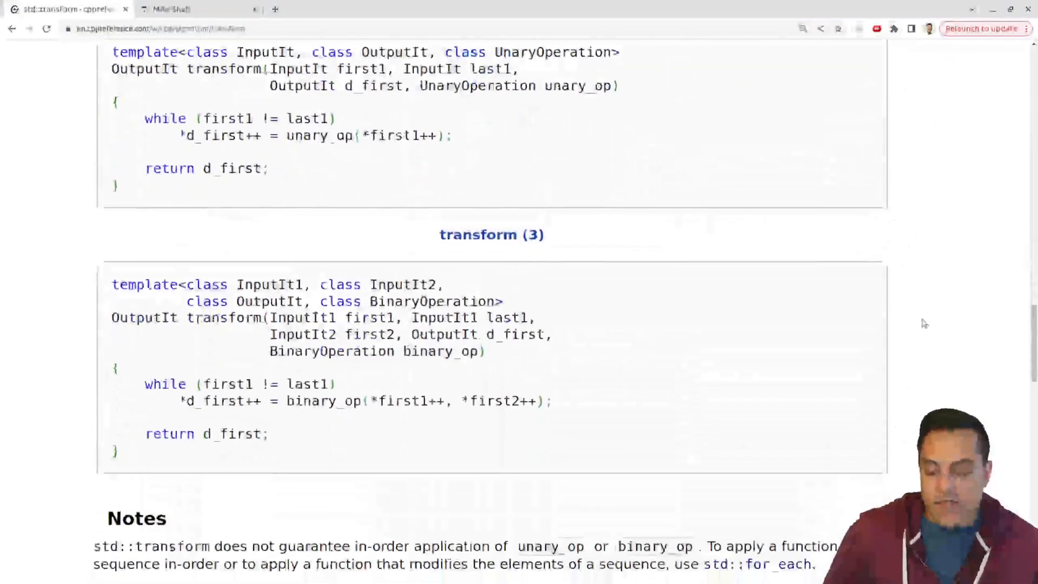
scroll("down", 3)
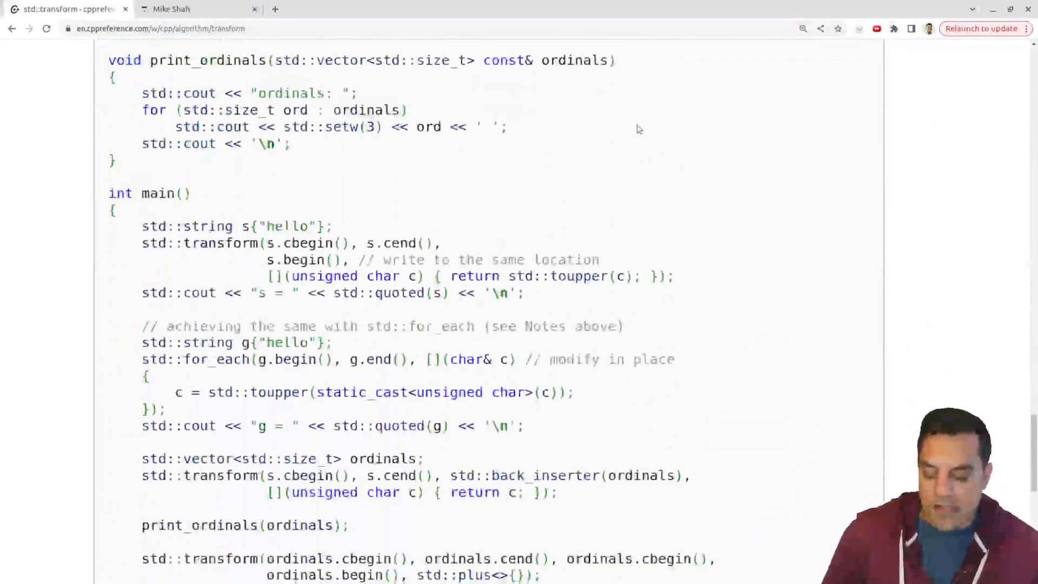
scroll("down", 3)
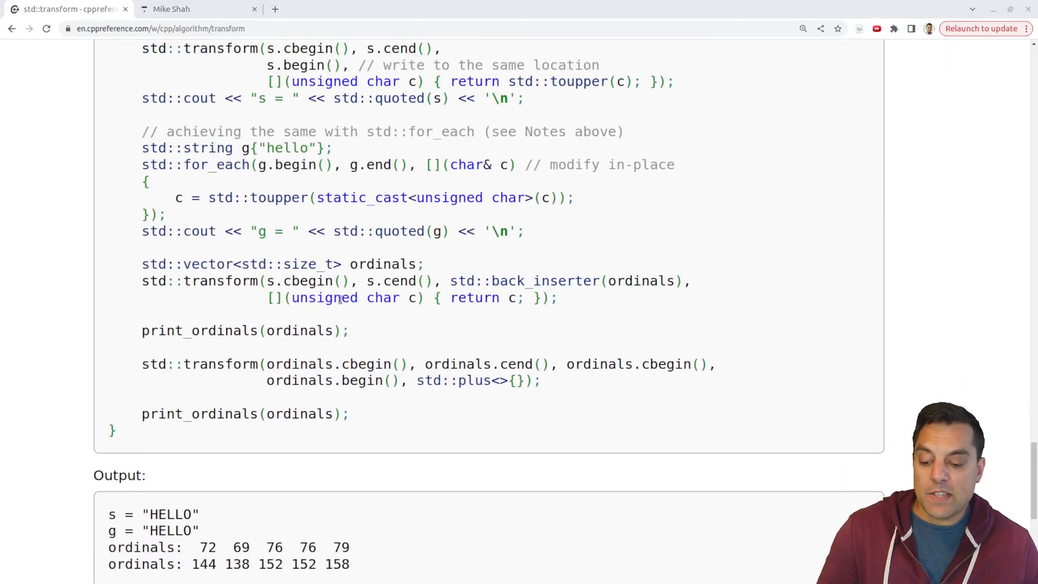
scroll("down", 3)
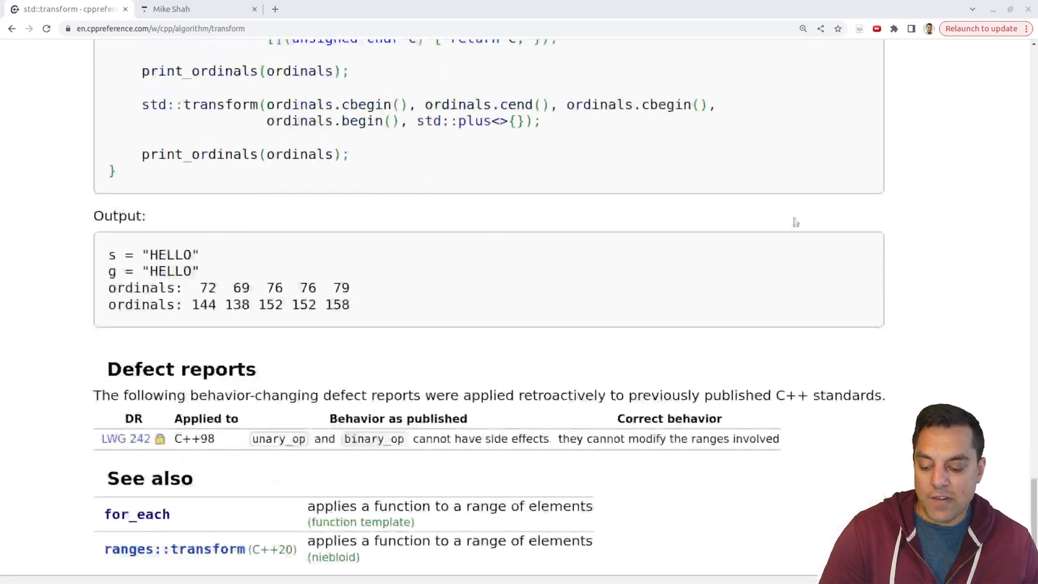